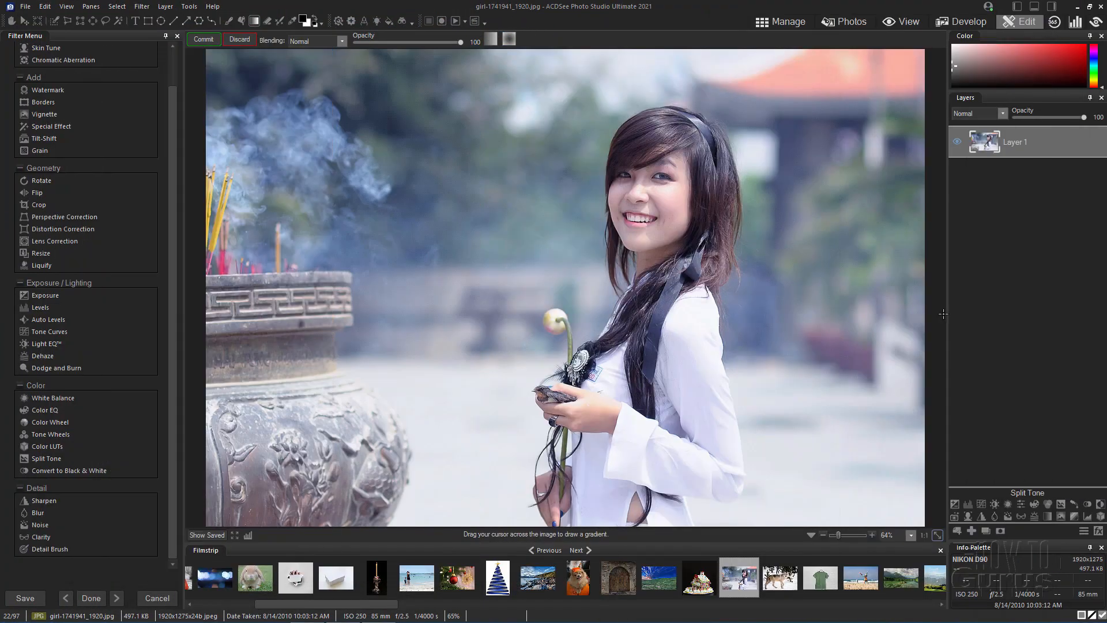
mouse_move(831, 139)
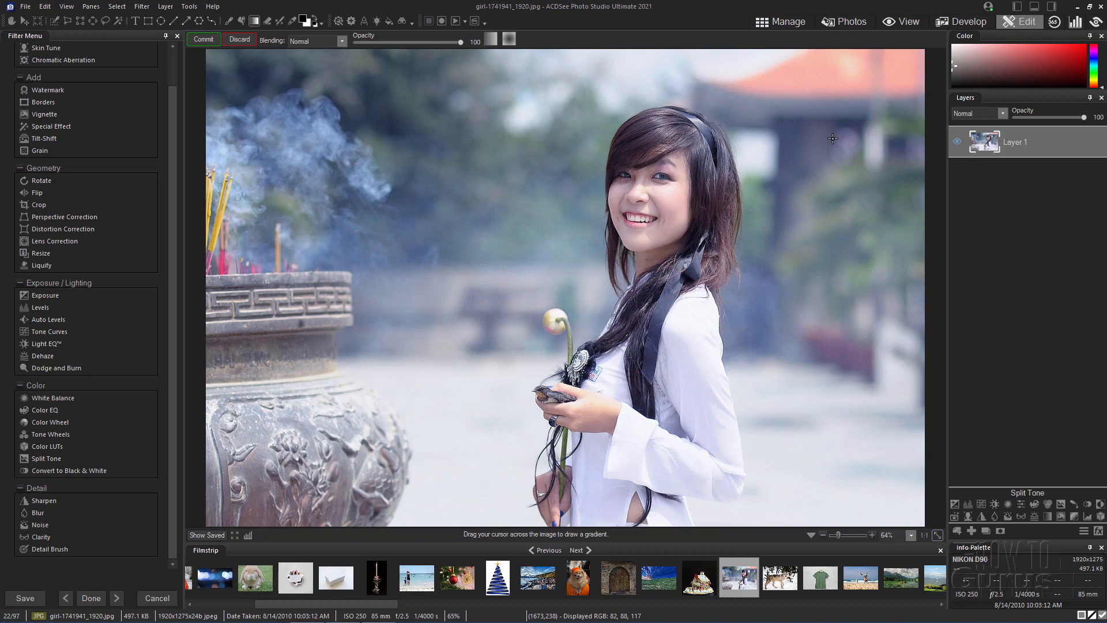
Switch the portrait from Edit mode to View mode.
left_click(907, 21)
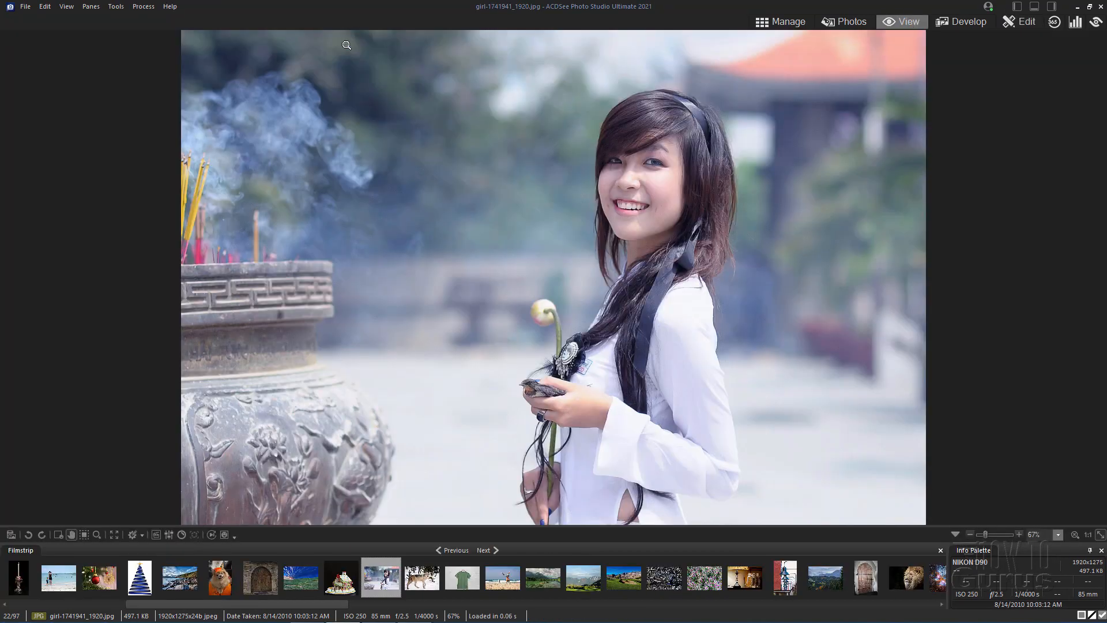
left_click(115, 6)
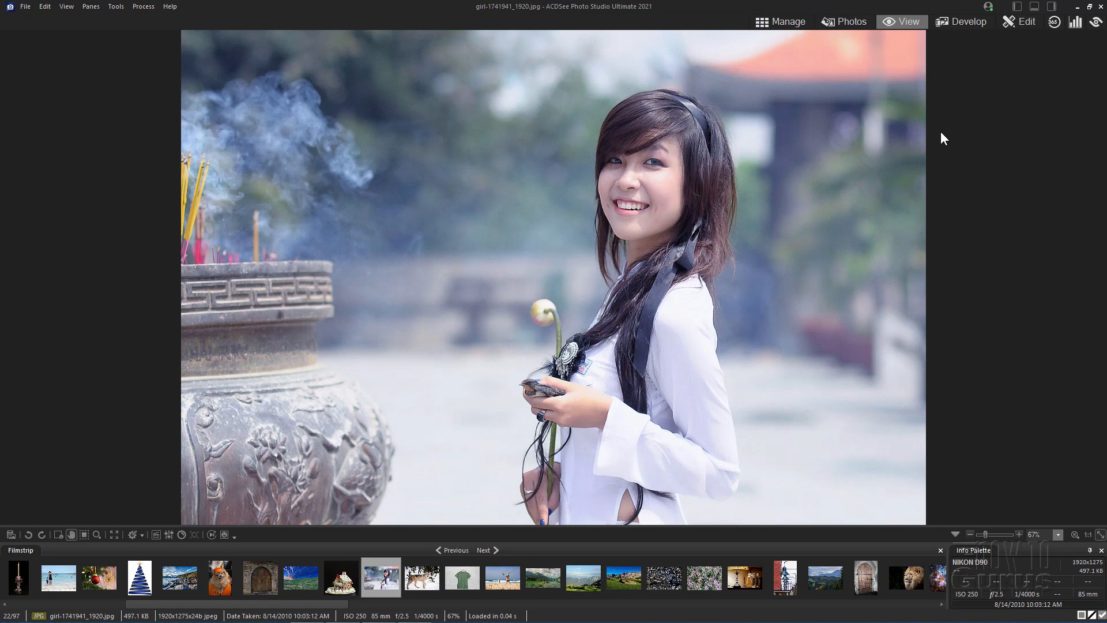
mouse_move(959, 148)
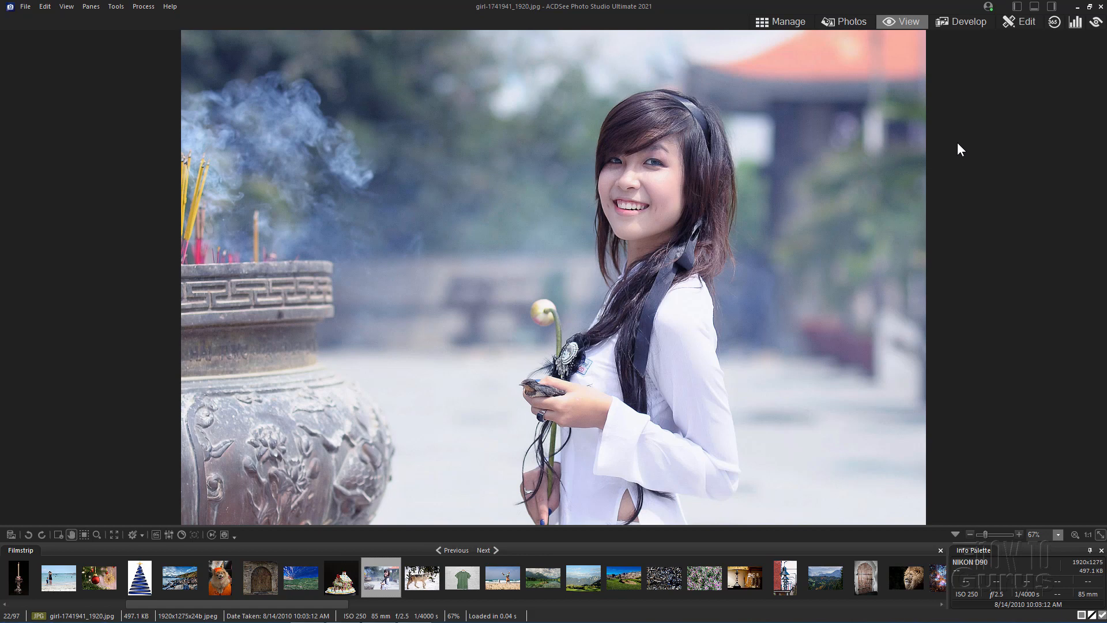
Cancel File > Open, return the portrait to Edit mode, and view text layout options.
left_click(25, 6)
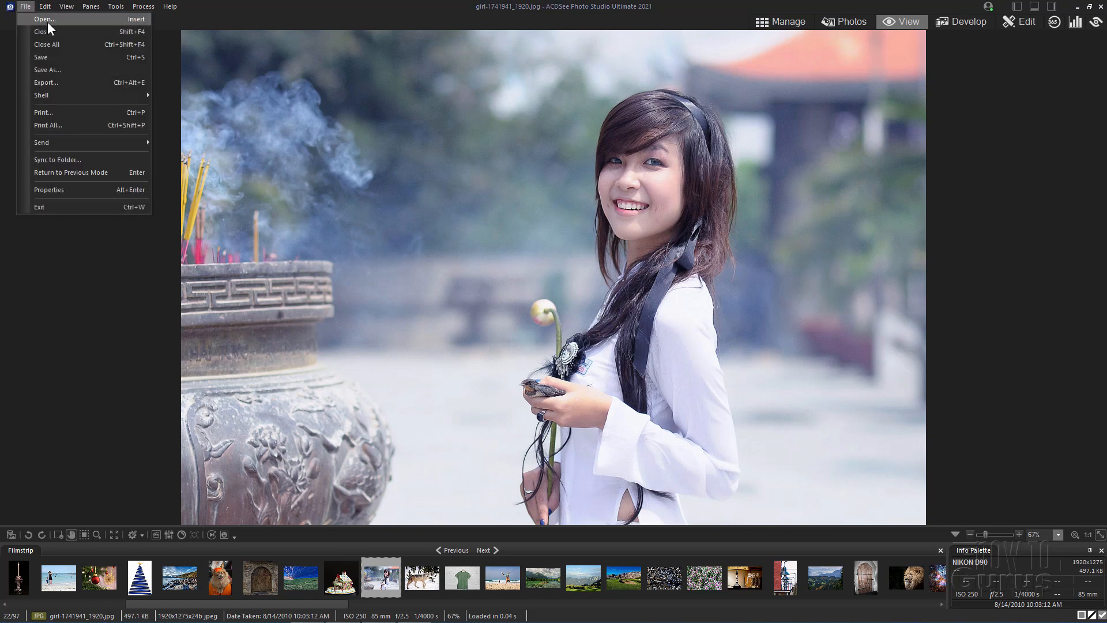
left_click(43, 19)
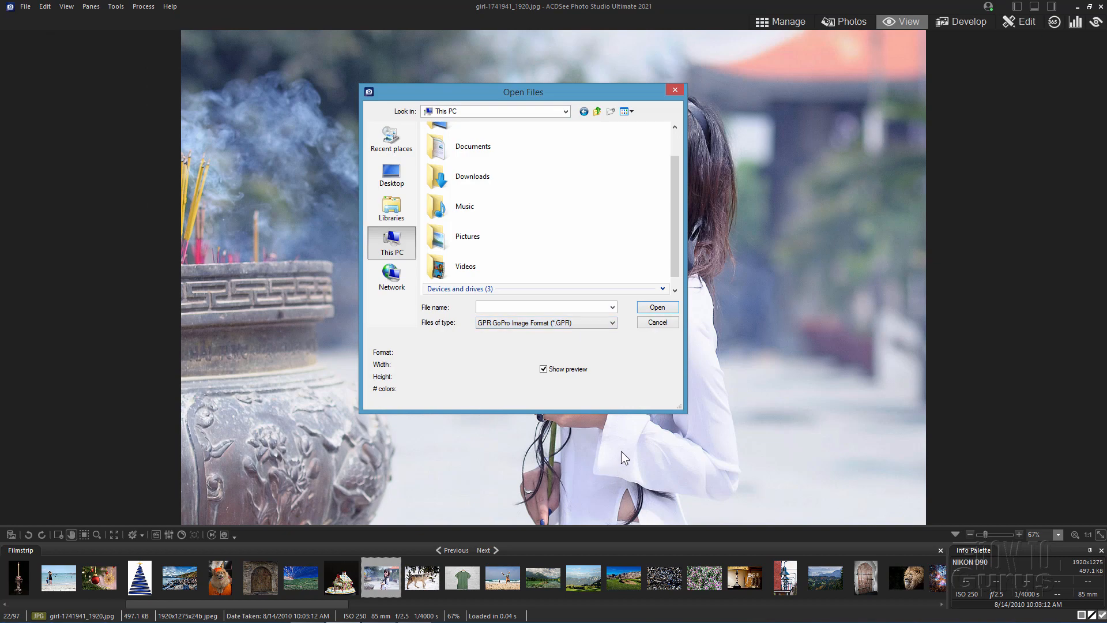
left_click(656, 322)
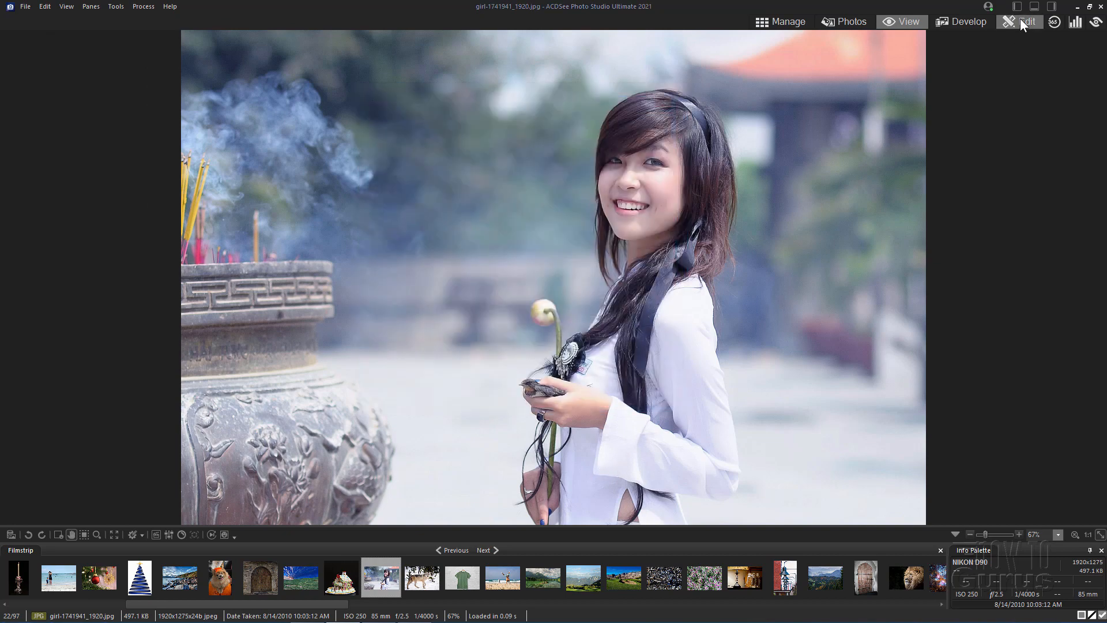
left_click(1025, 21)
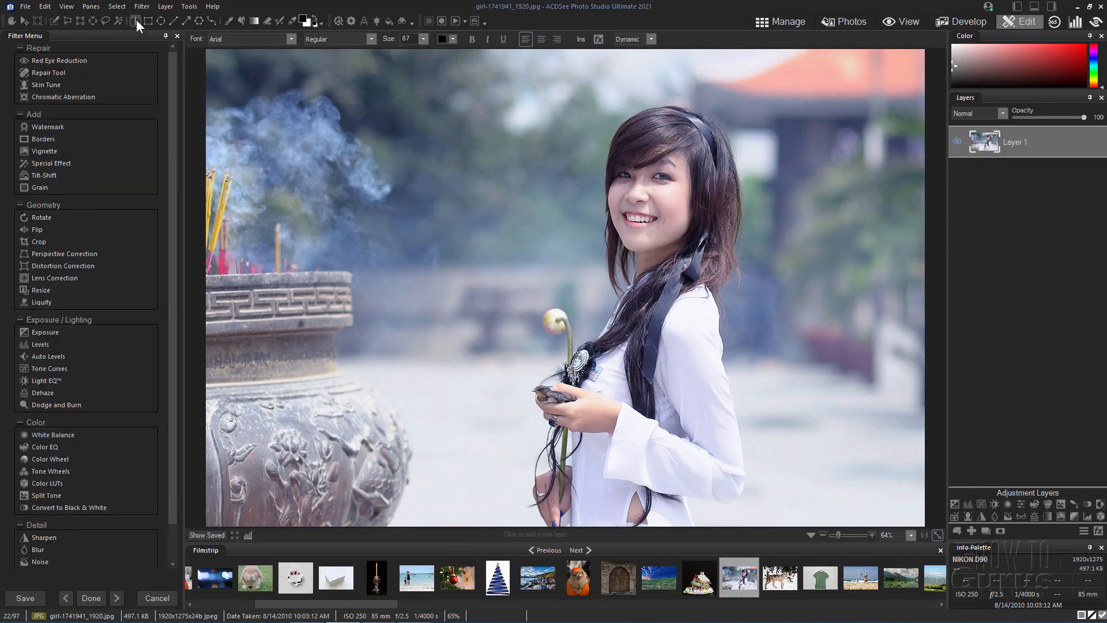
left_click(650, 38)
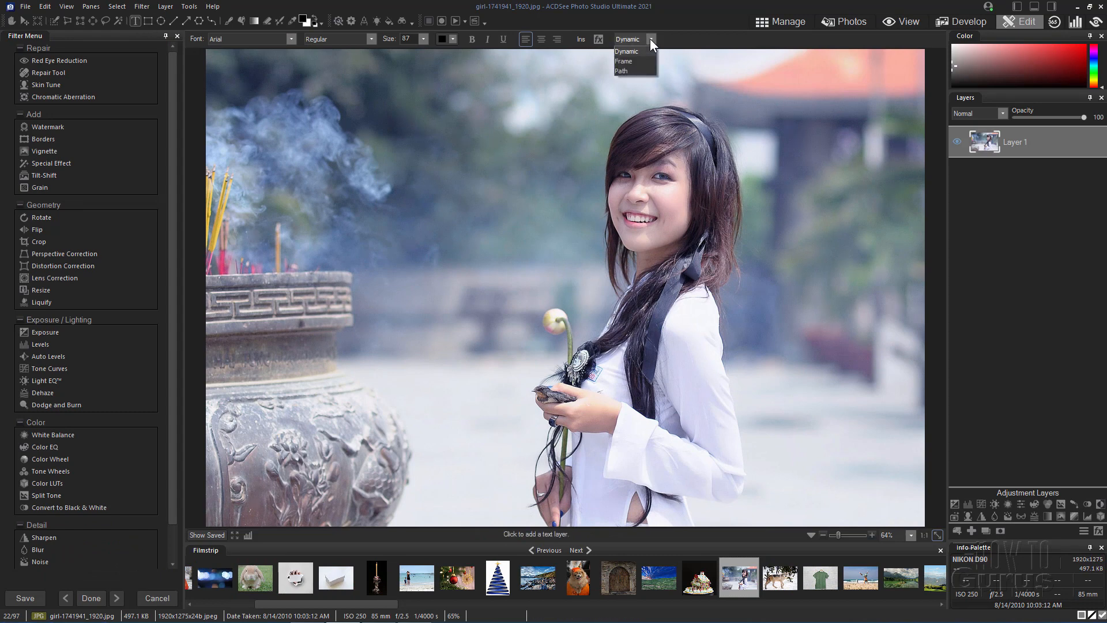
mouse_move(643, 57)
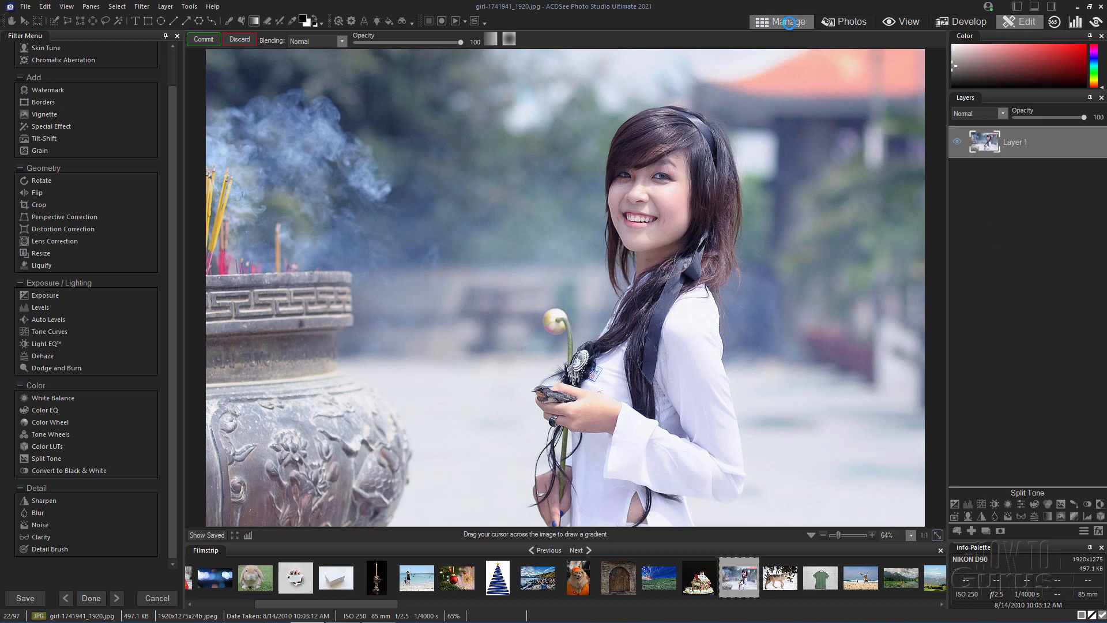
Pick the red lily from the Pixabay 9 folder in Manage and open it in Edit.
left_click(781, 22)
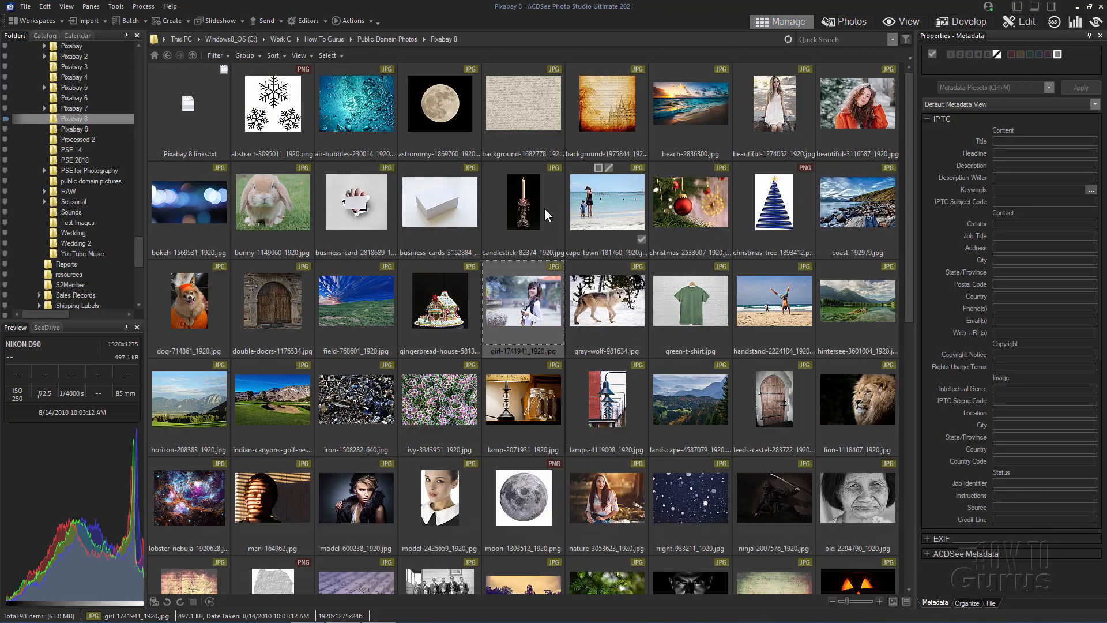
left_click(75, 129)
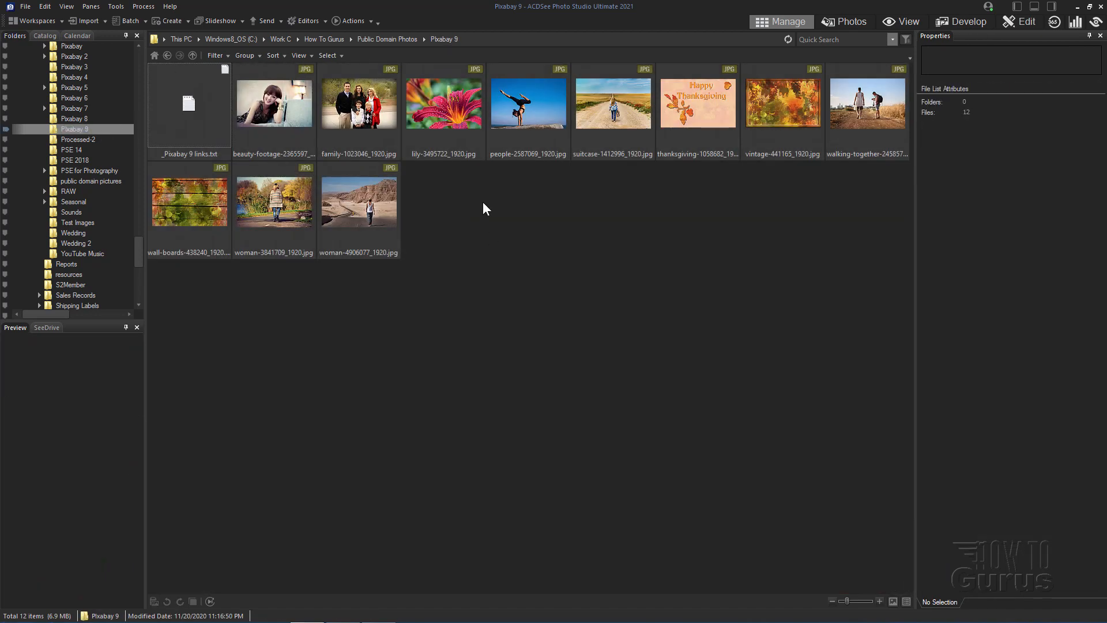
left_click(444, 103)
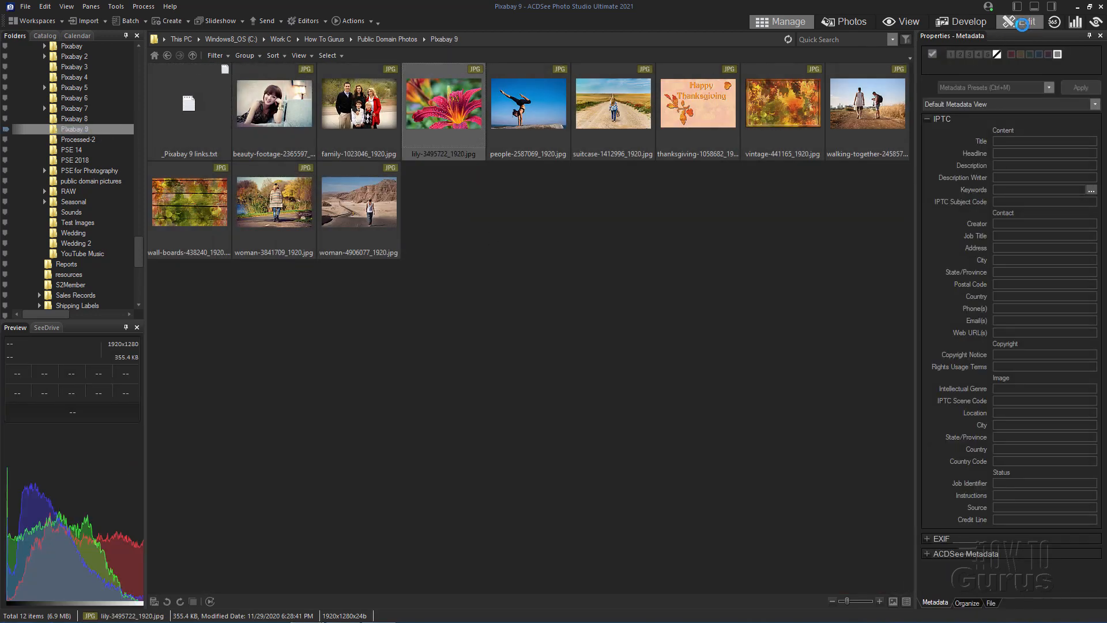
left_click(1024, 21)
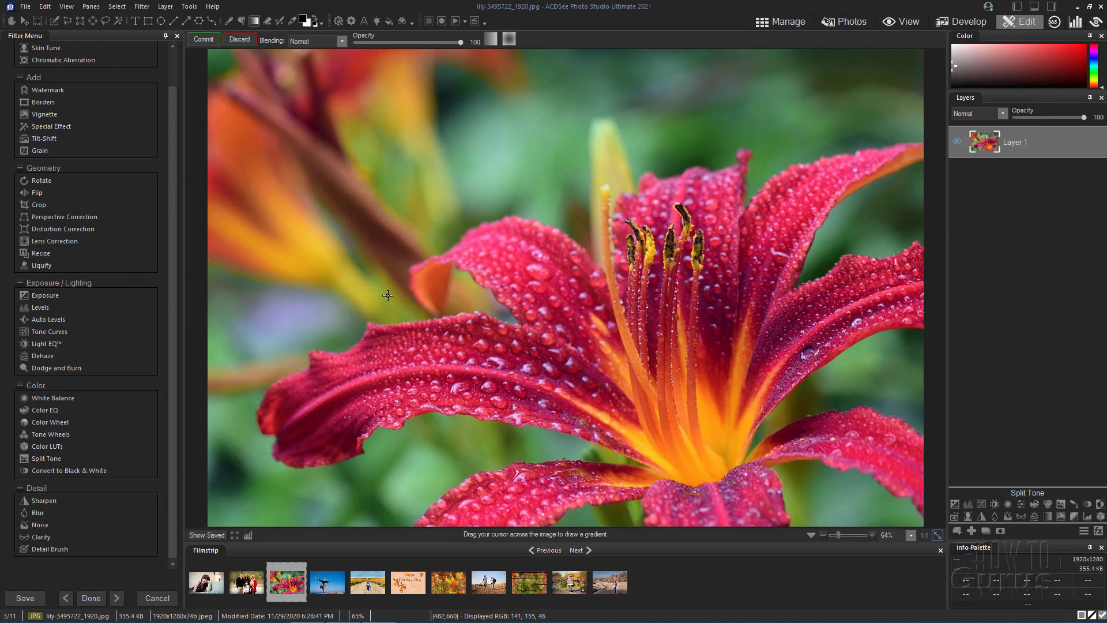
mouse_move(202, 289)
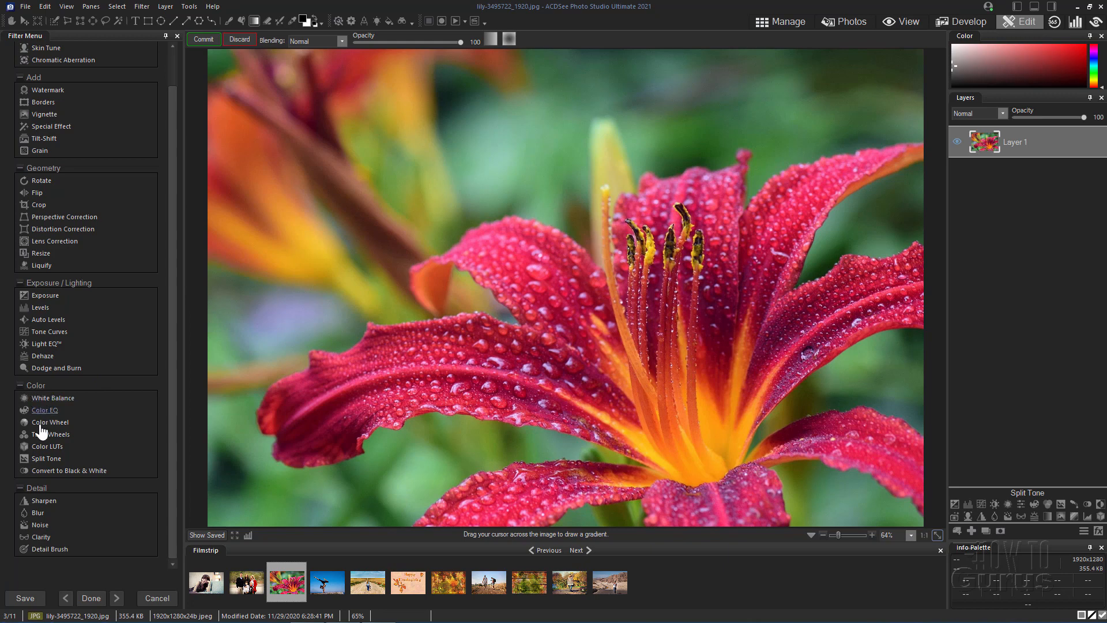
Open the Color Wheel filter and sample the lily photo with the eyedropper.
left_click(50, 421)
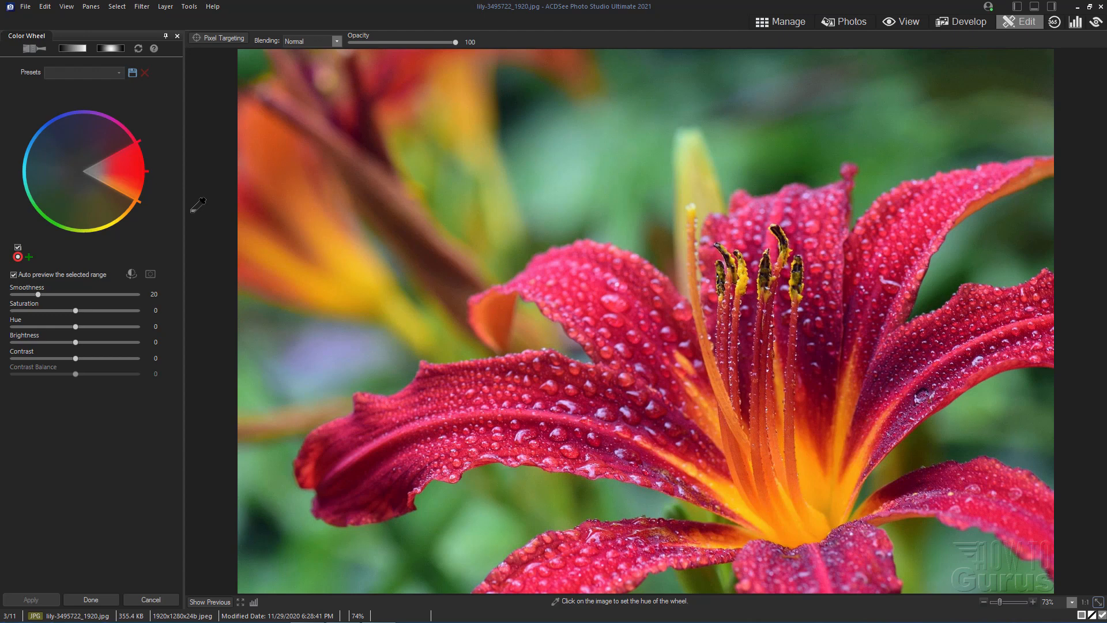
mouse_move(46, 323)
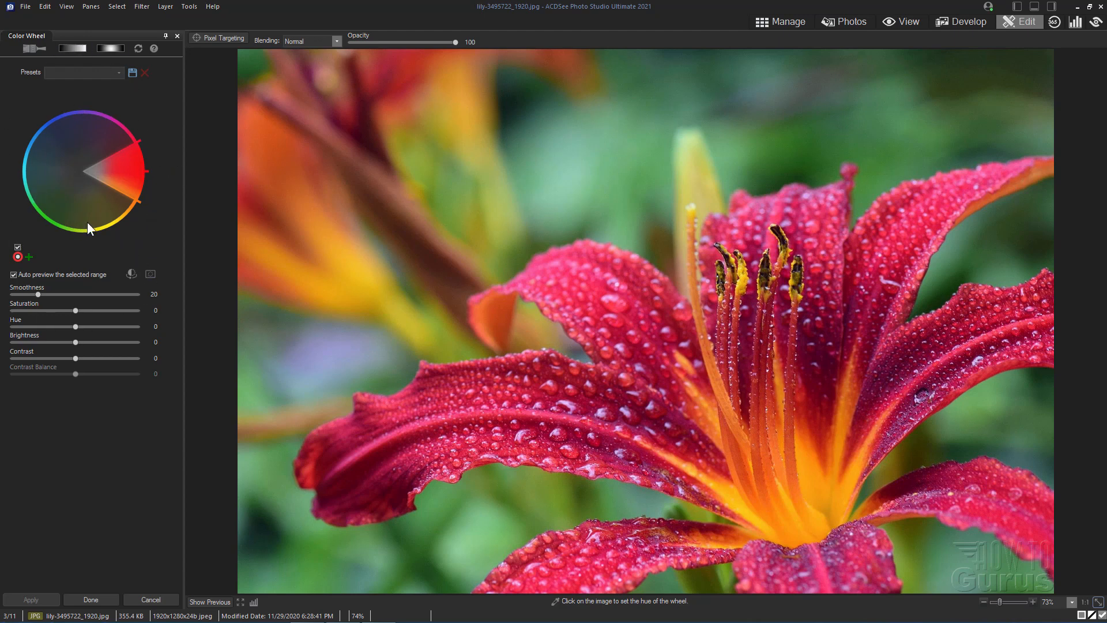
mouse_move(138, 165)
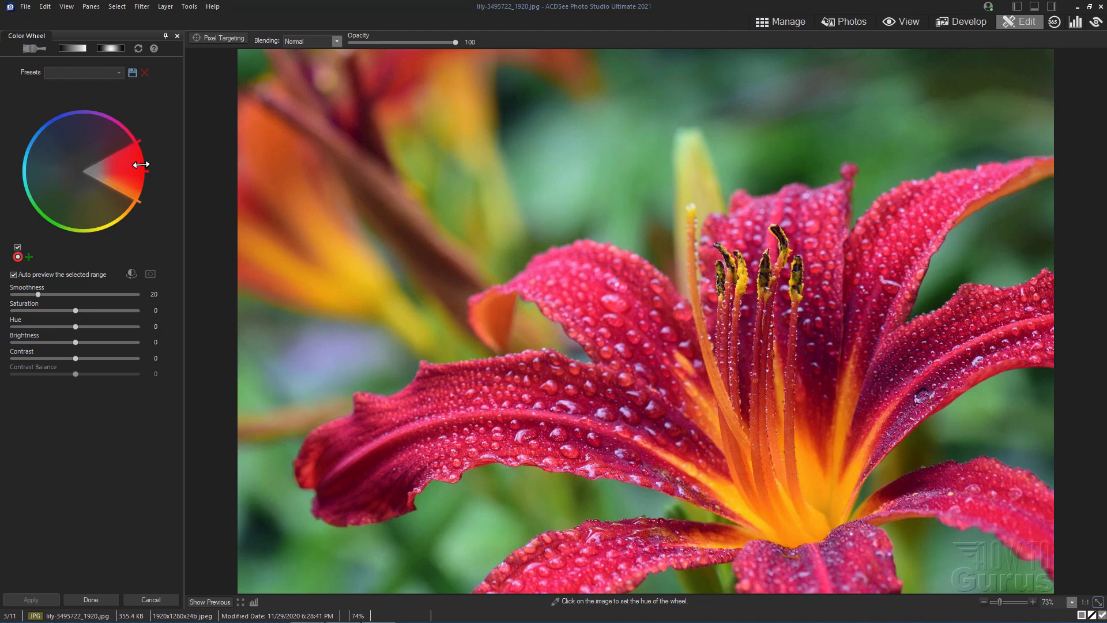
mouse_move(692, 119)
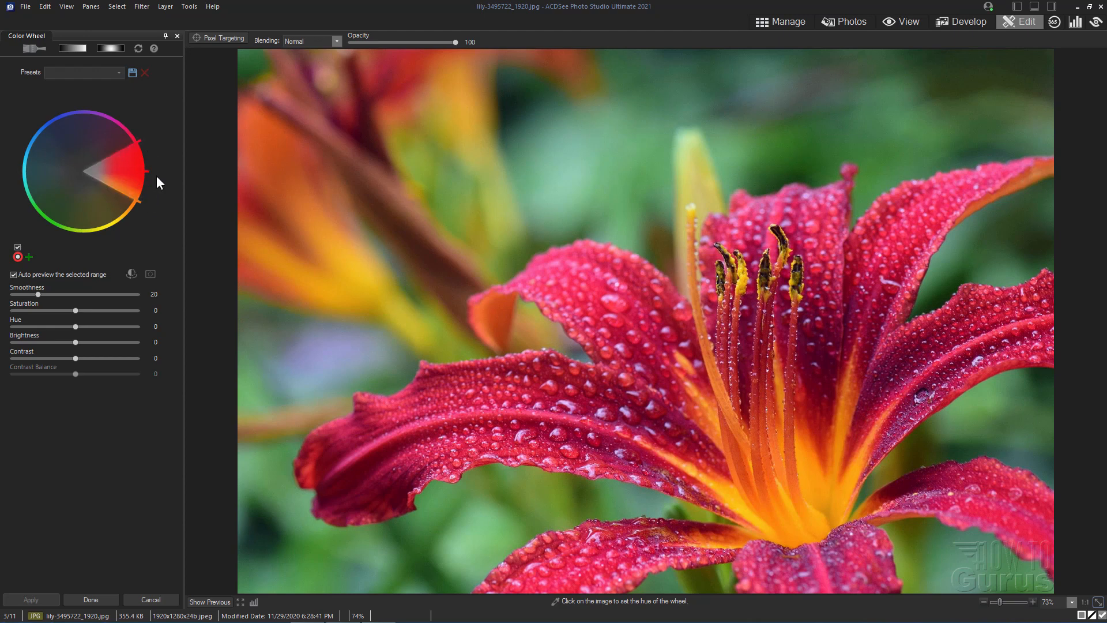
left_click(526, 157)
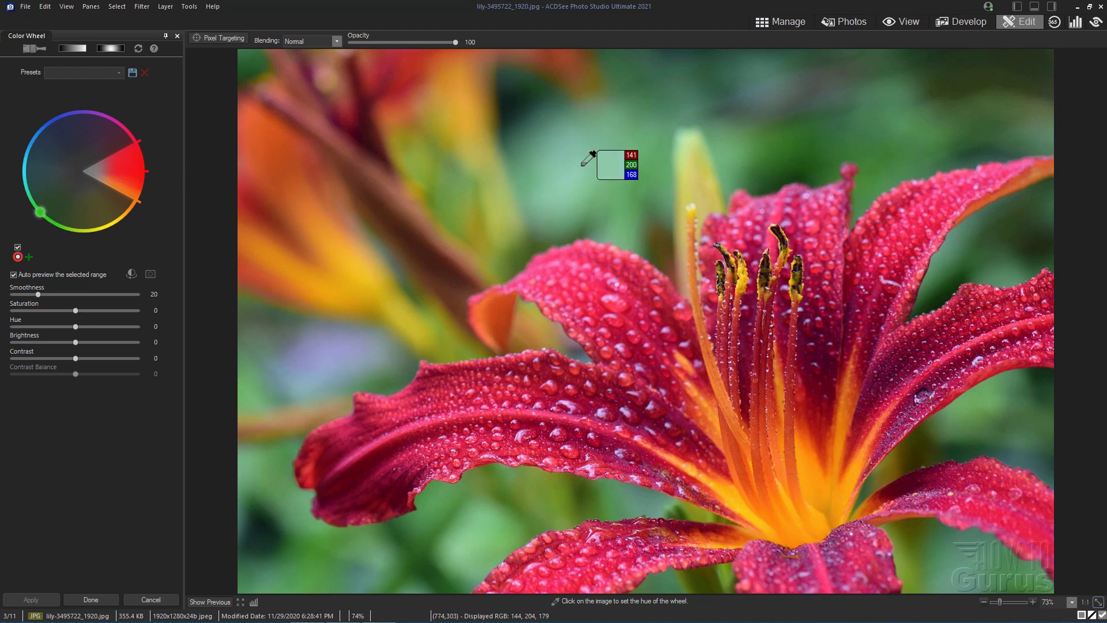
mouse_move(592, 157)
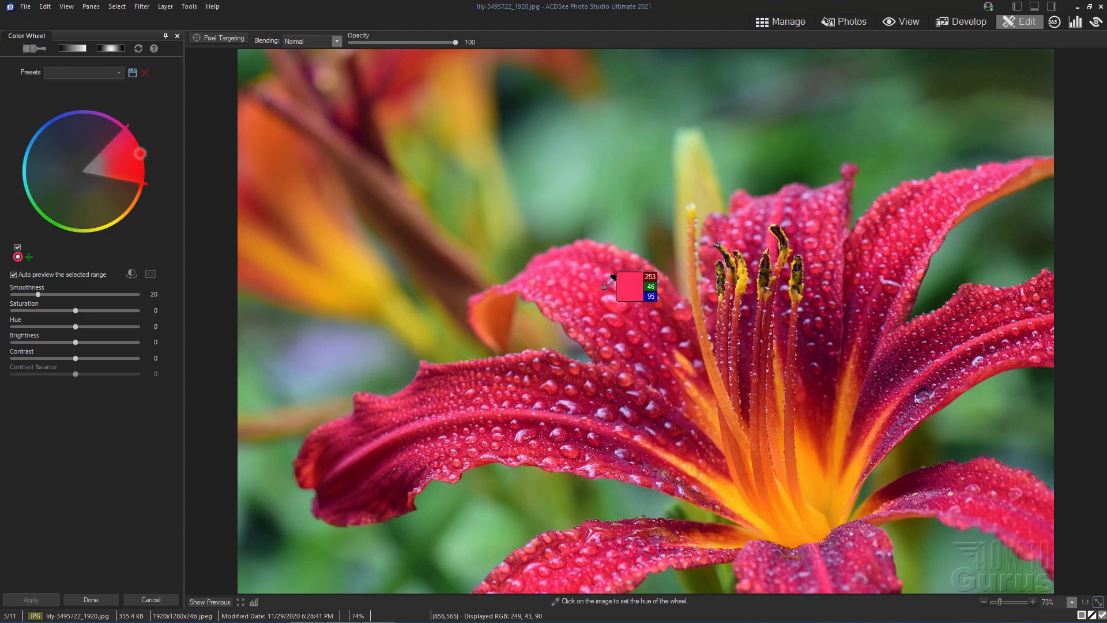
mouse_move(215, 235)
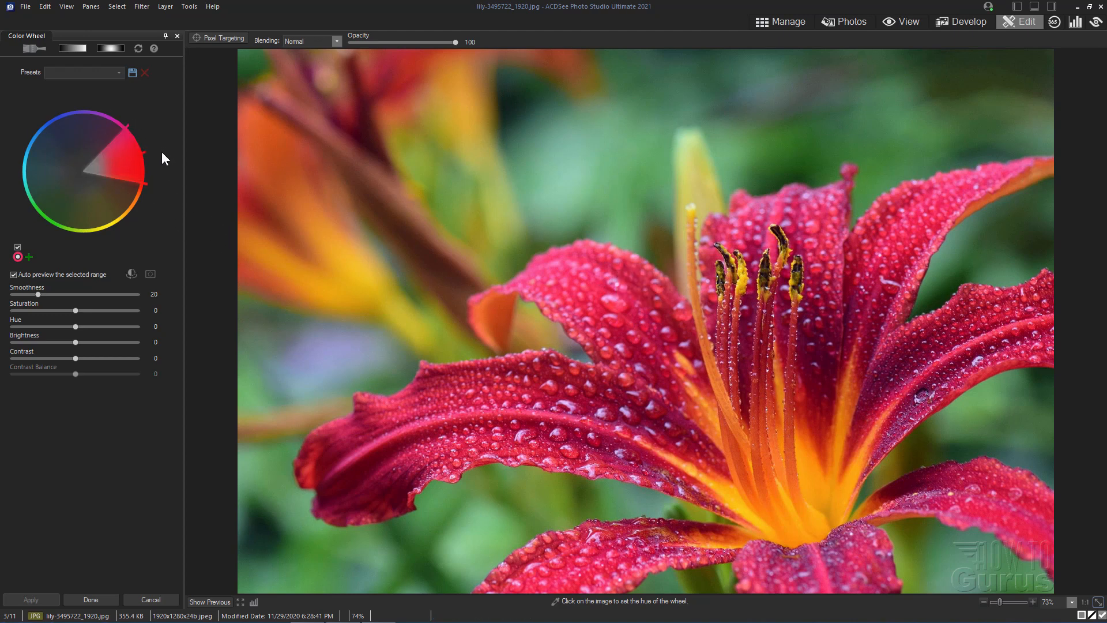
Widen the red hue range and sample a petal to set the wheel's hue.
left_click(579, 290)
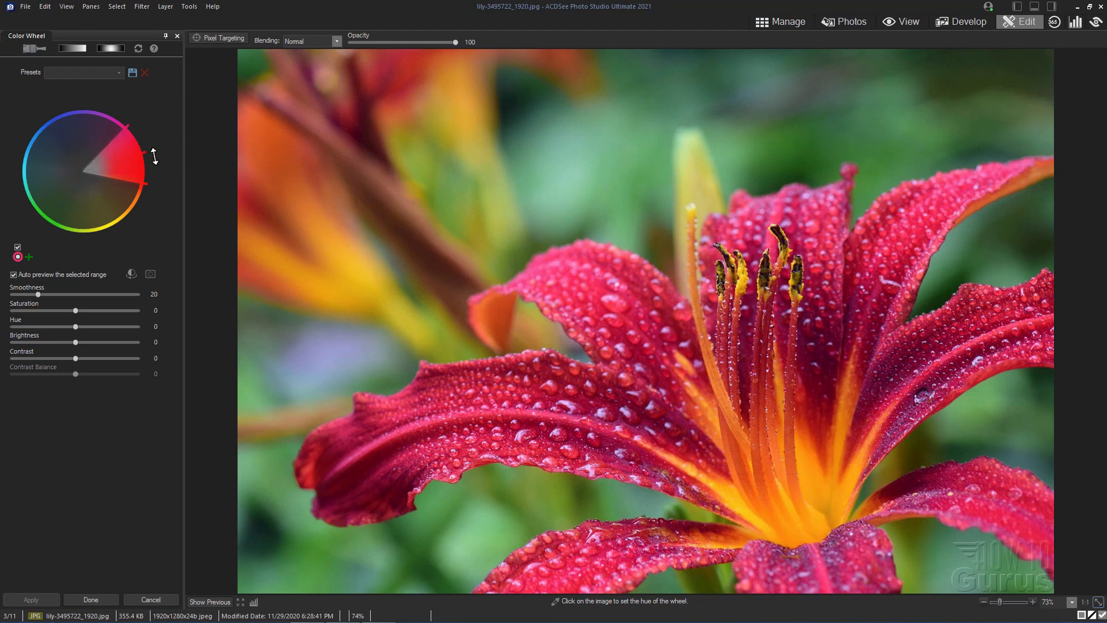
mouse_move(163, 173)
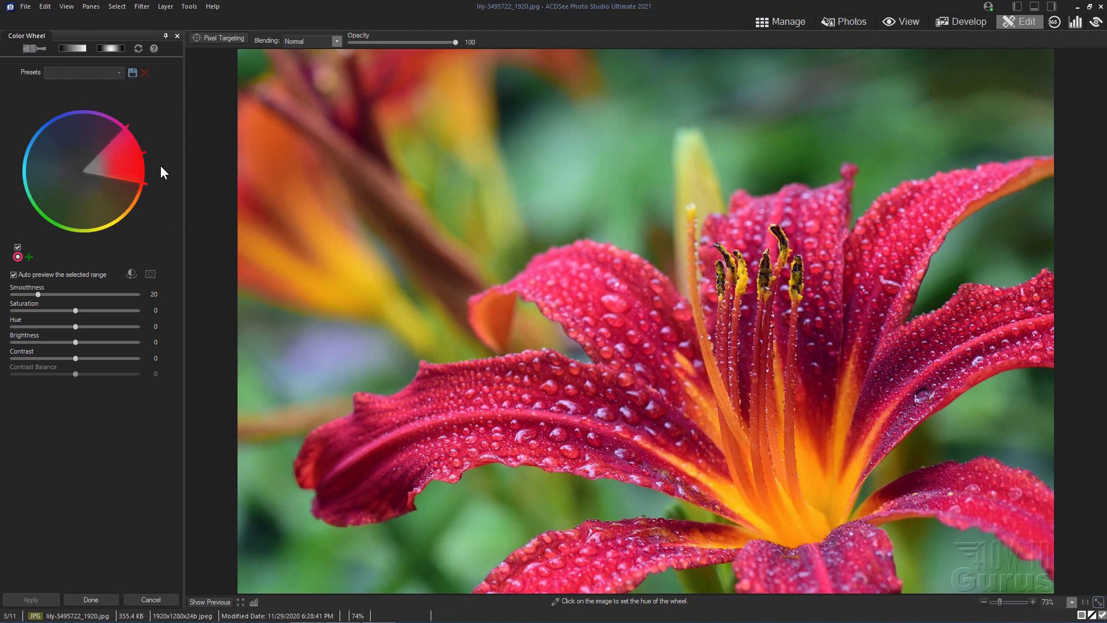
mouse_move(154, 264)
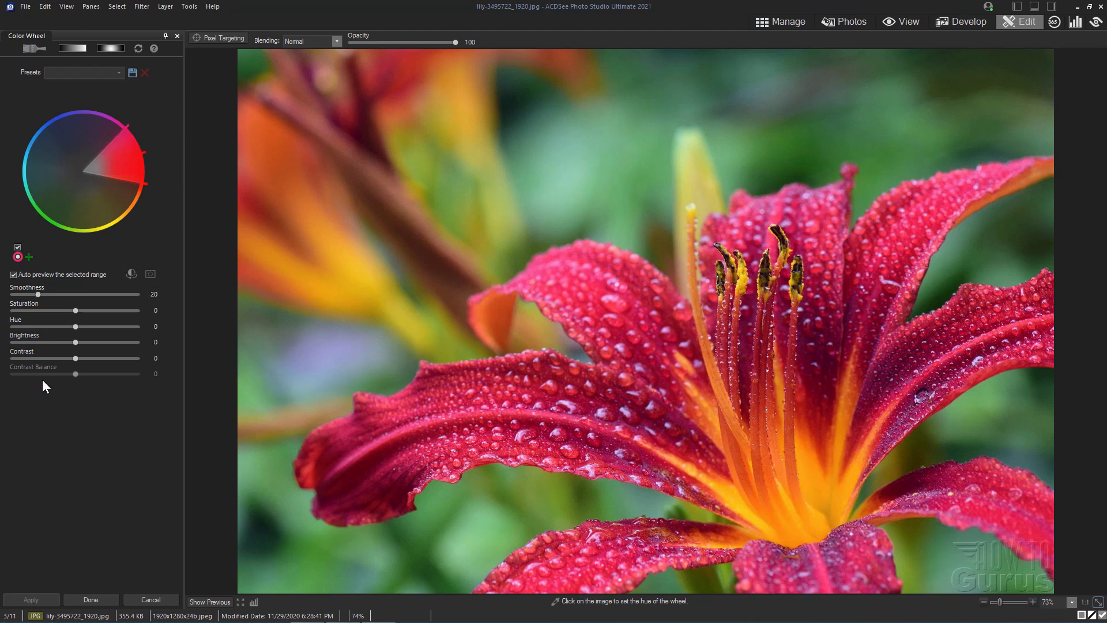
mouse_move(47, 339)
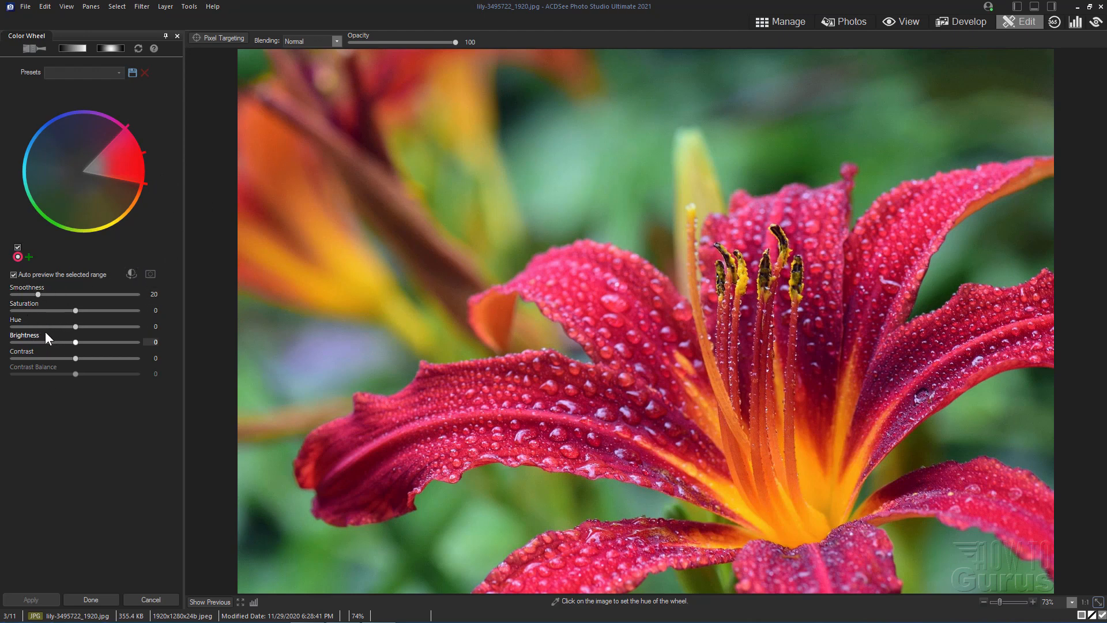
mouse_move(108, 283)
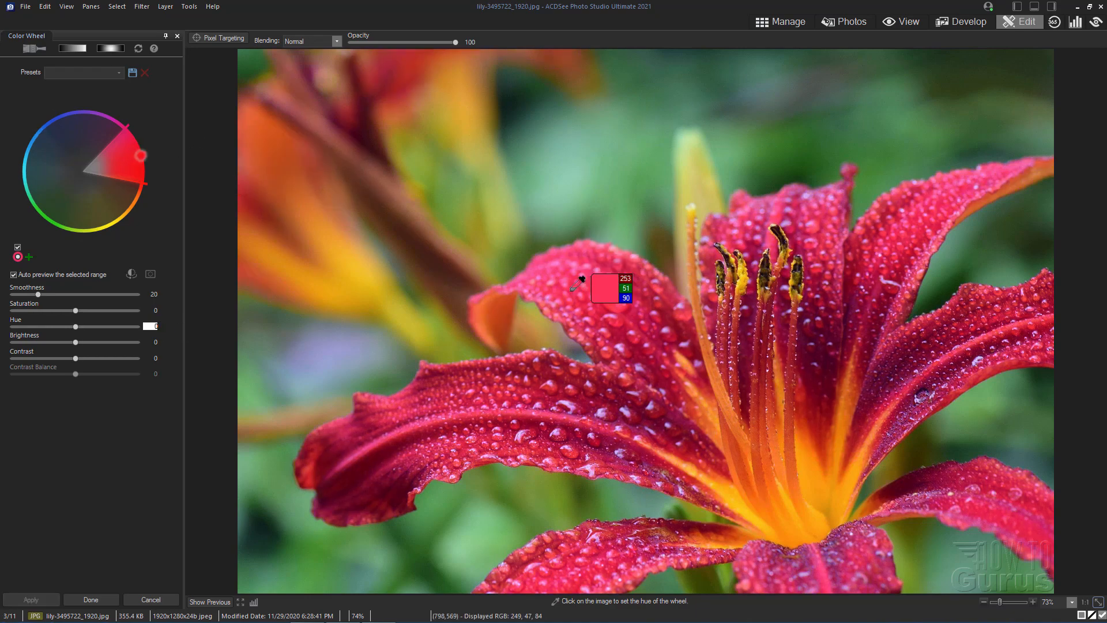
left_click(455, 78)
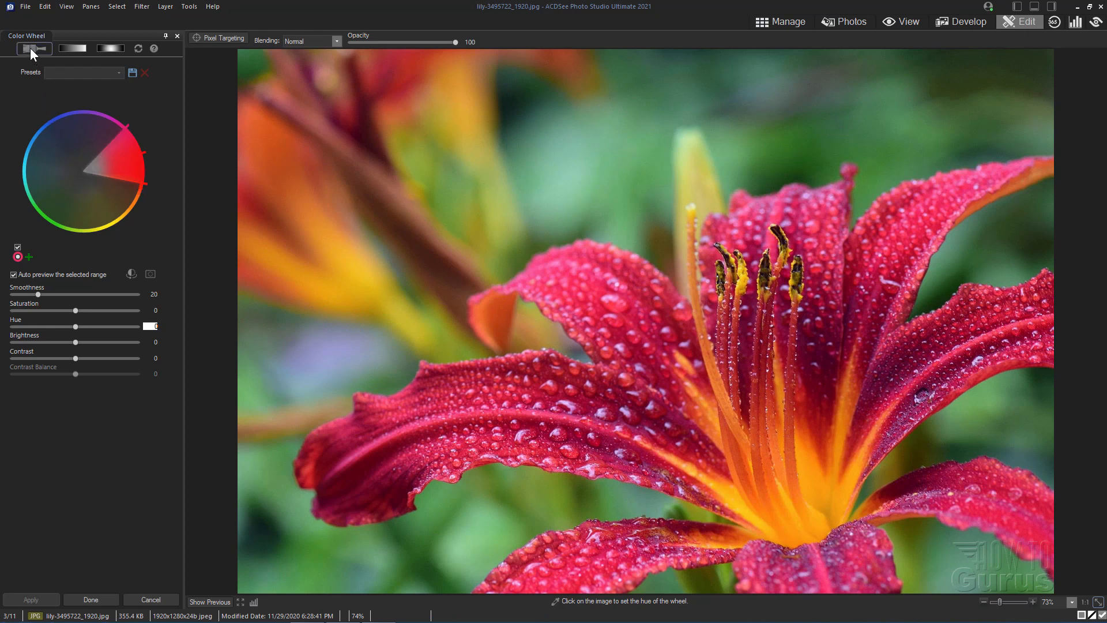
Enable Brush mode, paint the upper-left petal, and hide the brush stroke overlay.
left_click(34, 48)
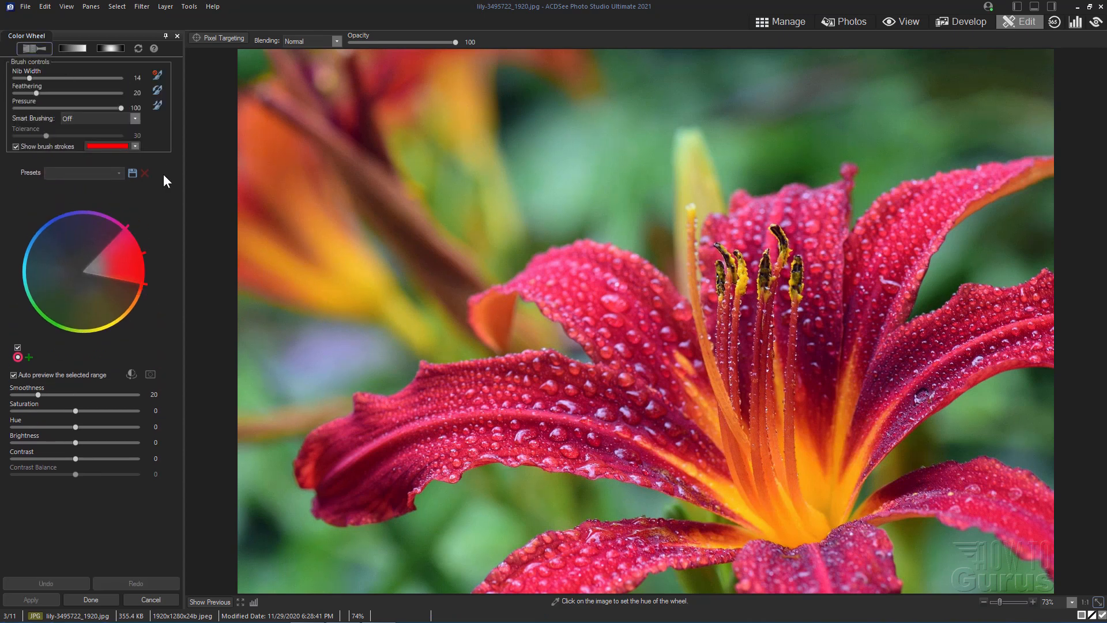
mouse_move(164, 200)
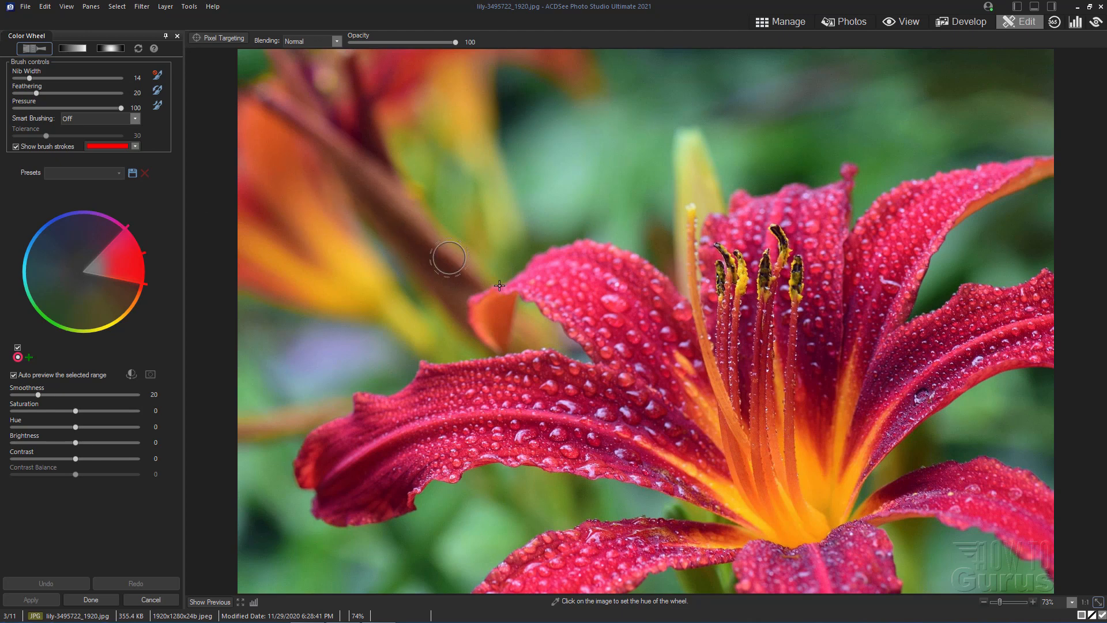
mouse_move(612, 306)
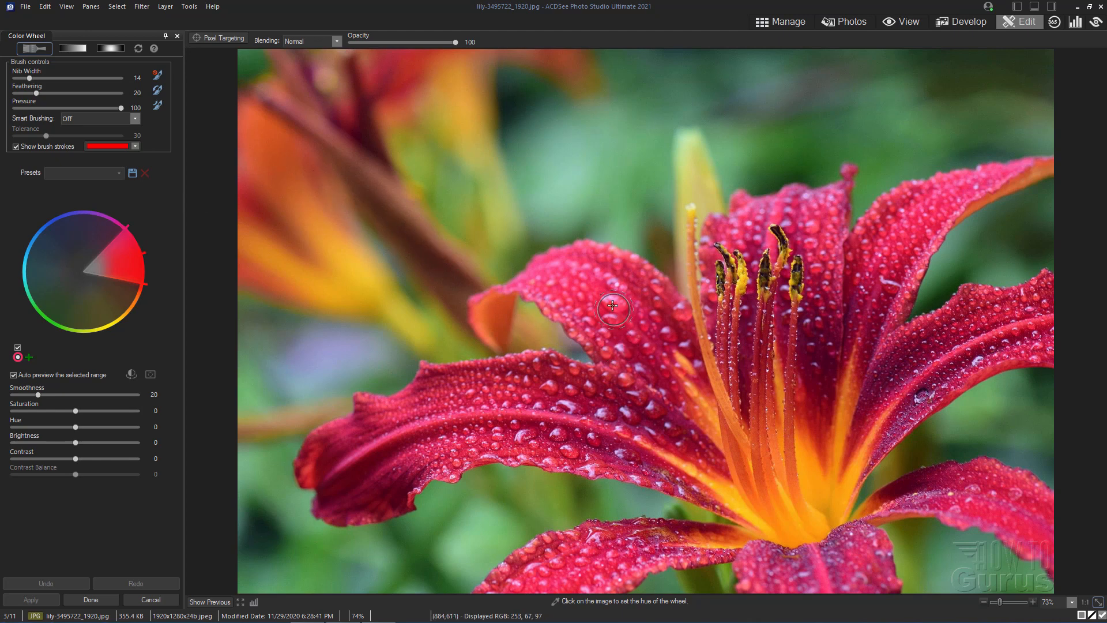
left_click(613, 307)
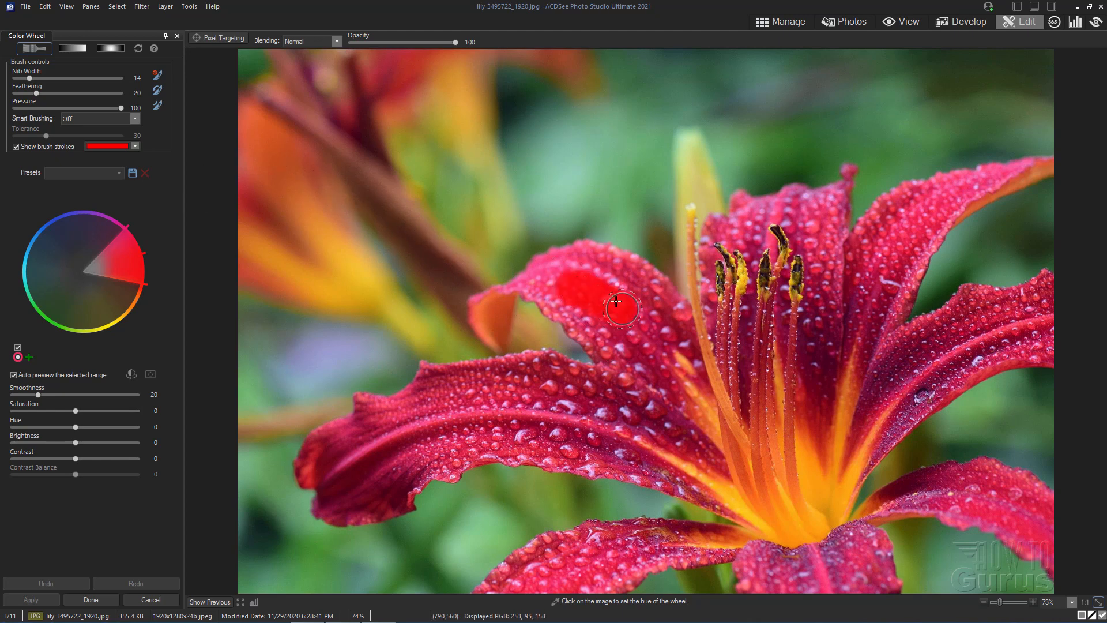
mouse_move(517, 286)
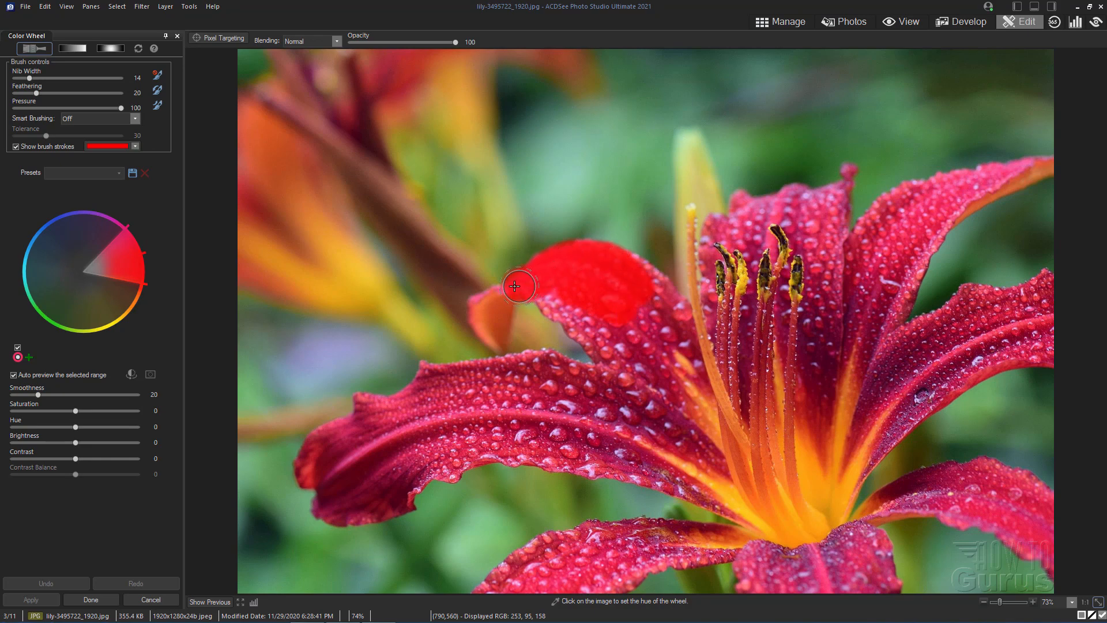
mouse_move(589, 332)
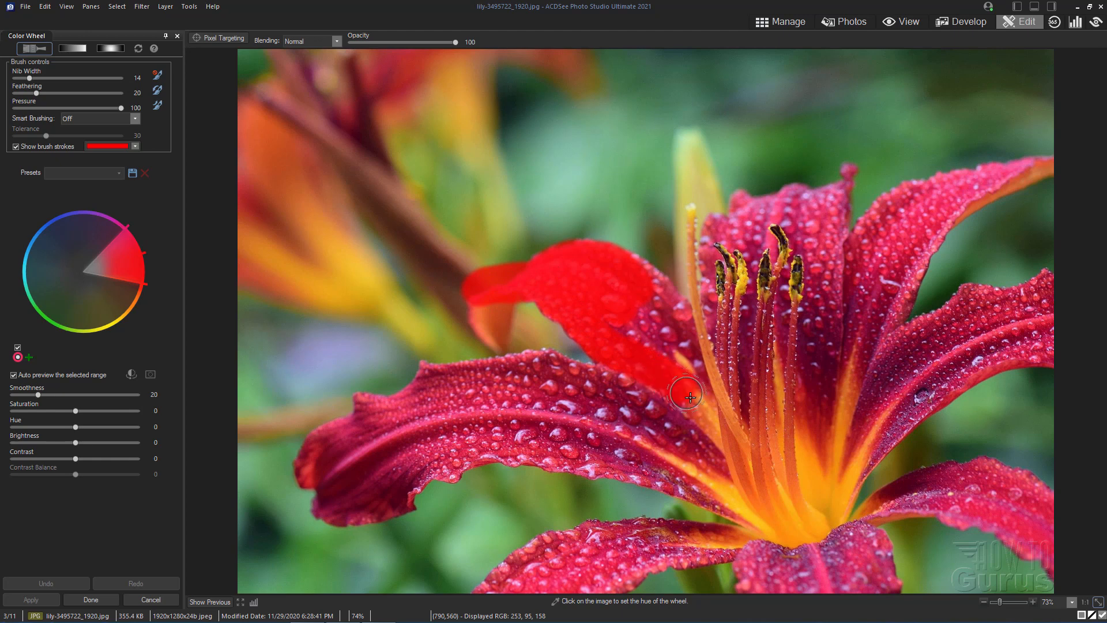
mouse_move(651, 287)
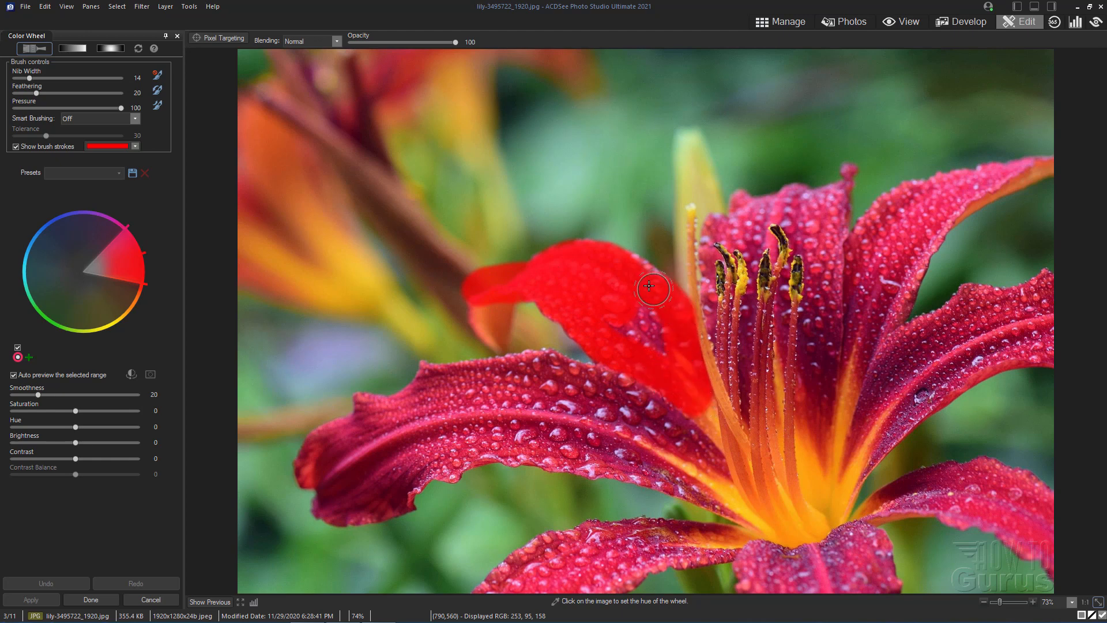
mouse_move(654, 351)
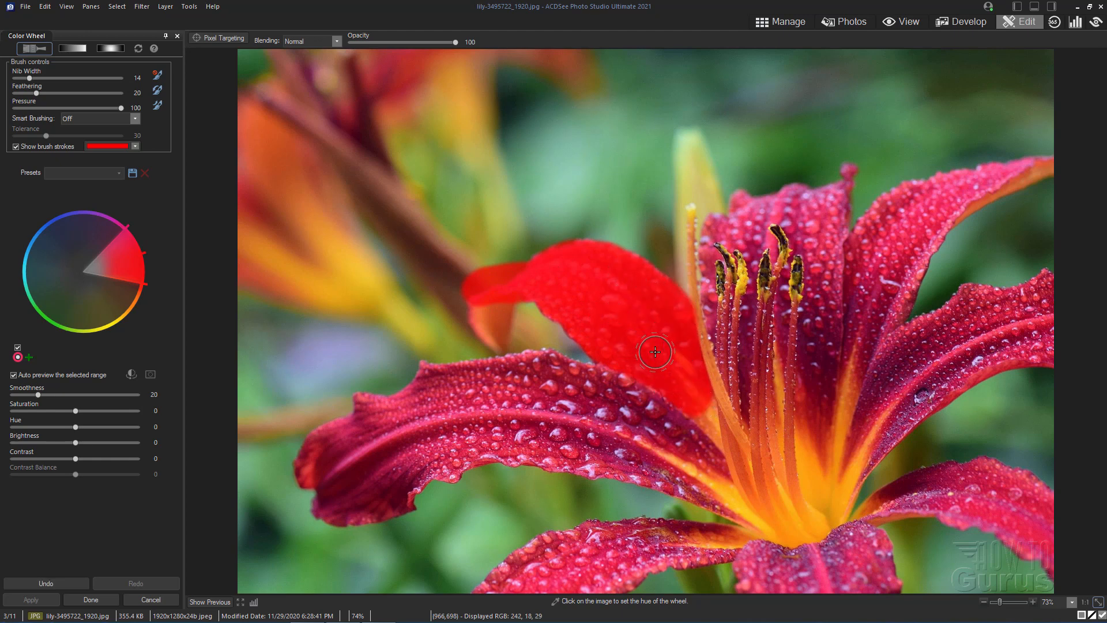
mouse_move(635, 324)
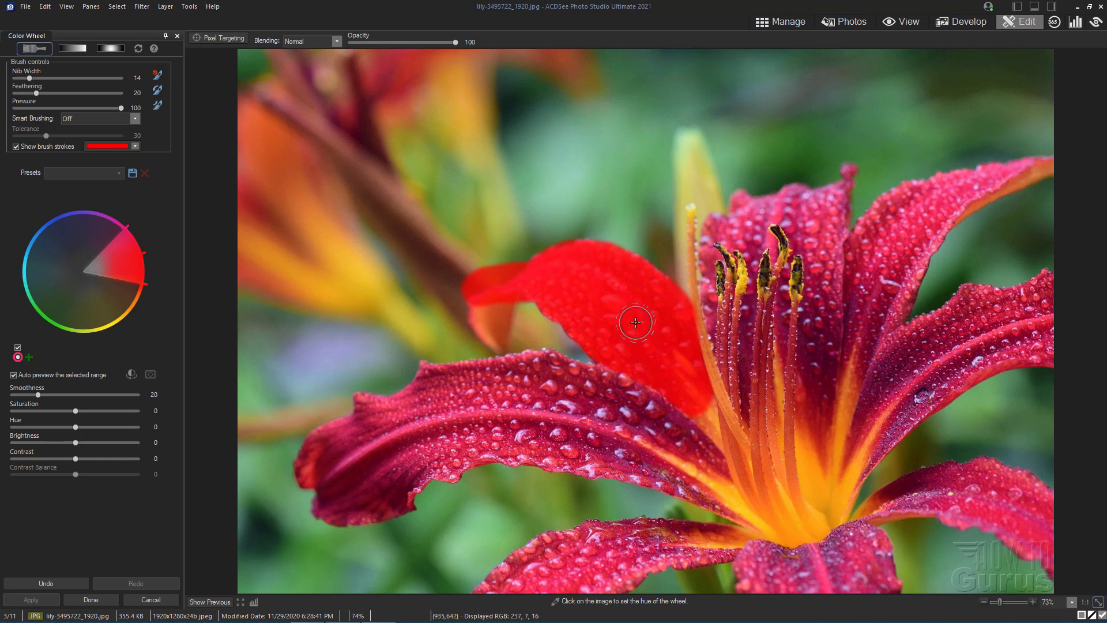
mouse_move(50, 162)
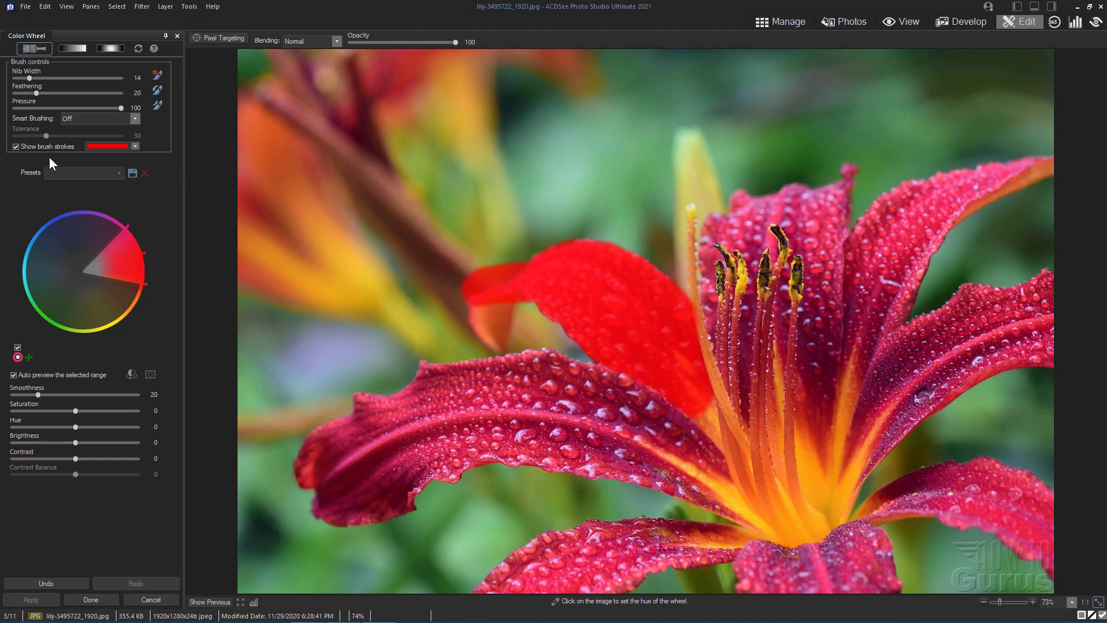
mouse_move(16, 151)
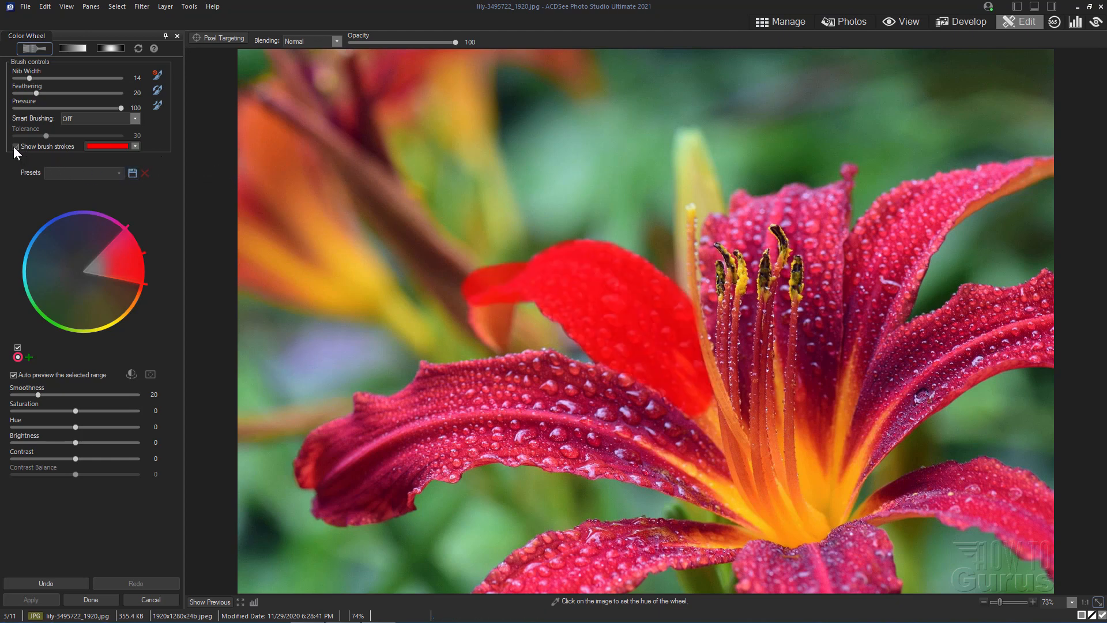
left_click(15, 146)
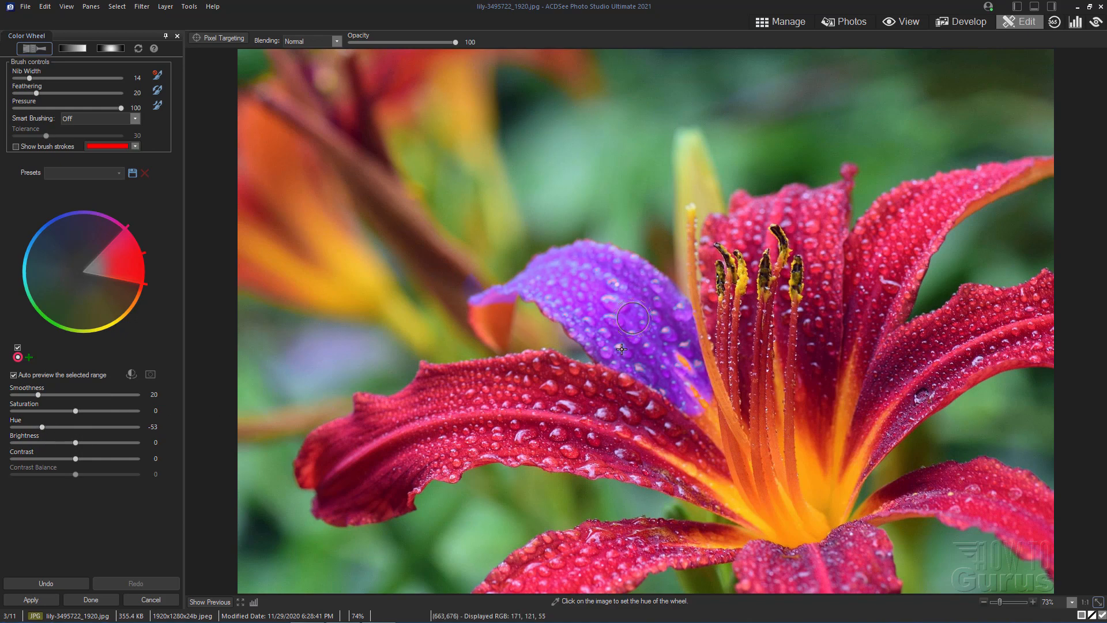
mouse_move(488, 331)
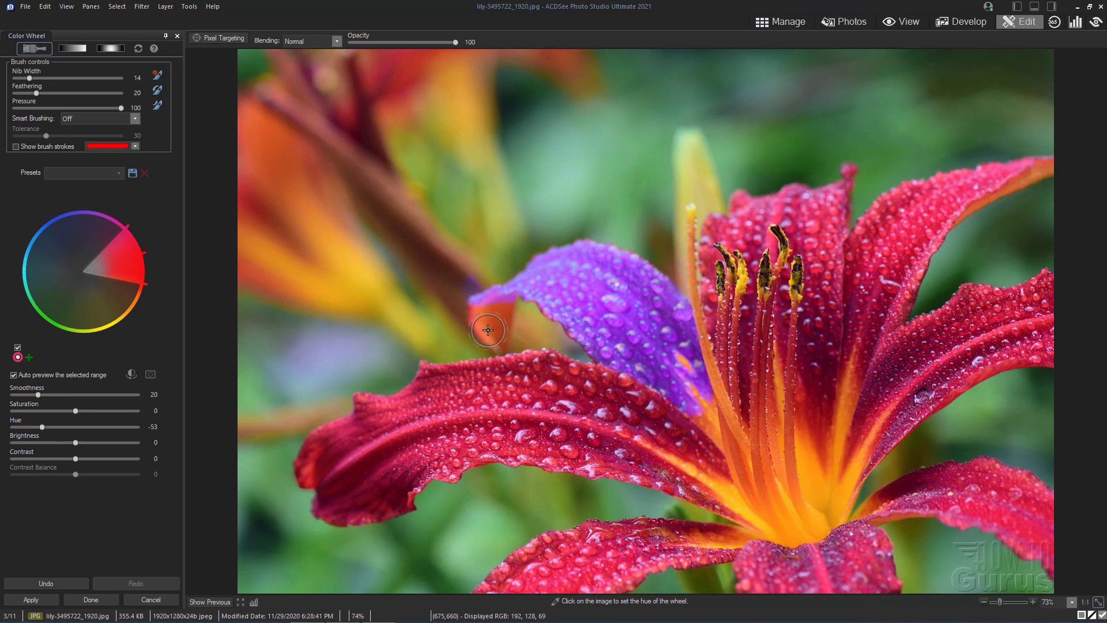
mouse_move(520, 266)
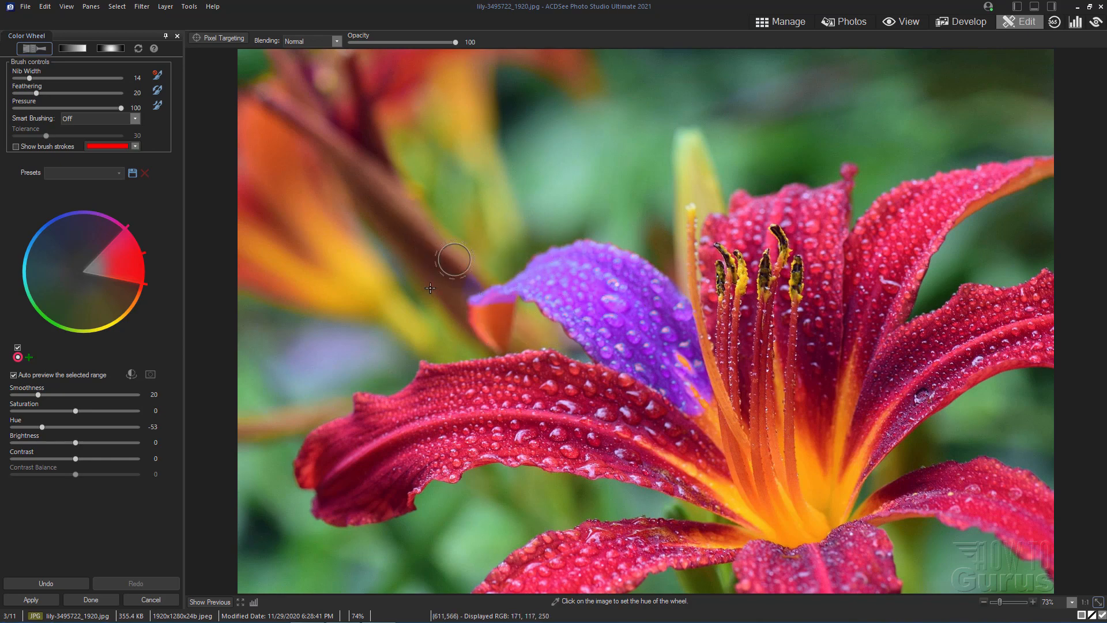
mouse_move(482, 267)
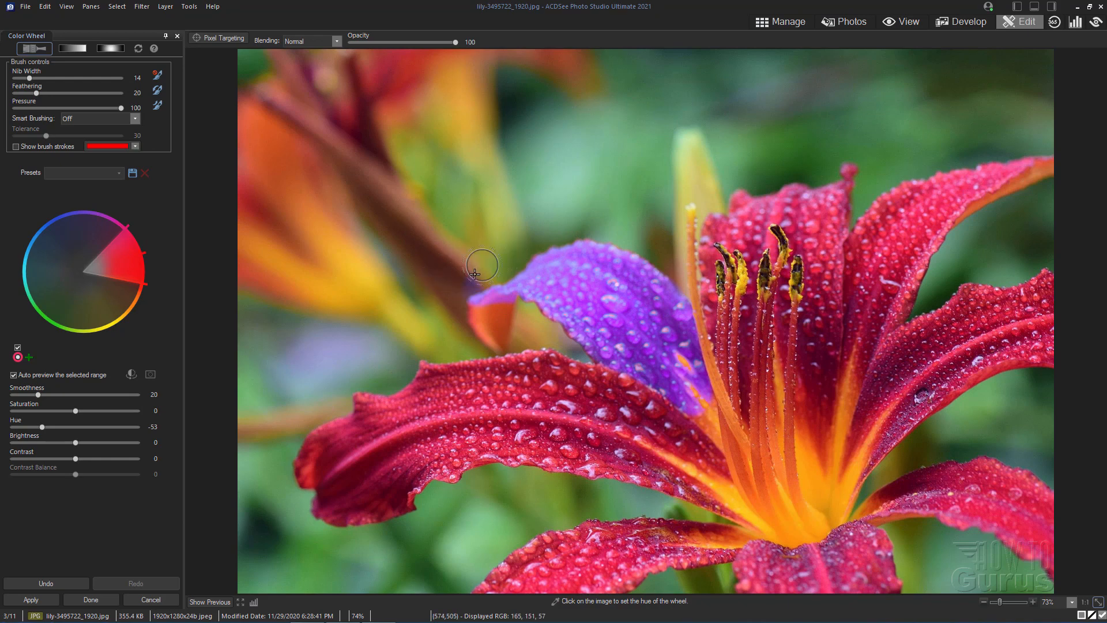
Extend the brushed effect along the petal edge and preview inverting the mask.
left_click(483, 274)
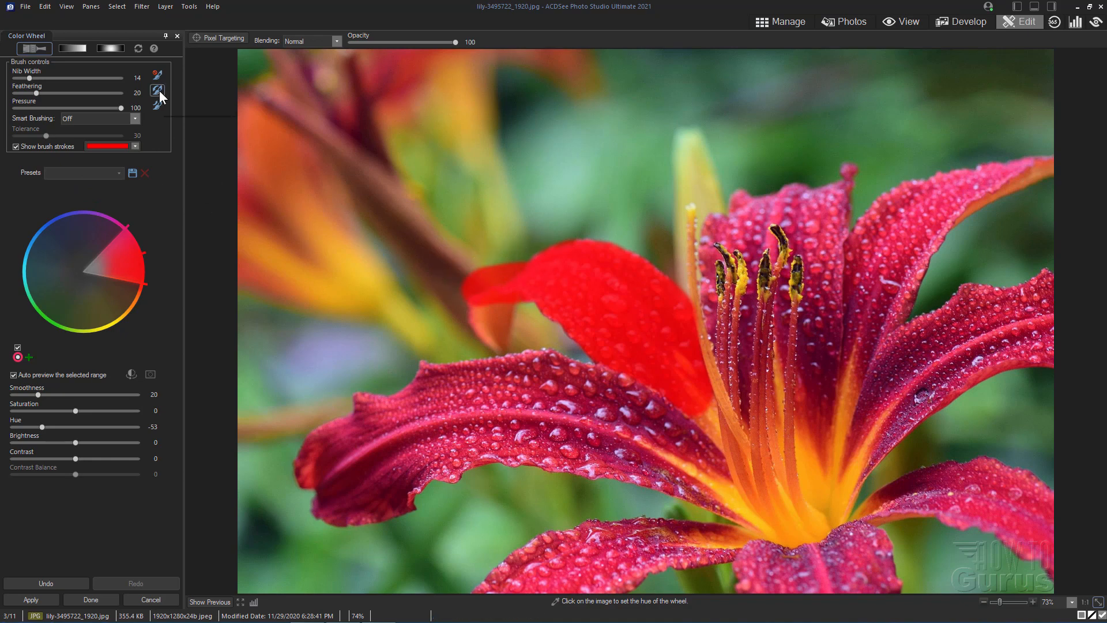
left_click(519, 254)
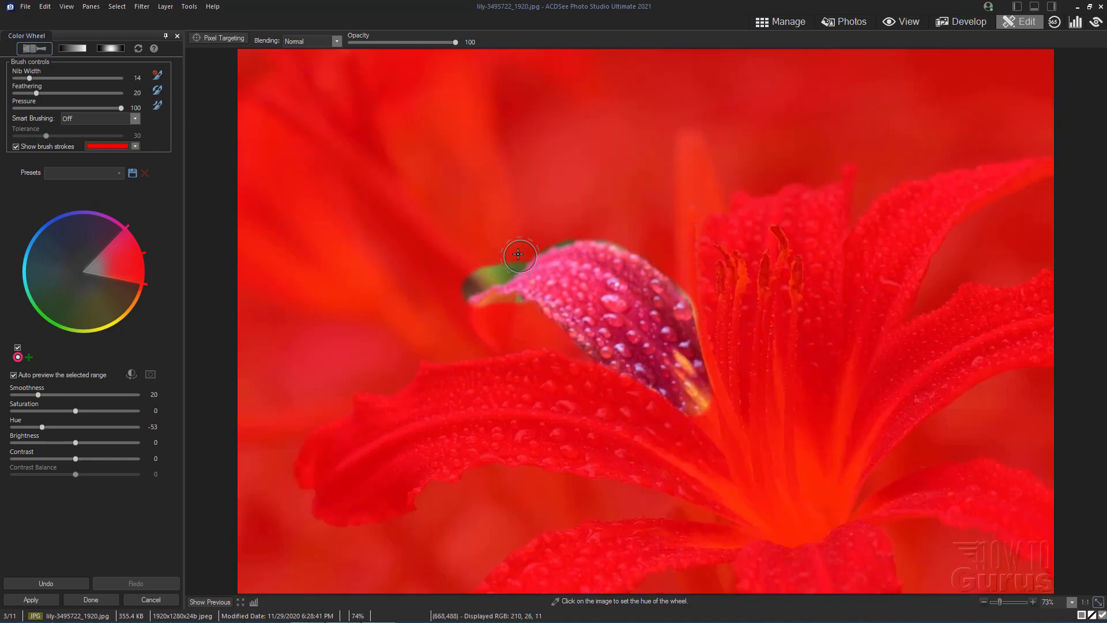
mouse_move(487, 266)
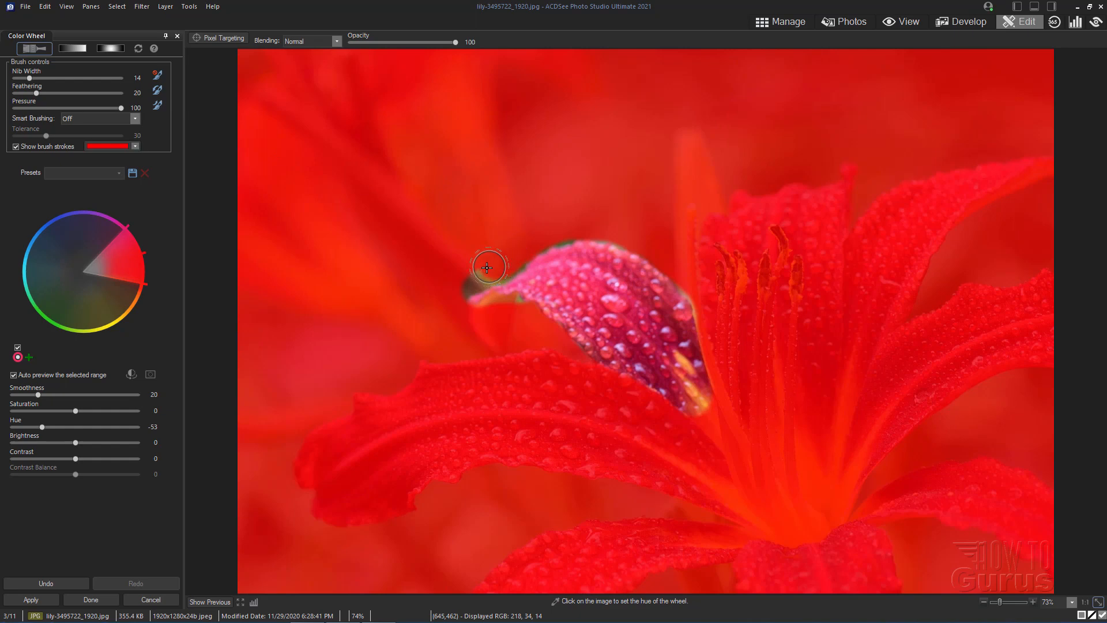
mouse_move(509, 256)
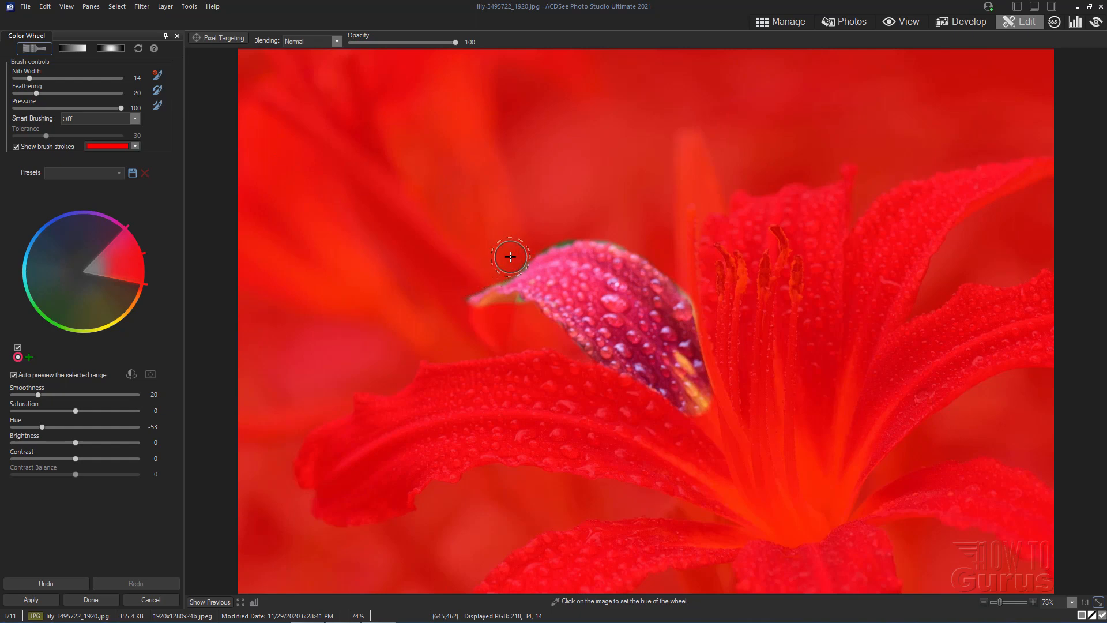
mouse_move(523, 223)
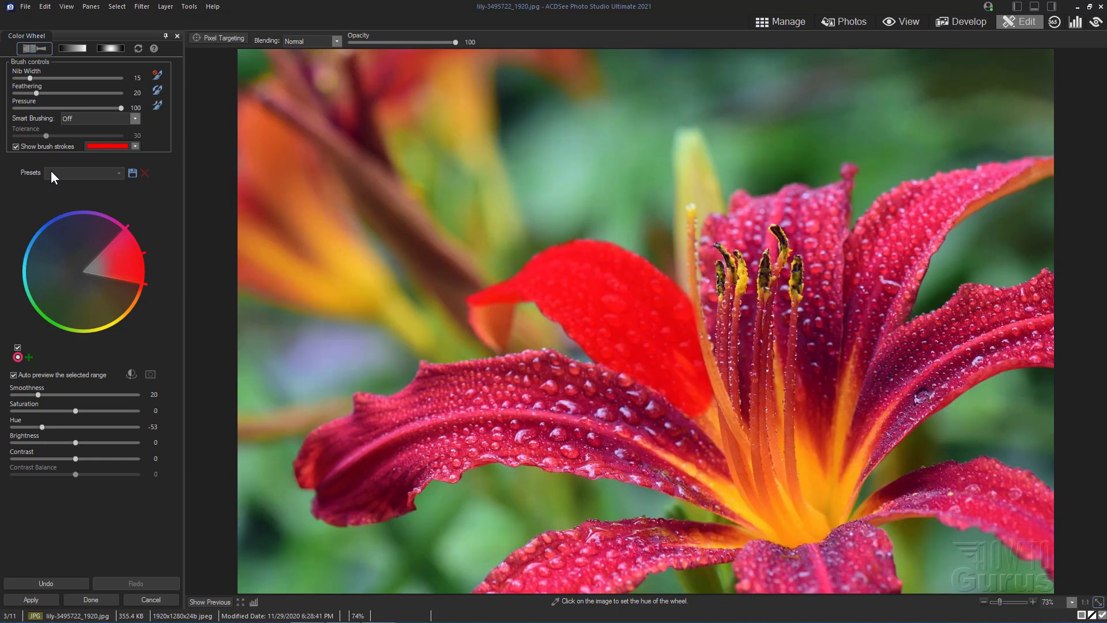
left_click(16, 146)
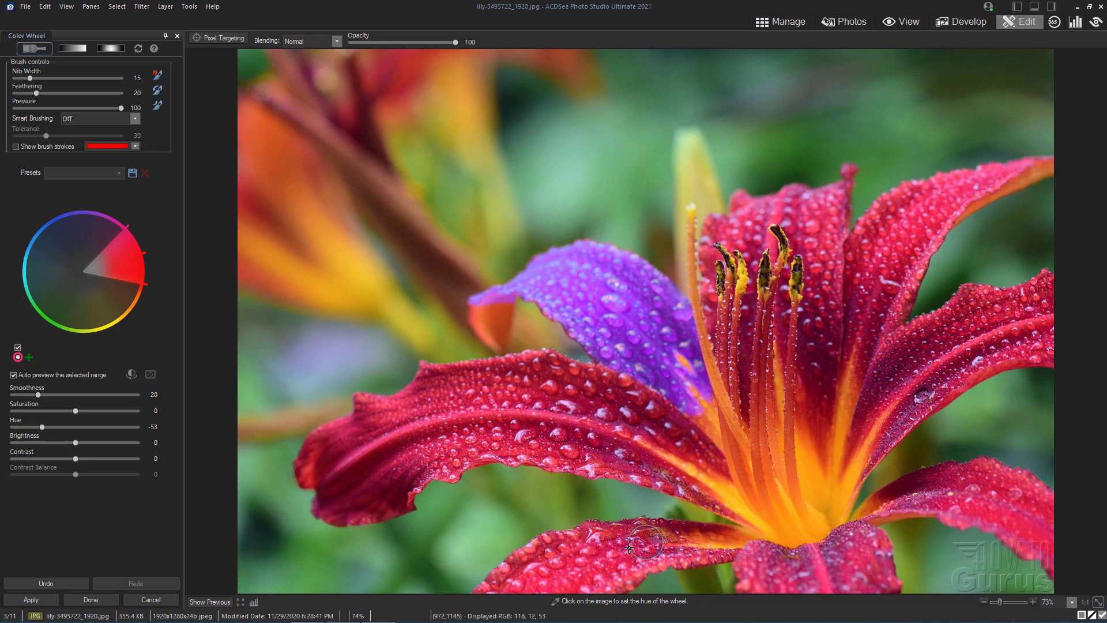
mouse_move(544, 551)
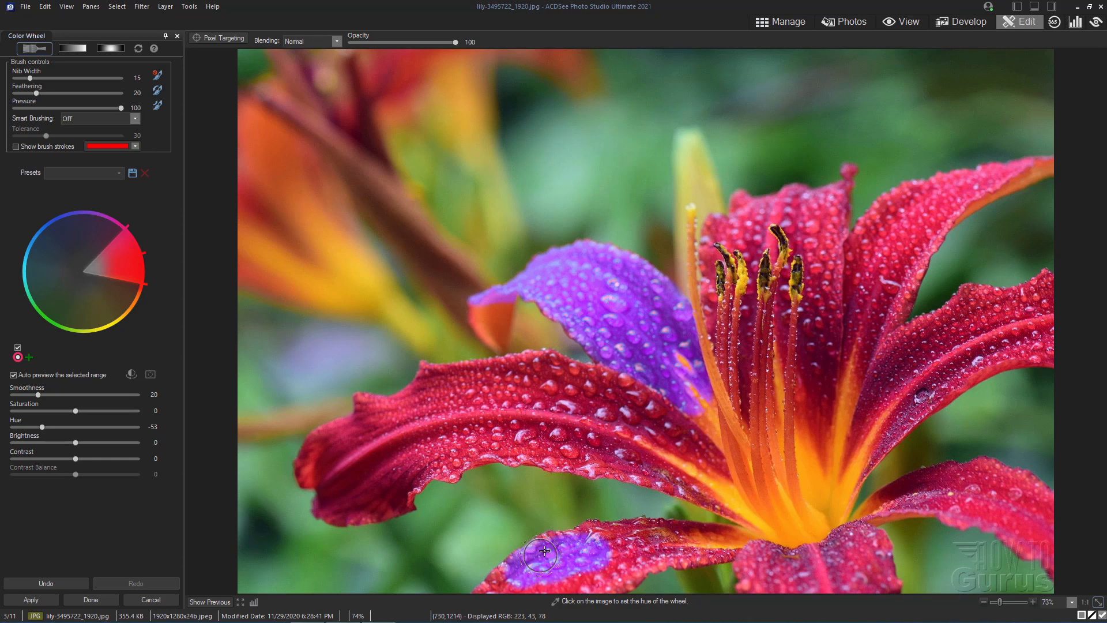
mouse_move(601, 538)
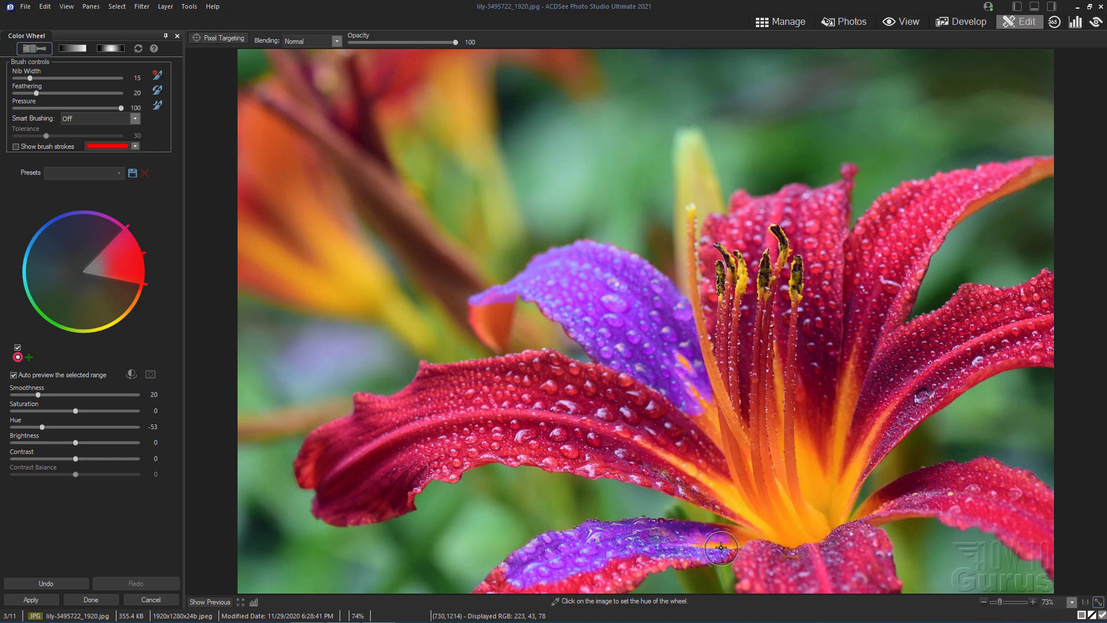
mouse_move(641, 555)
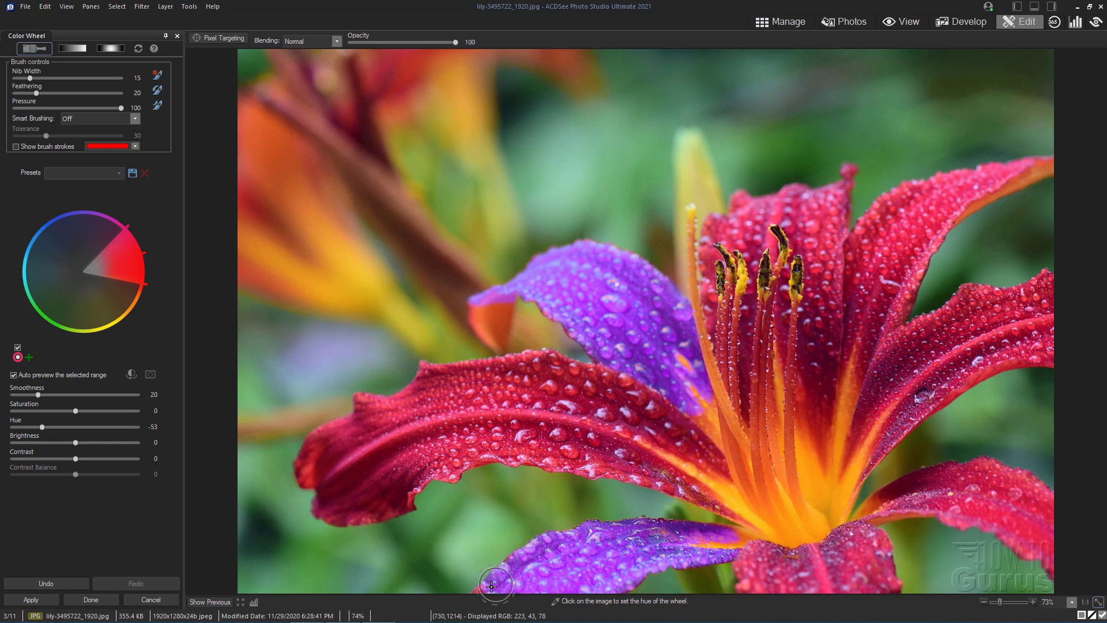
mouse_move(940, 490)
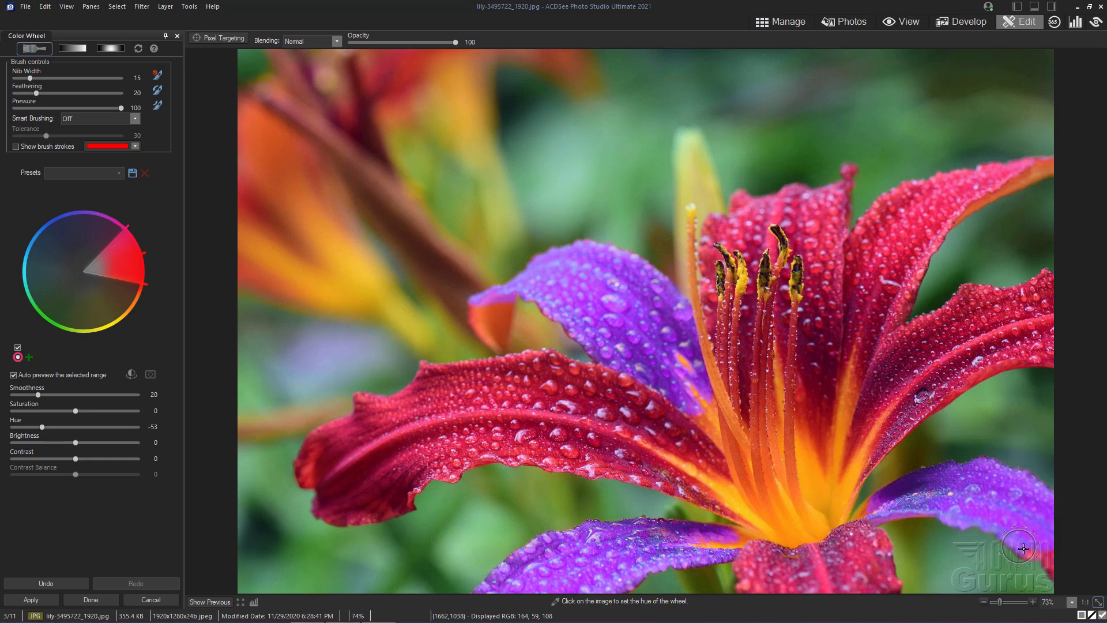
mouse_move(895, 220)
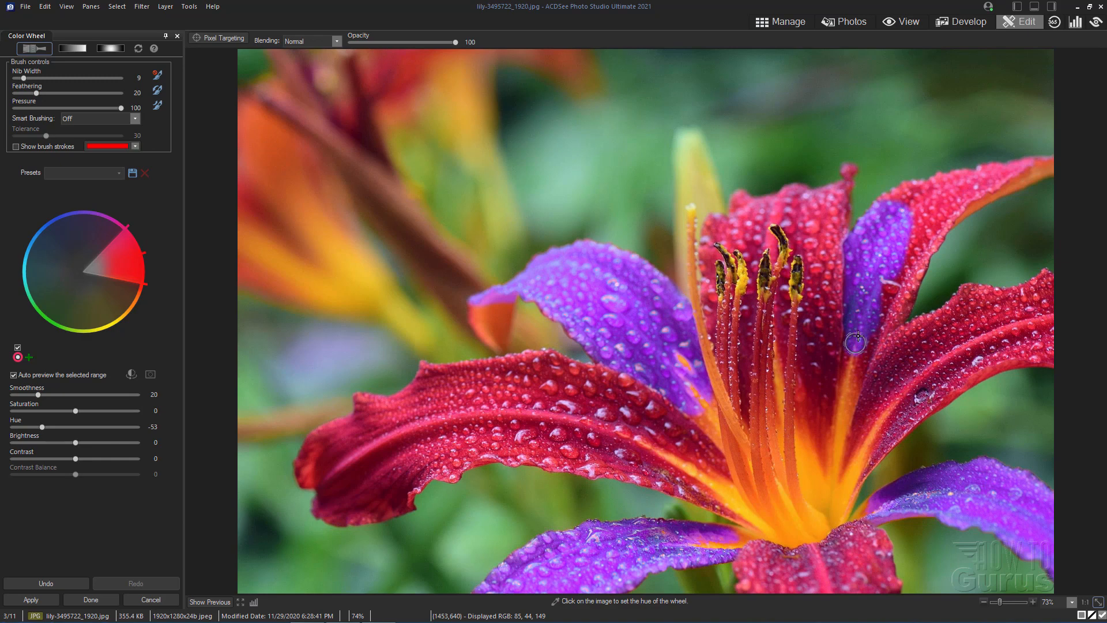
mouse_move(851, 393)
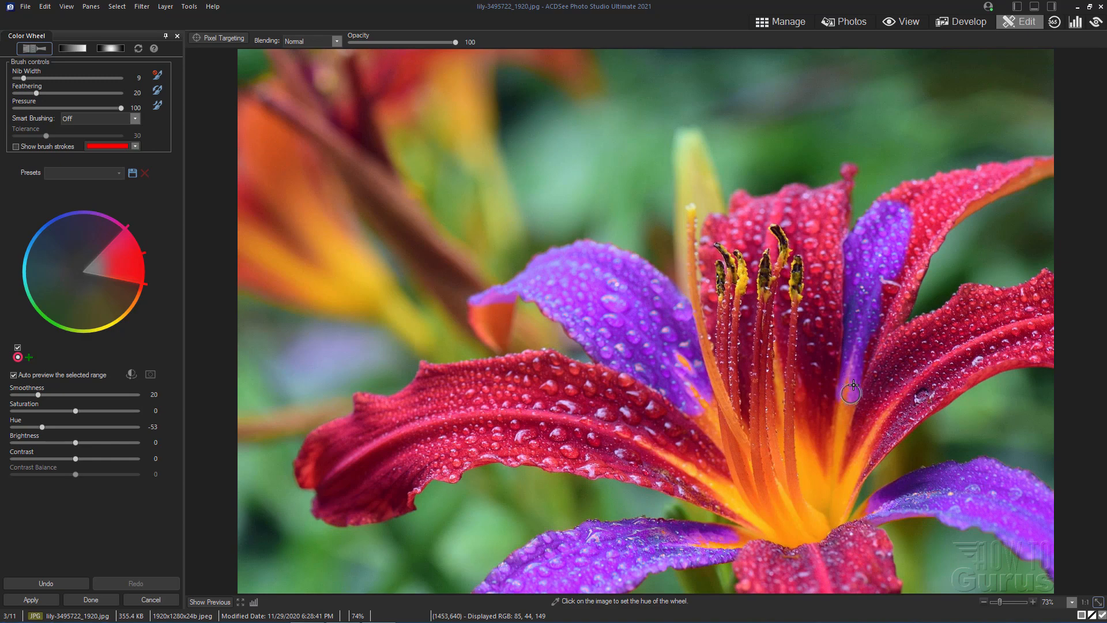
mouse_move(894, 314)
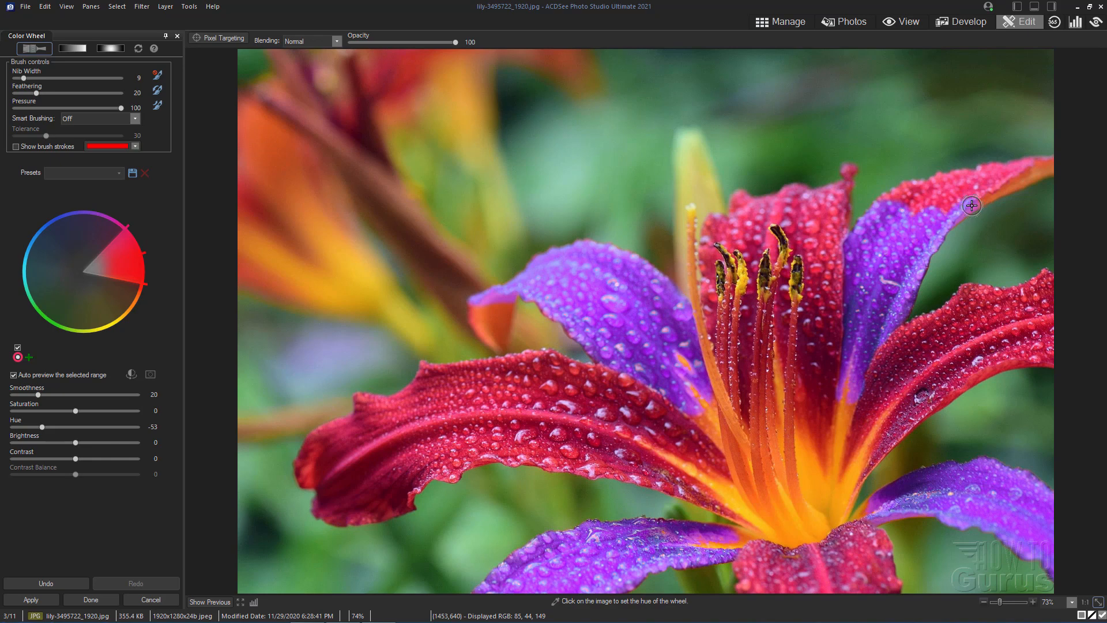
mouse_move(914, 161)
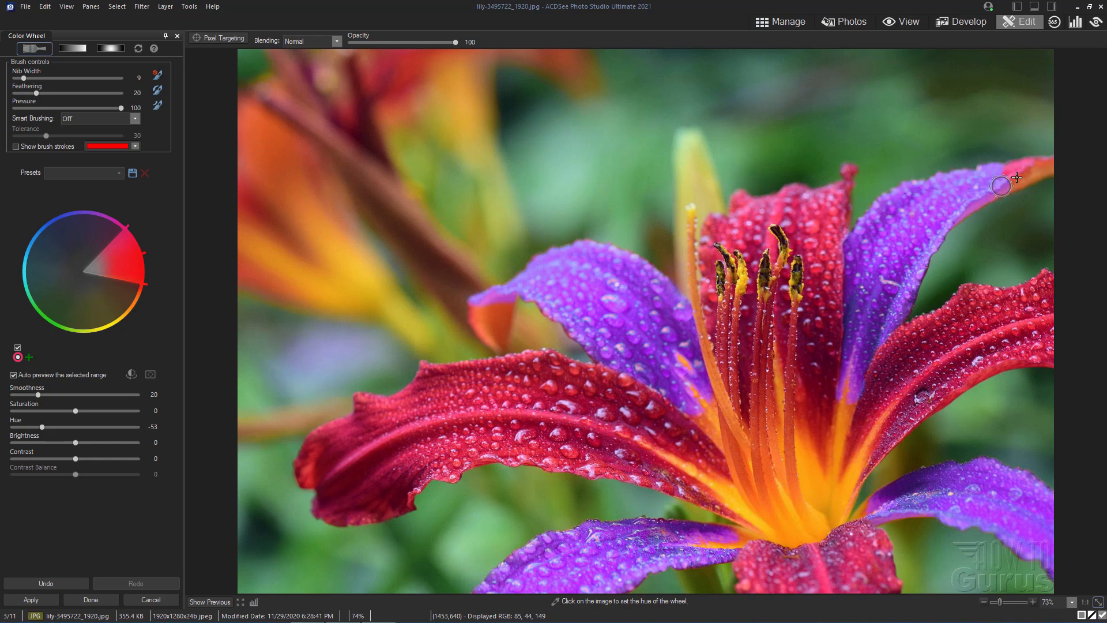
mouse_move(1038, 165)
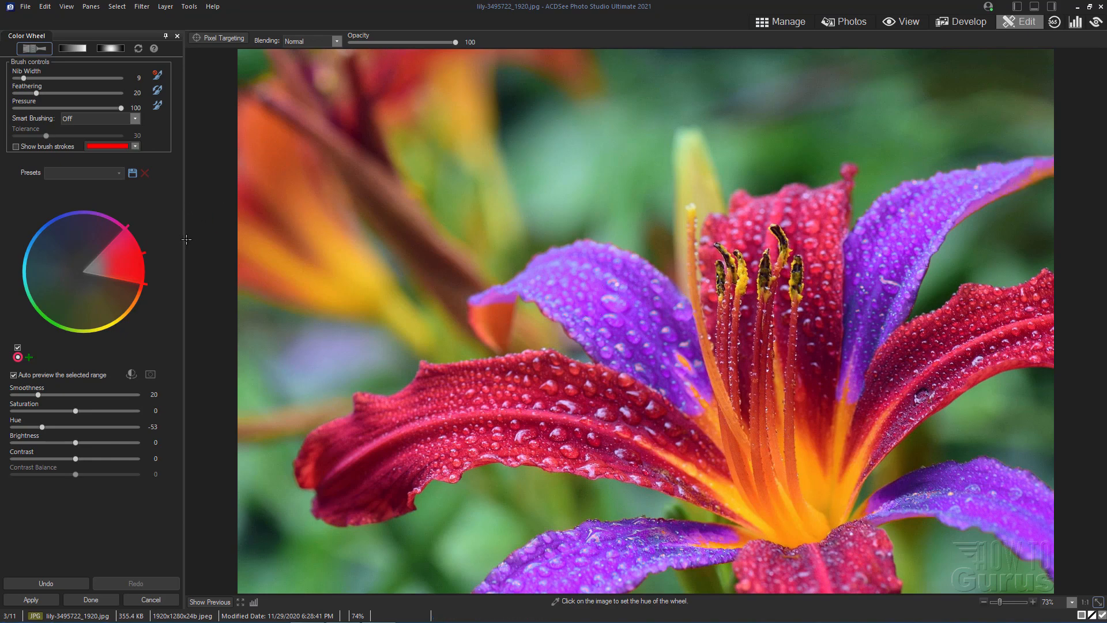
mouse_move(116, 259)
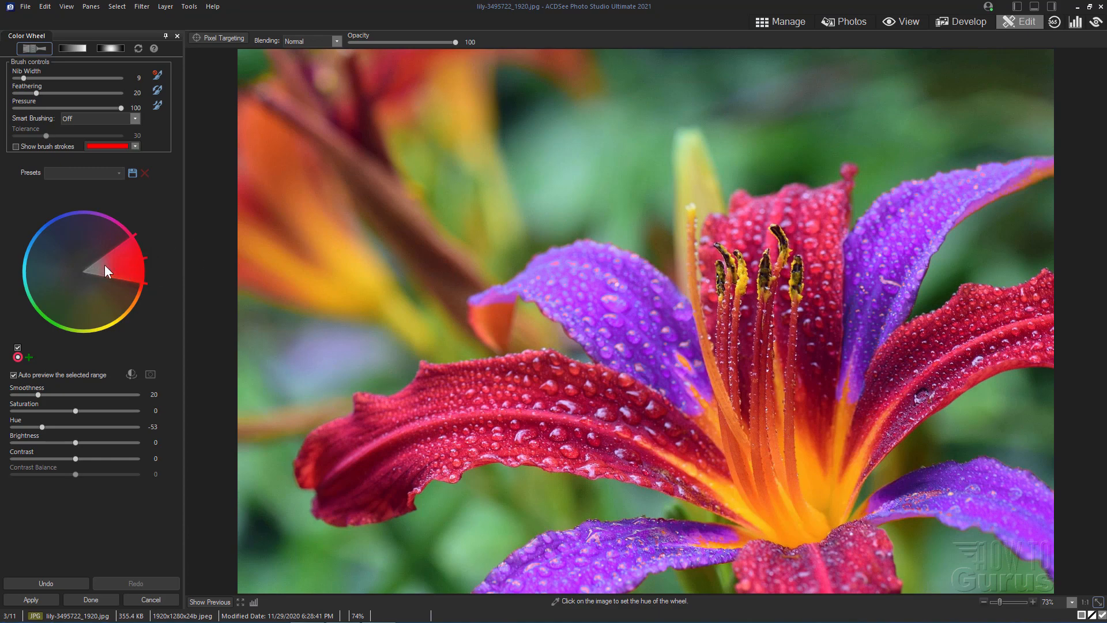
mouse_move(85, 288)
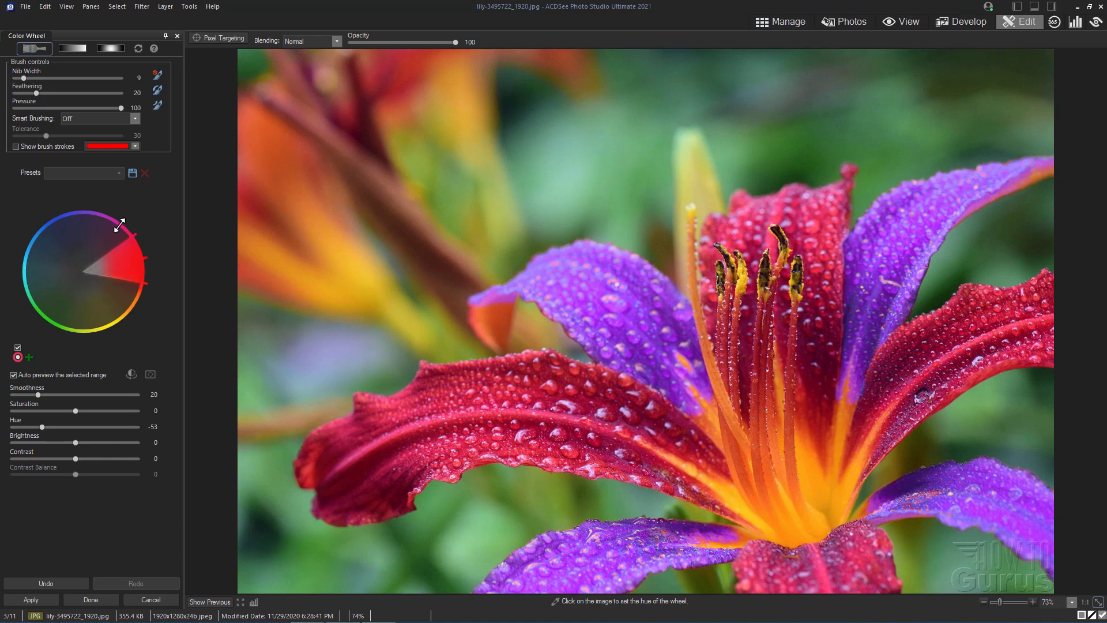
mouse_move(142, 271)
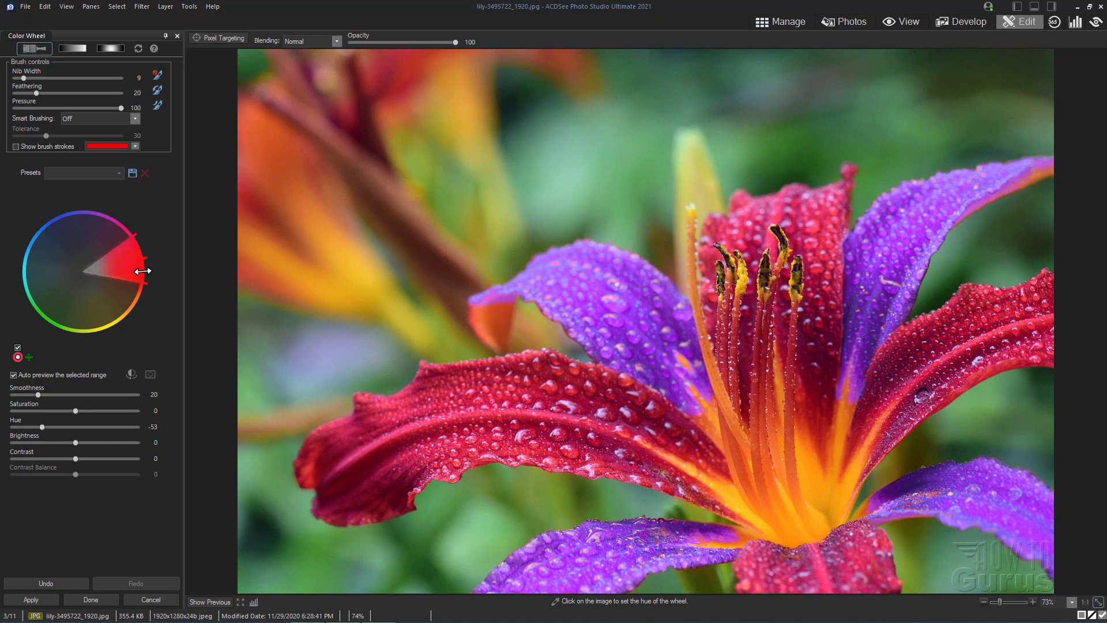
left_click(139, 267)
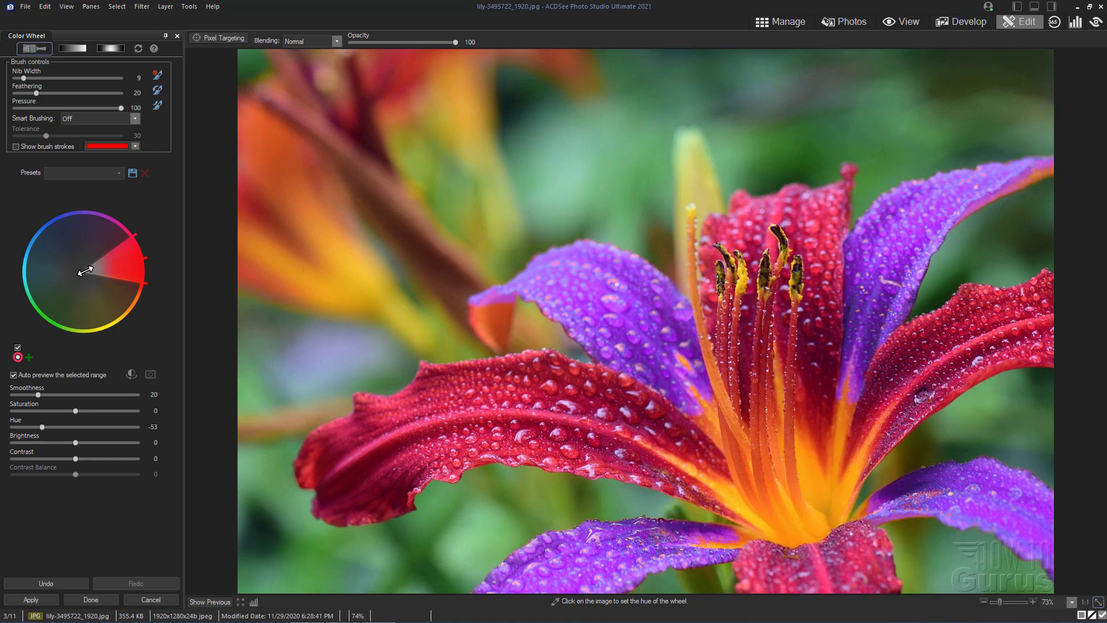
left_click(99, 267)
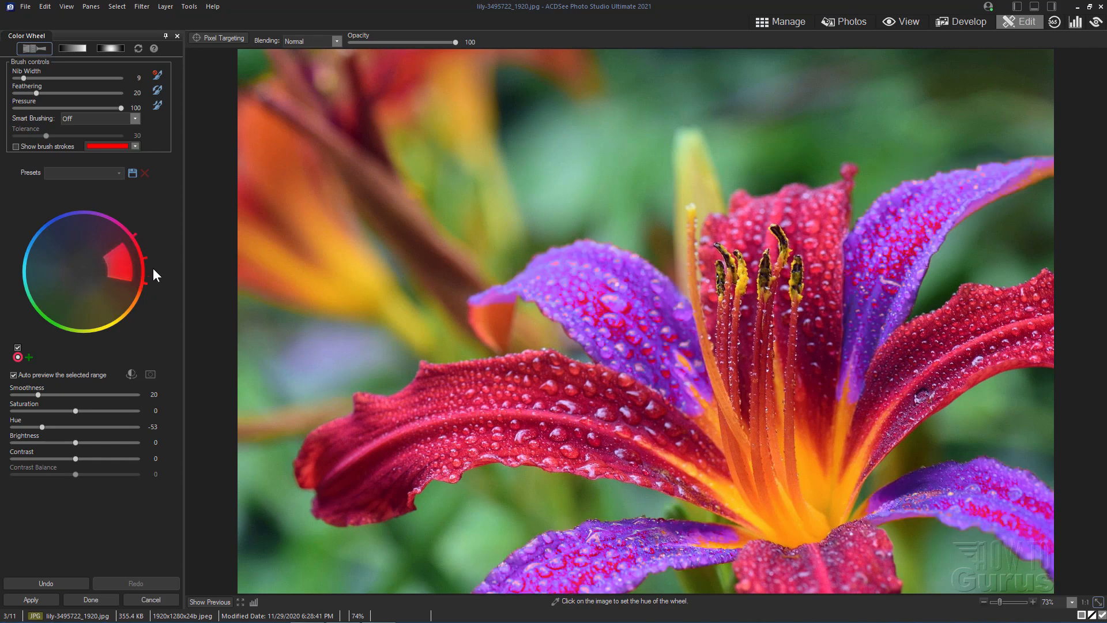
mouse_move(125, 274)
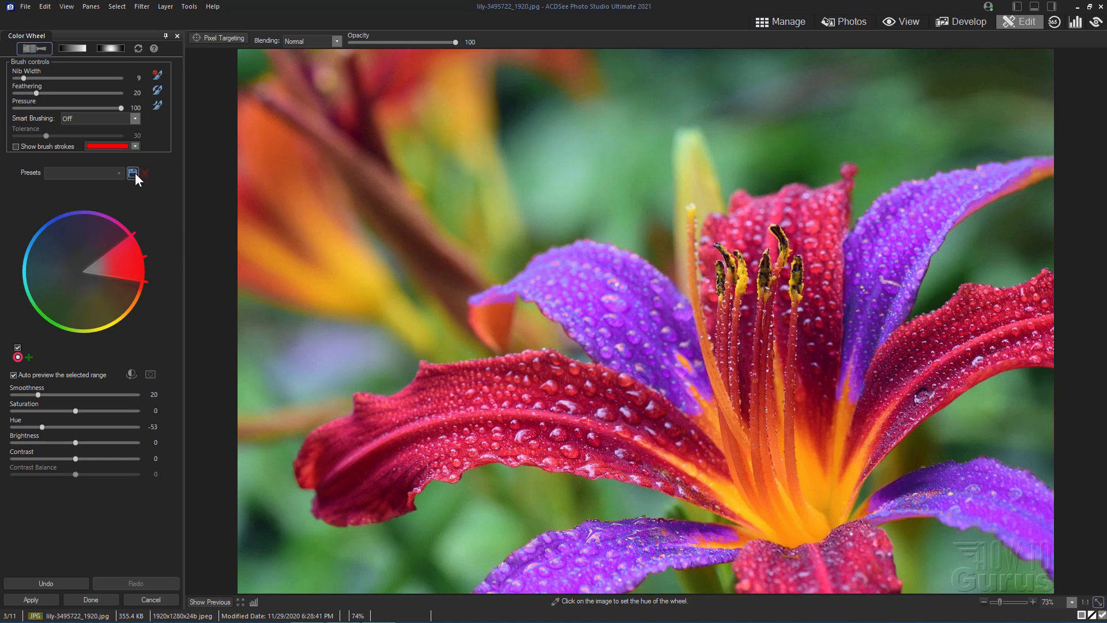
mouse_move(132, 173)
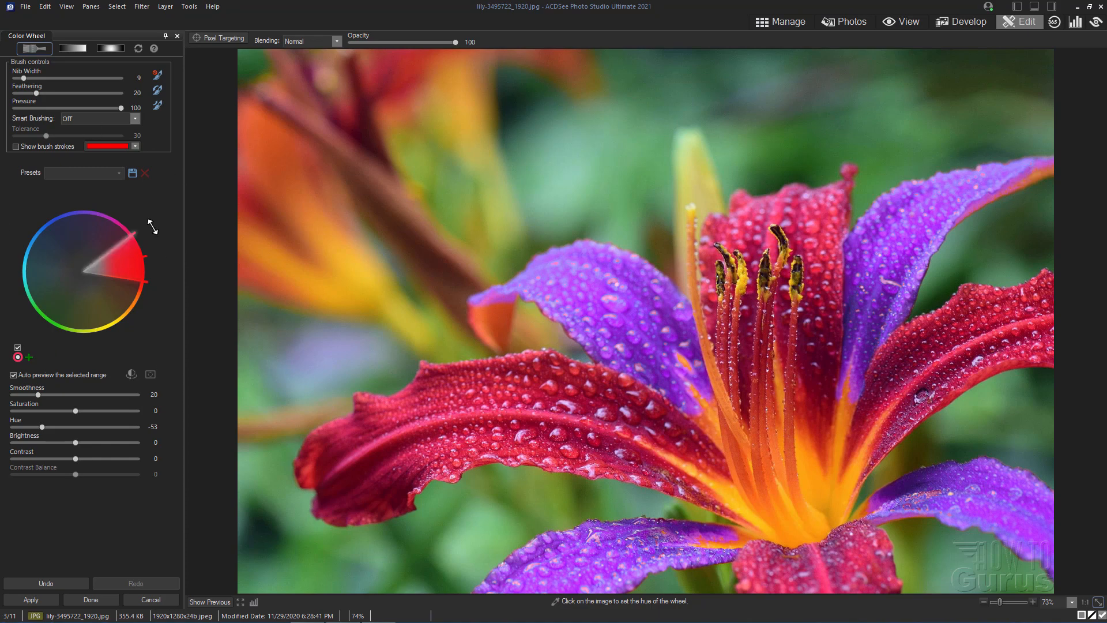
mouse_move(559, 289)
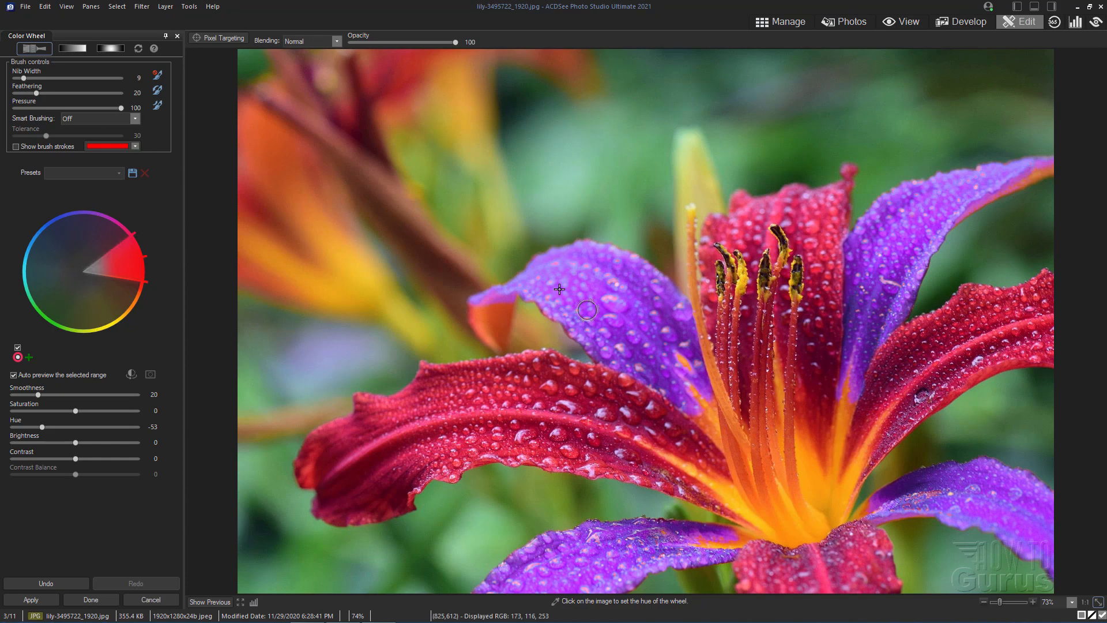
mouse_move(72, 48)
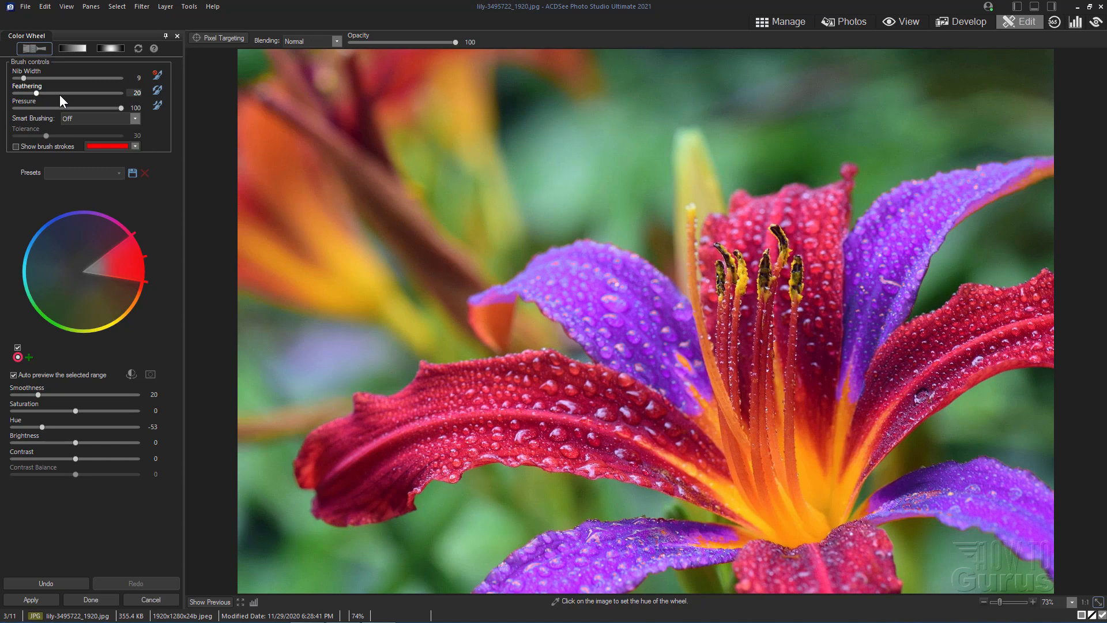
mouse_move(36, 119)
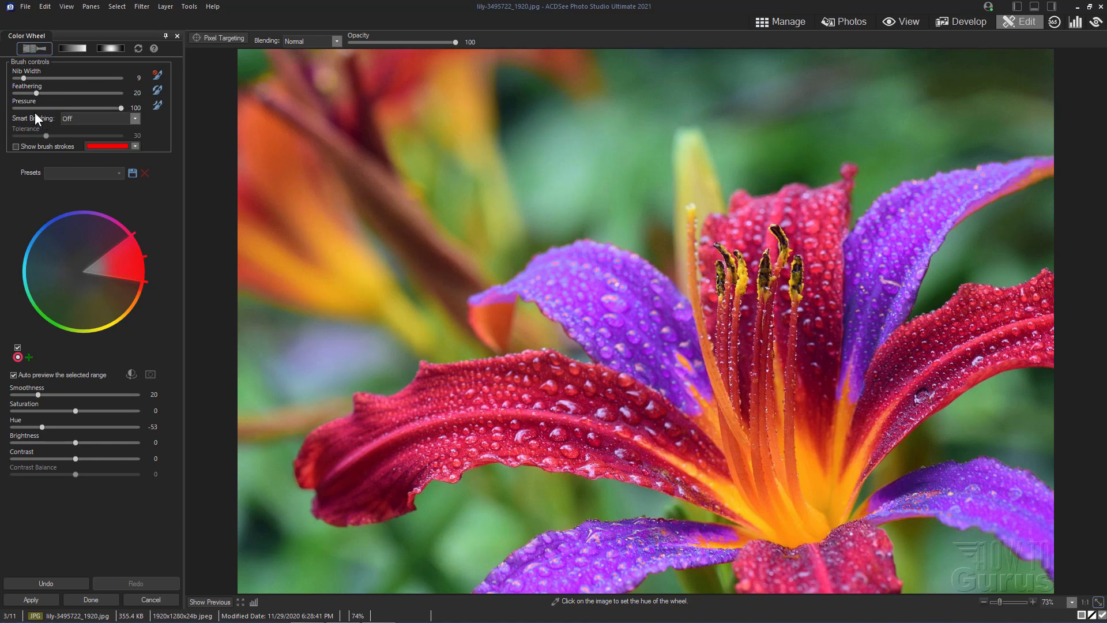
mouse_move(17, 132)
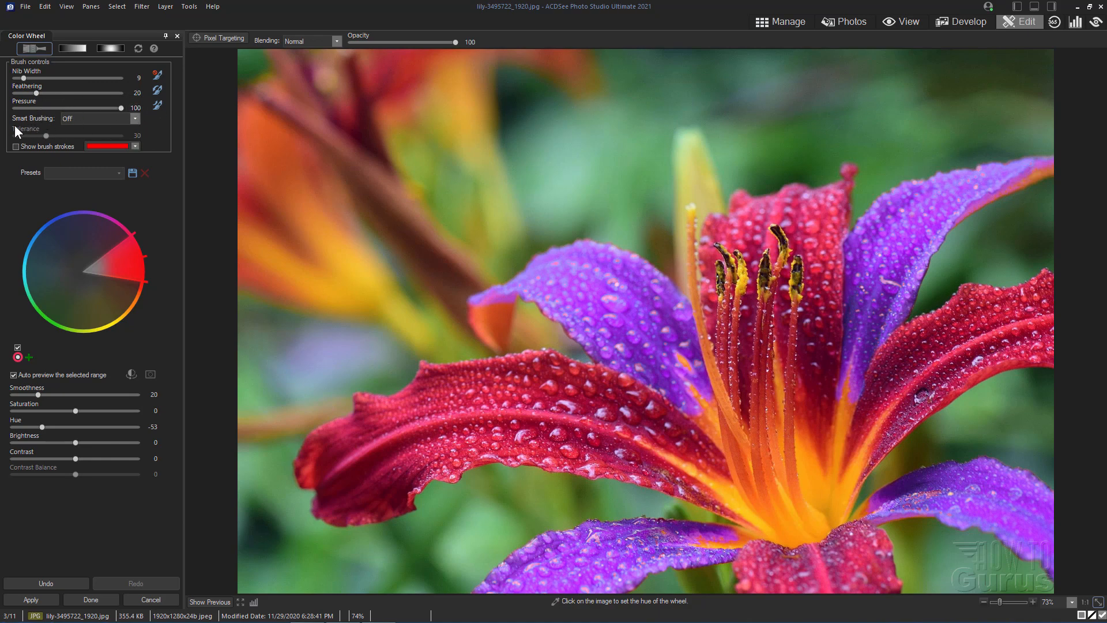
left_click(134, 118)
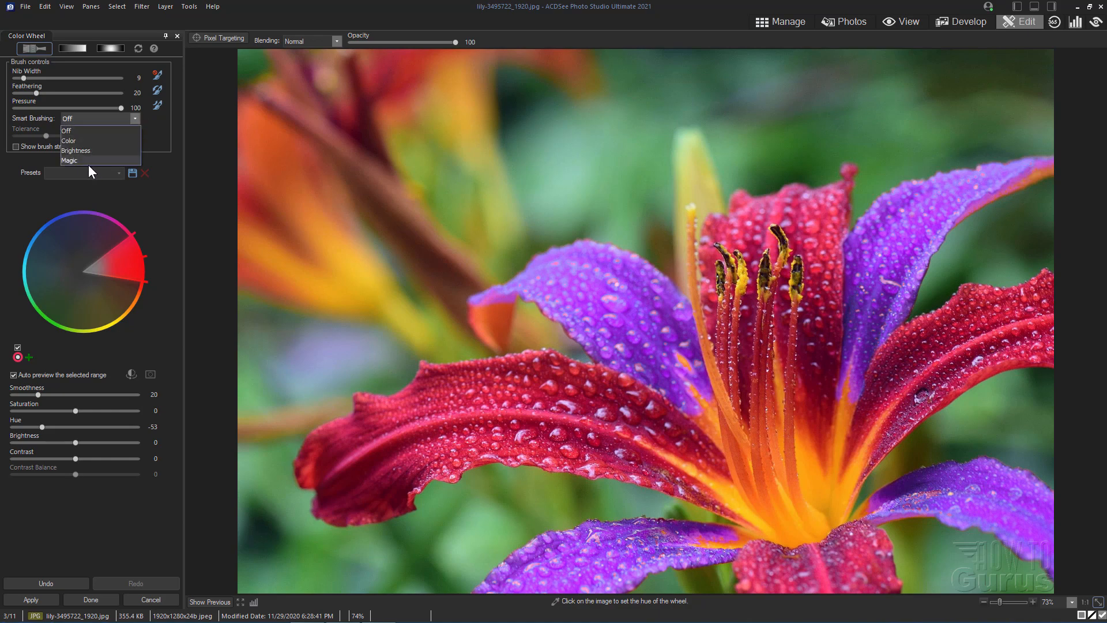
left_click(66, 131)
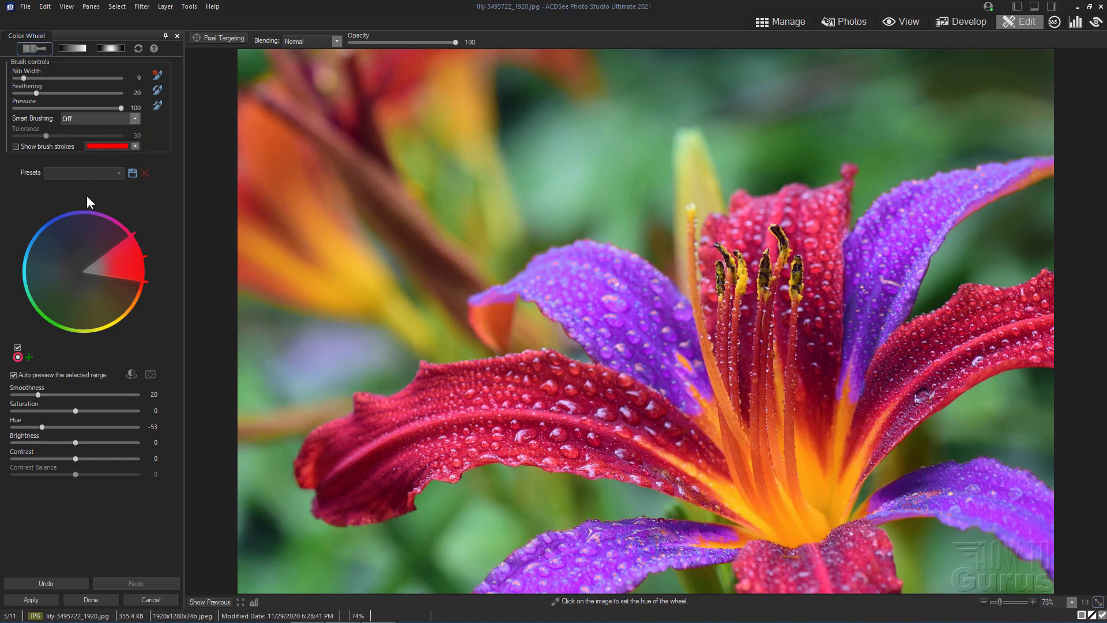
mouse_move(20, 369)
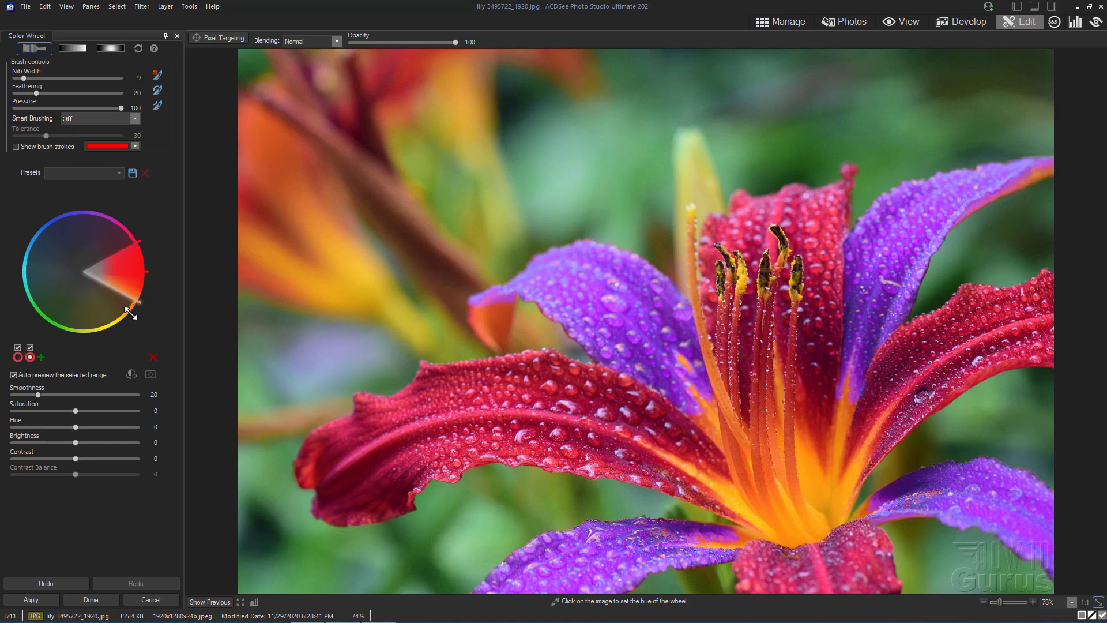
left_click(41, 347)
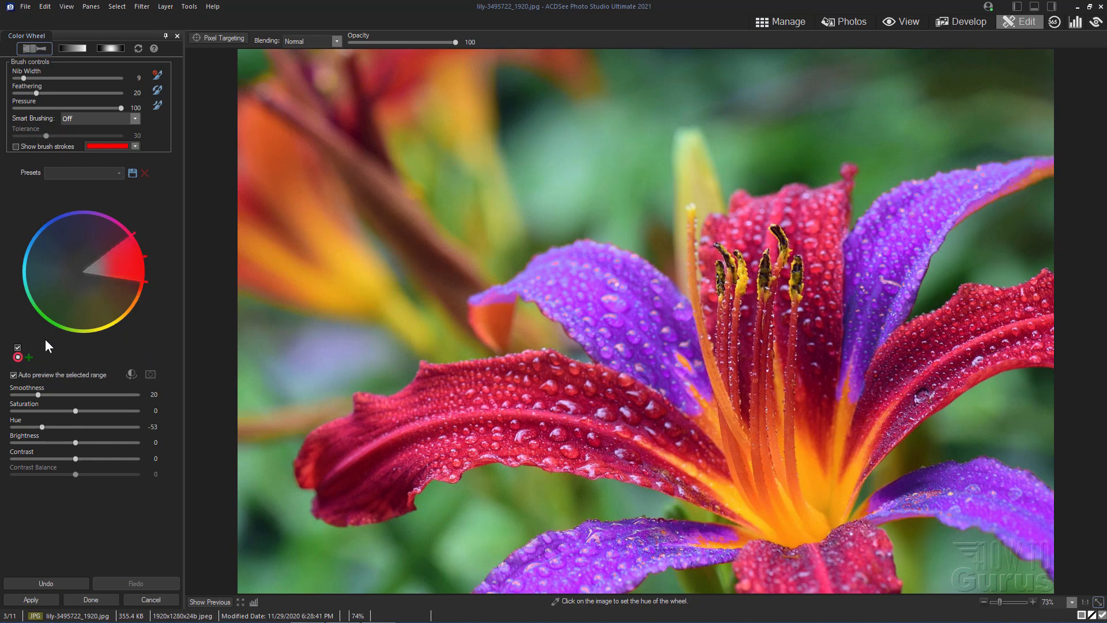
mouse_move(28, 384)
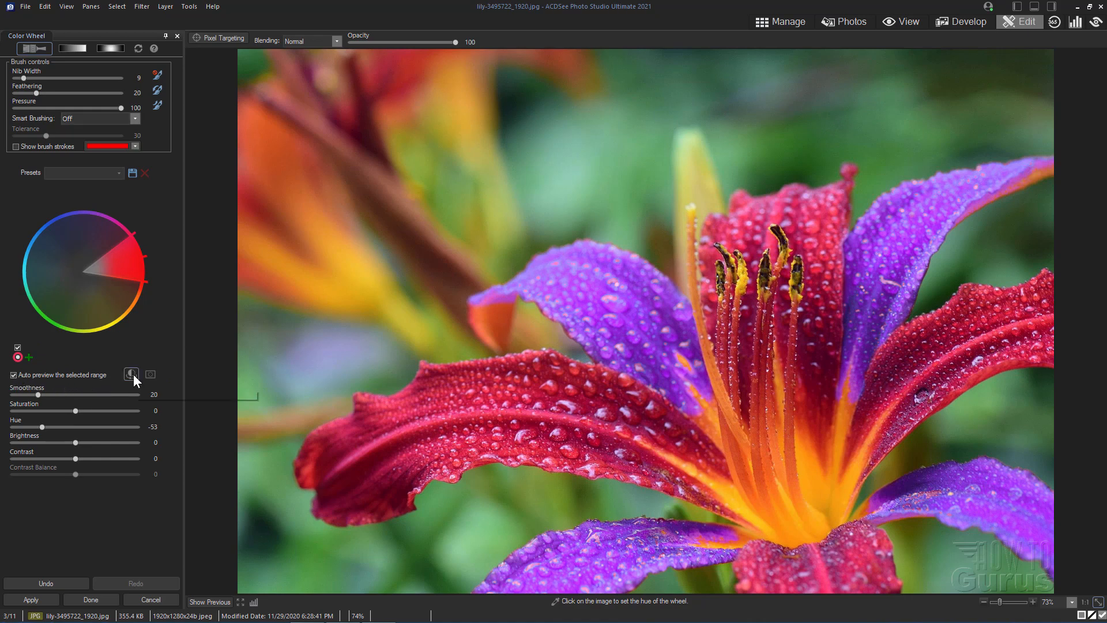
left_click(132, 374)
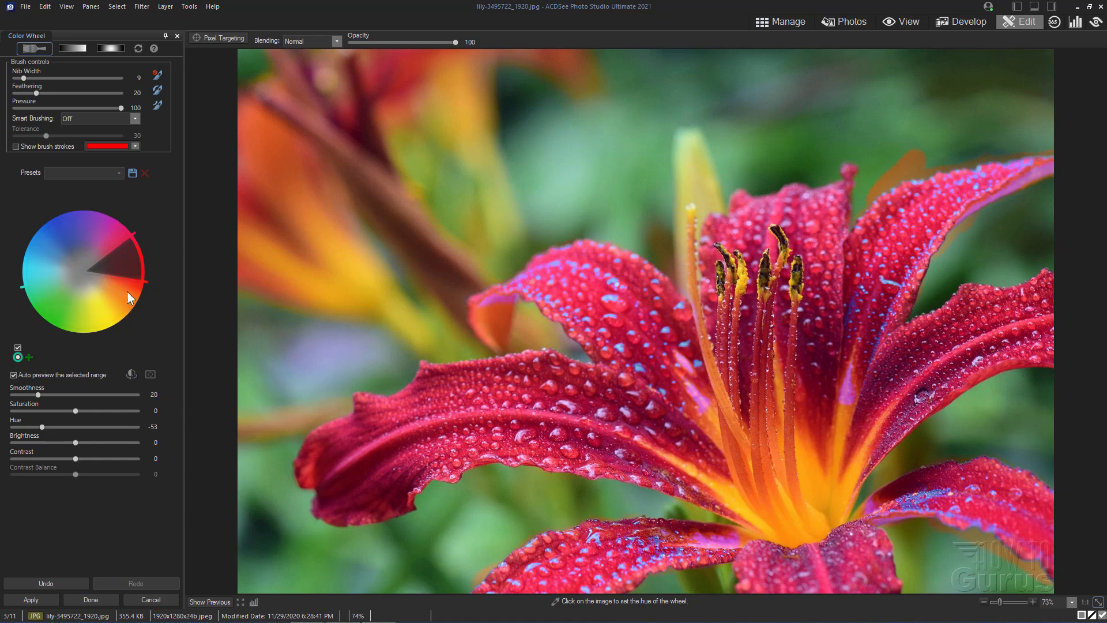
mouse_move(141, 376)
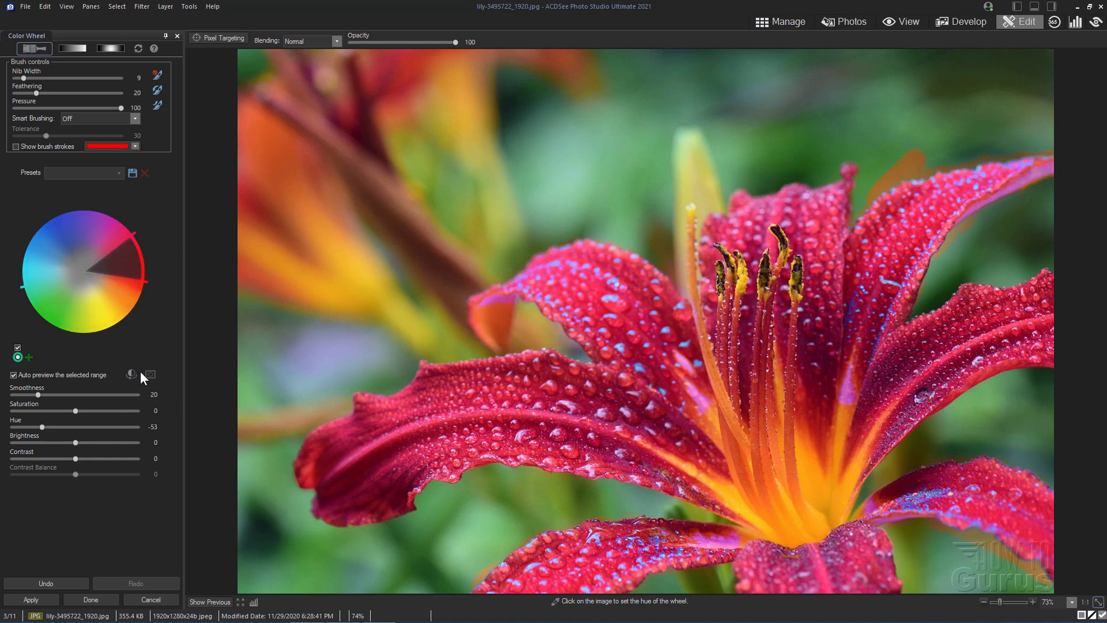
left_click(151, 374)
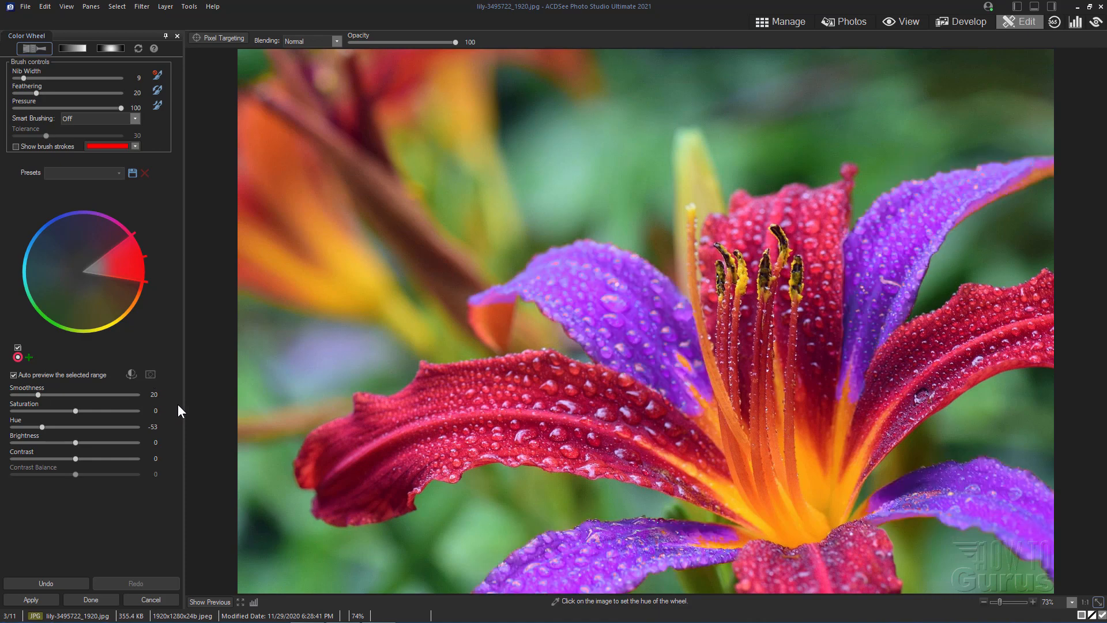
mouse_move(37, 563)
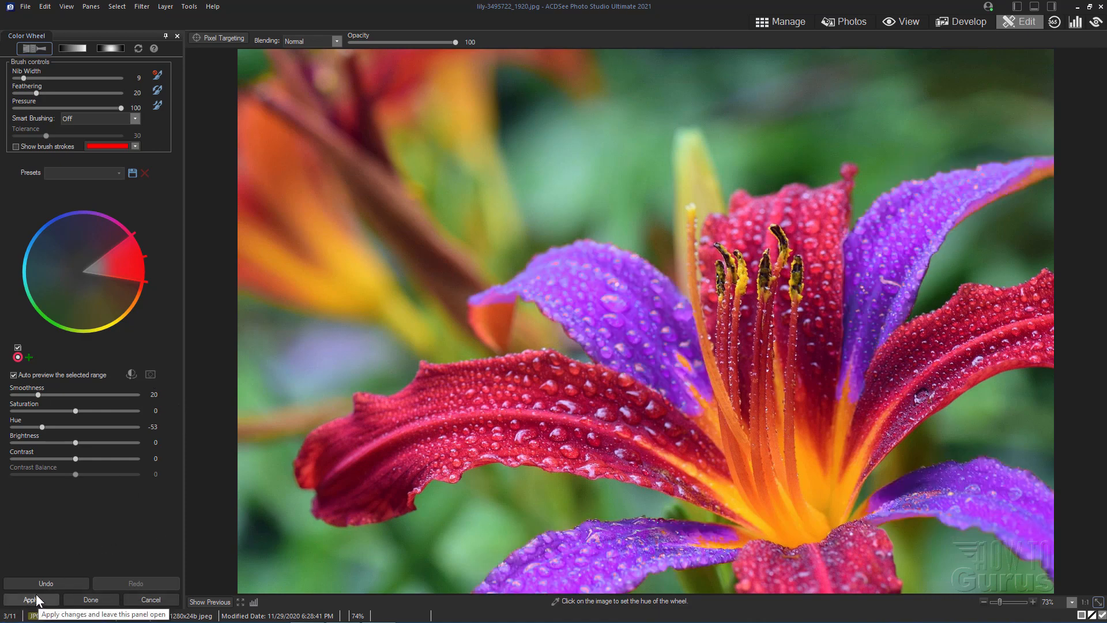
mouse_move(150, 599)
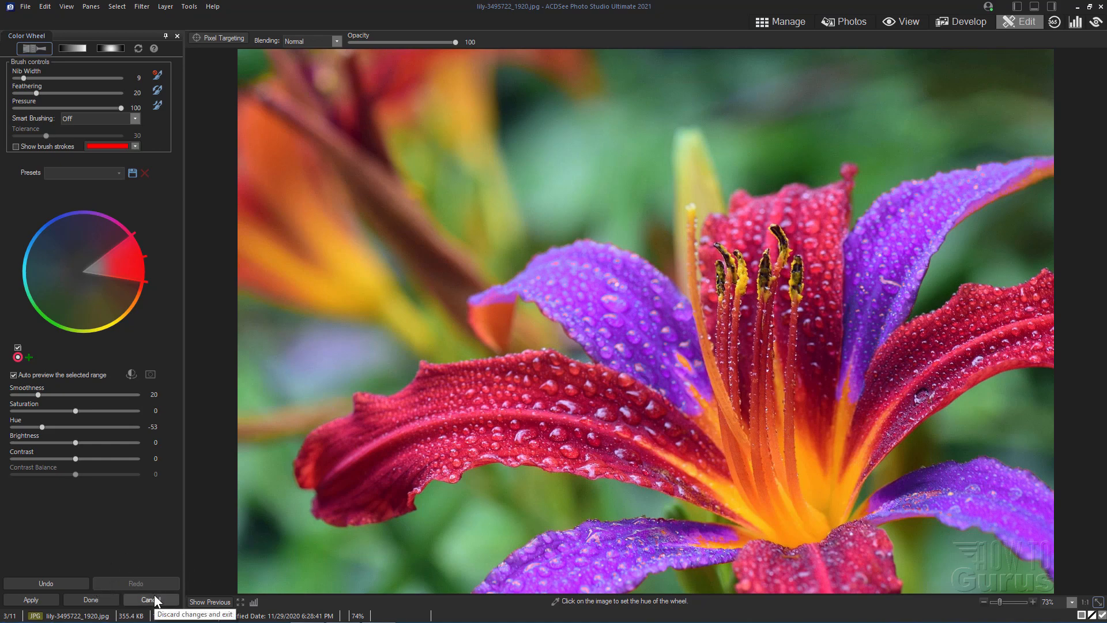
mouse_move(138, 48)
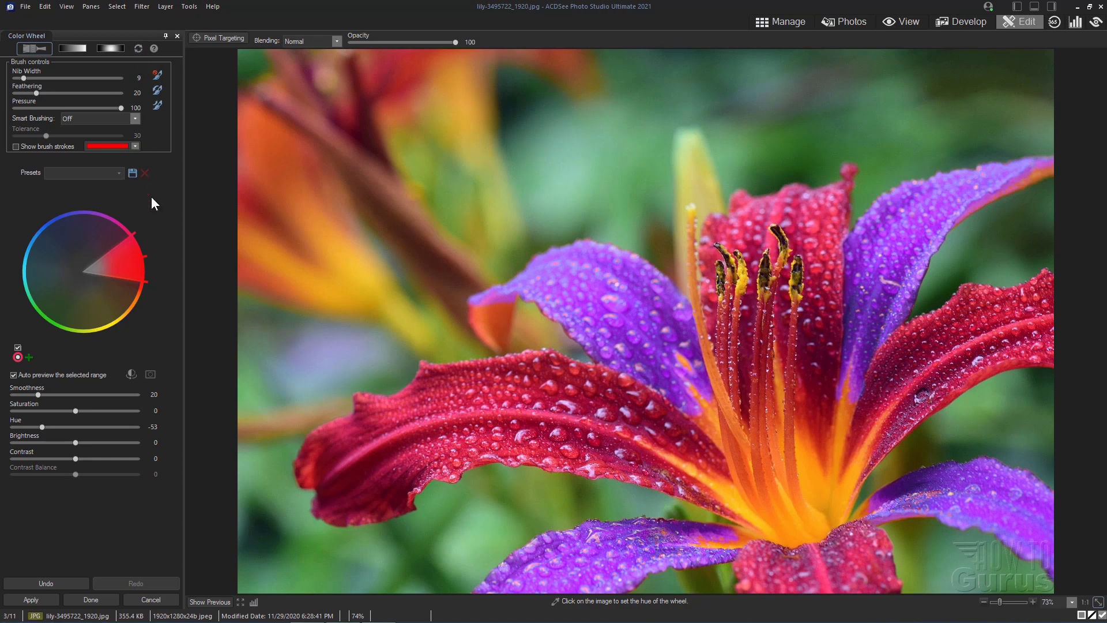
mouse_move(166, 472)
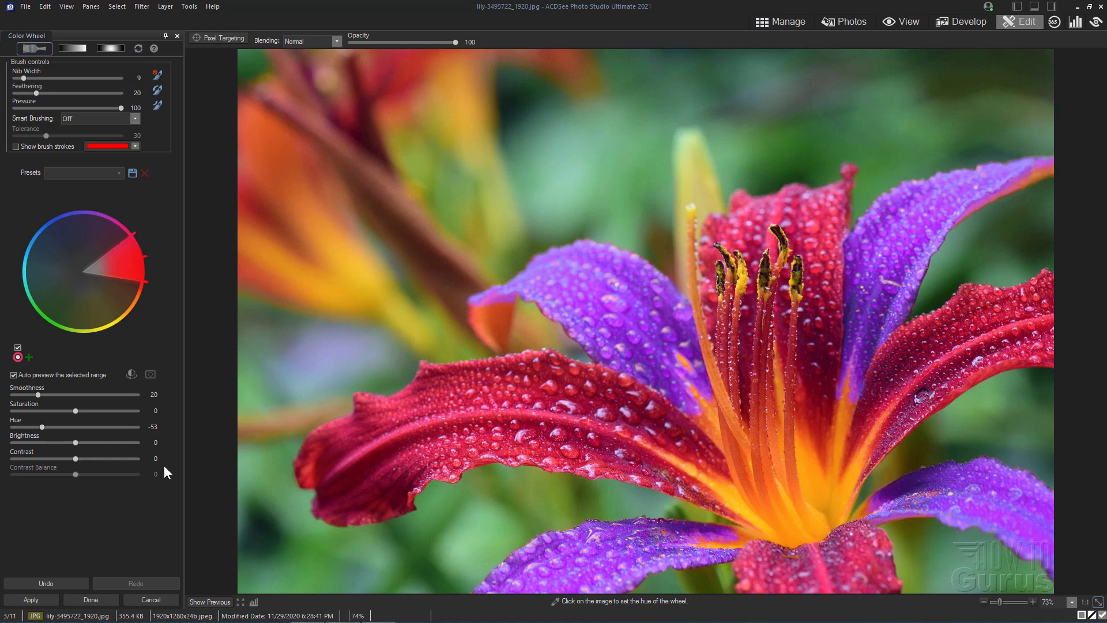
mouse_move(176, 301)
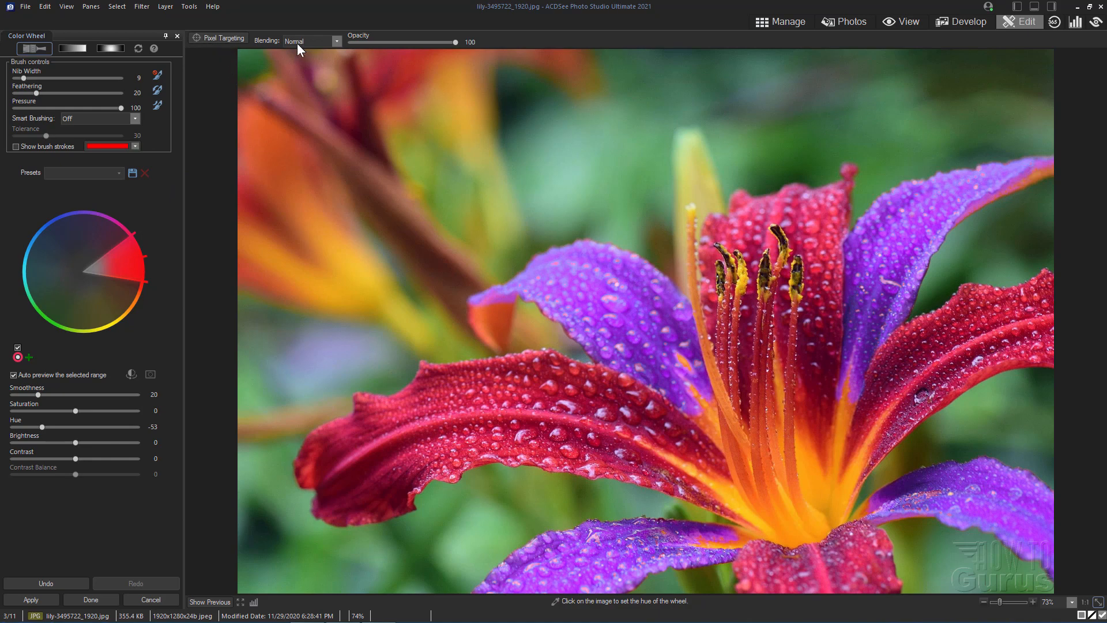
Choose a blending mode and apply the -53 hue shift on the red range.
left_click(335, 41)
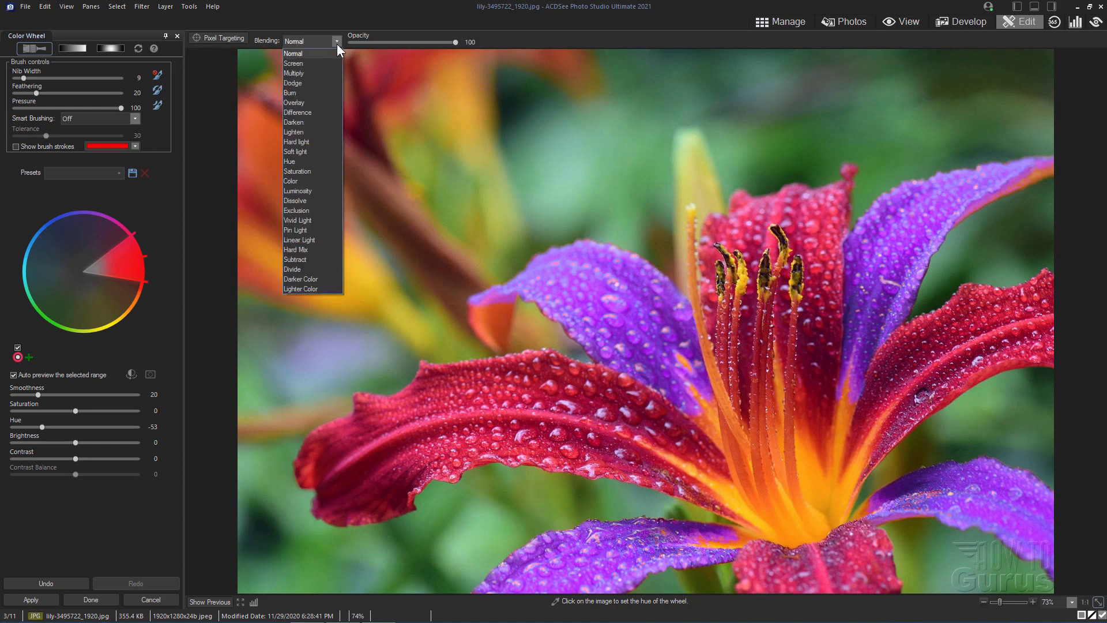
left_click(292, 53)
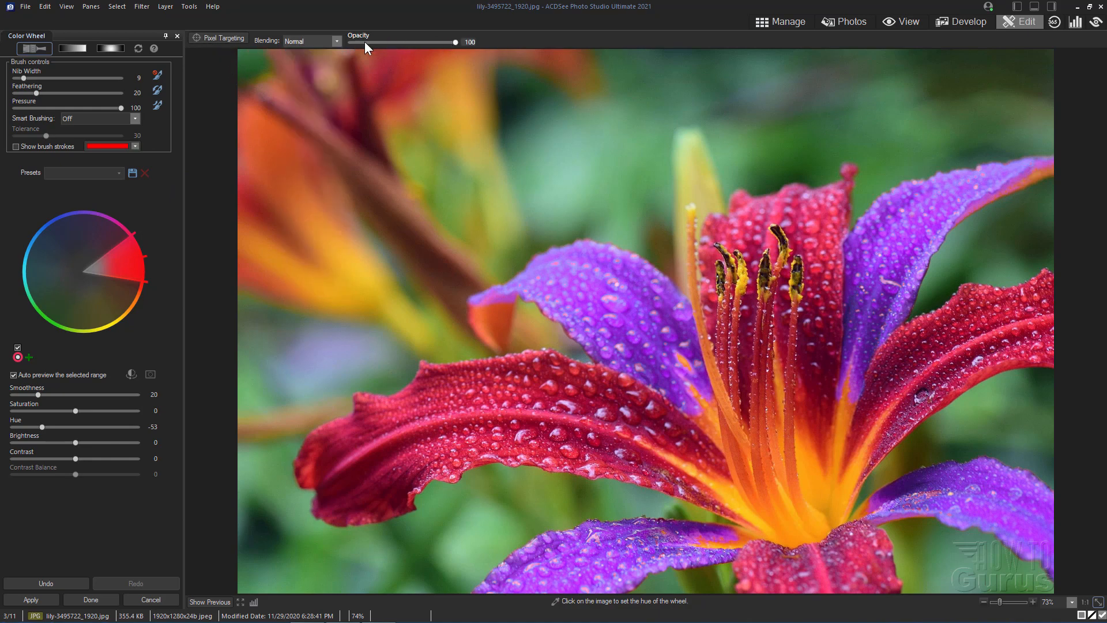
mouse_move(219, 312)
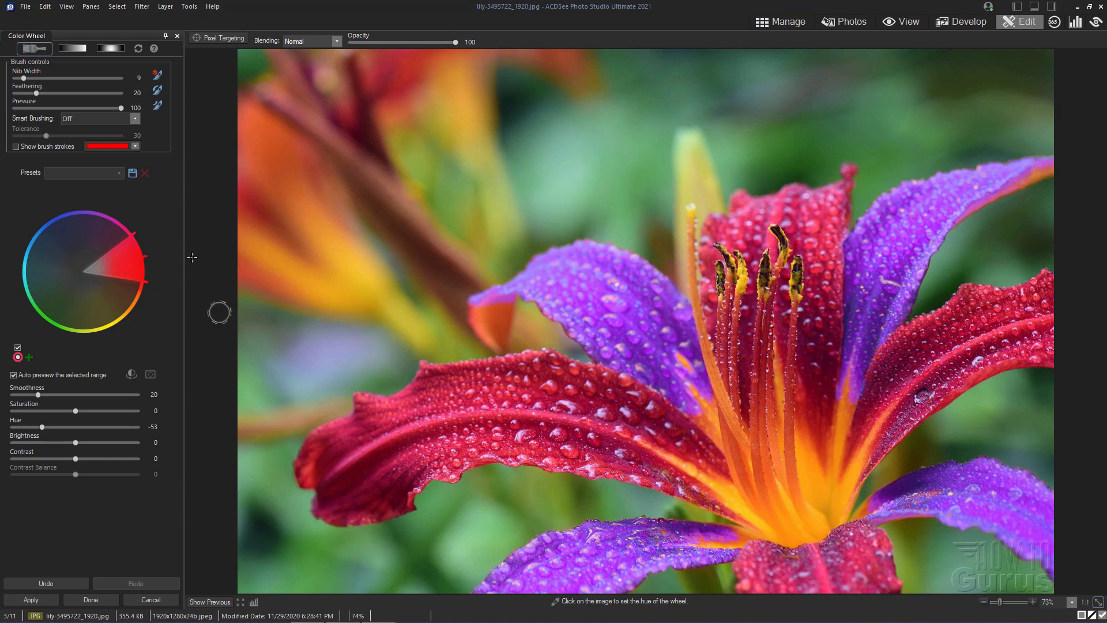
mouse_move(201, 287)
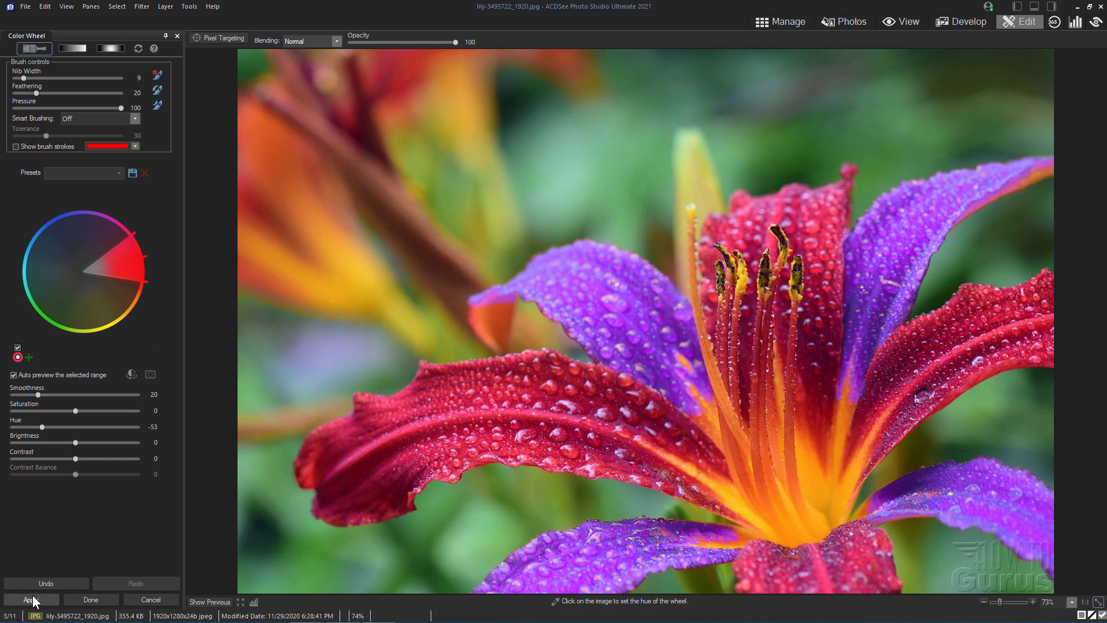
left_click(30, 599)
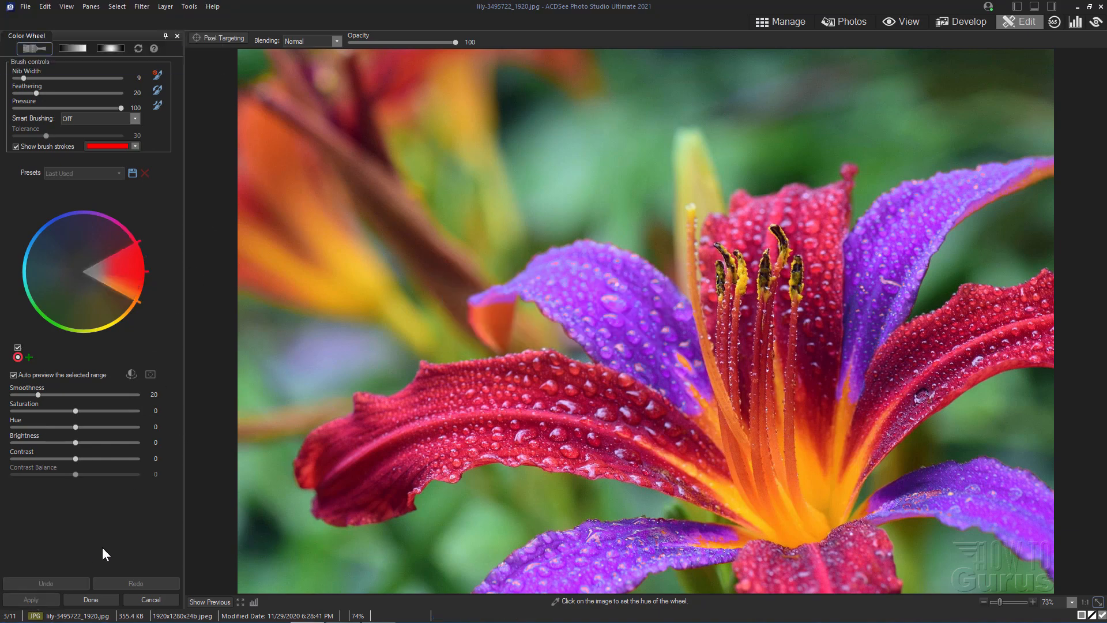
Finish Color Wheel, switch to the sofa portrait in the Filmstrip, and answer the lily's save prompt.
left_click(90, 598)
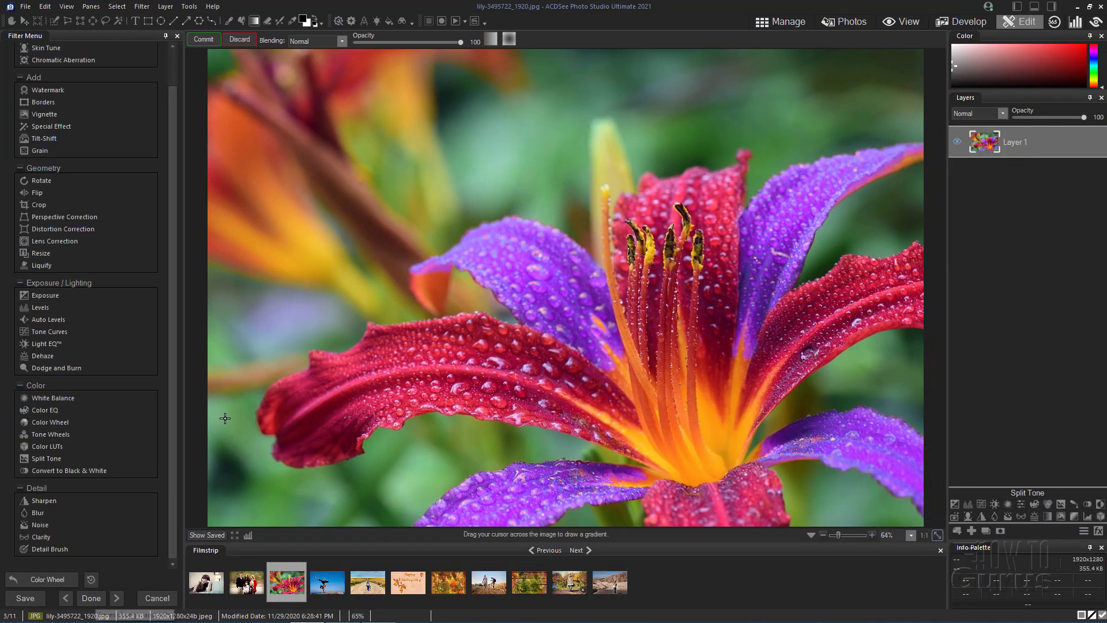
mouse_move(207, 392)
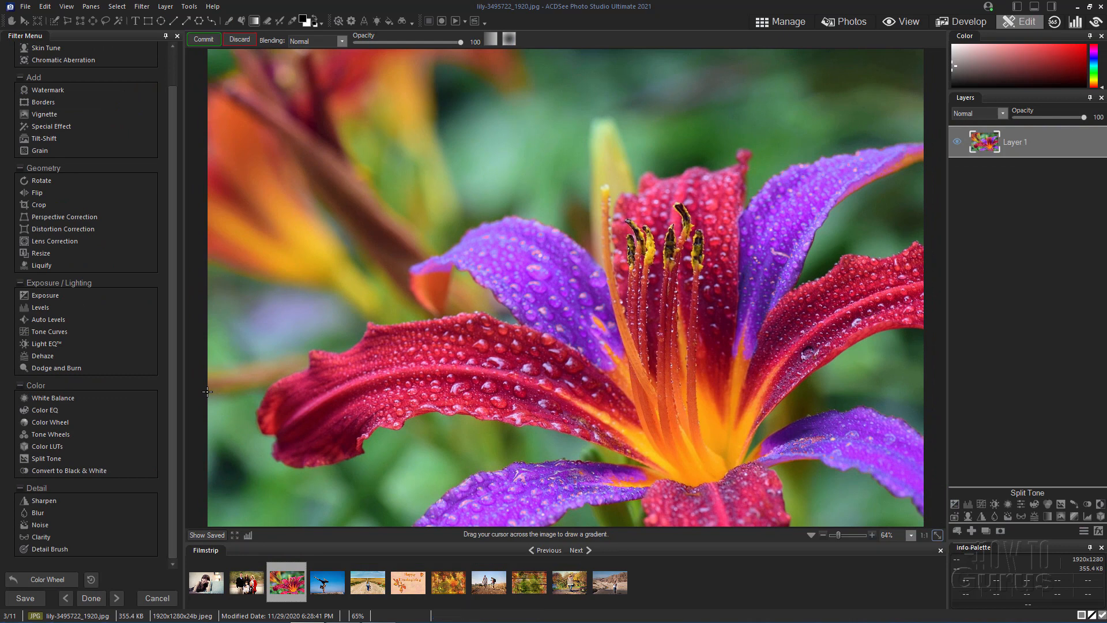
mouse_move(50, 434)
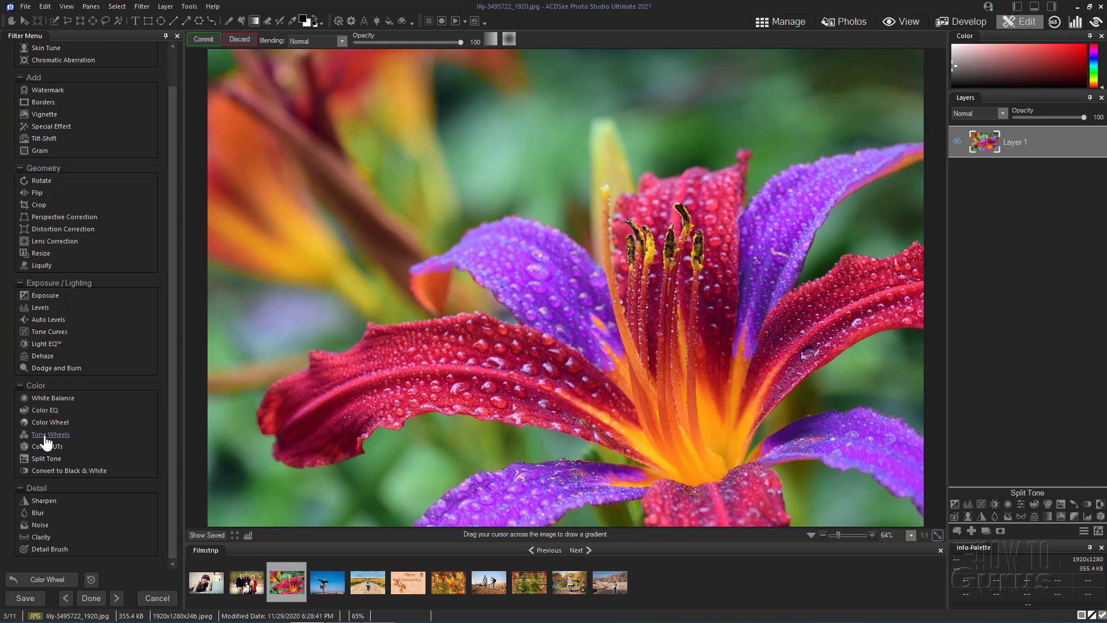
left_click(205, 581)
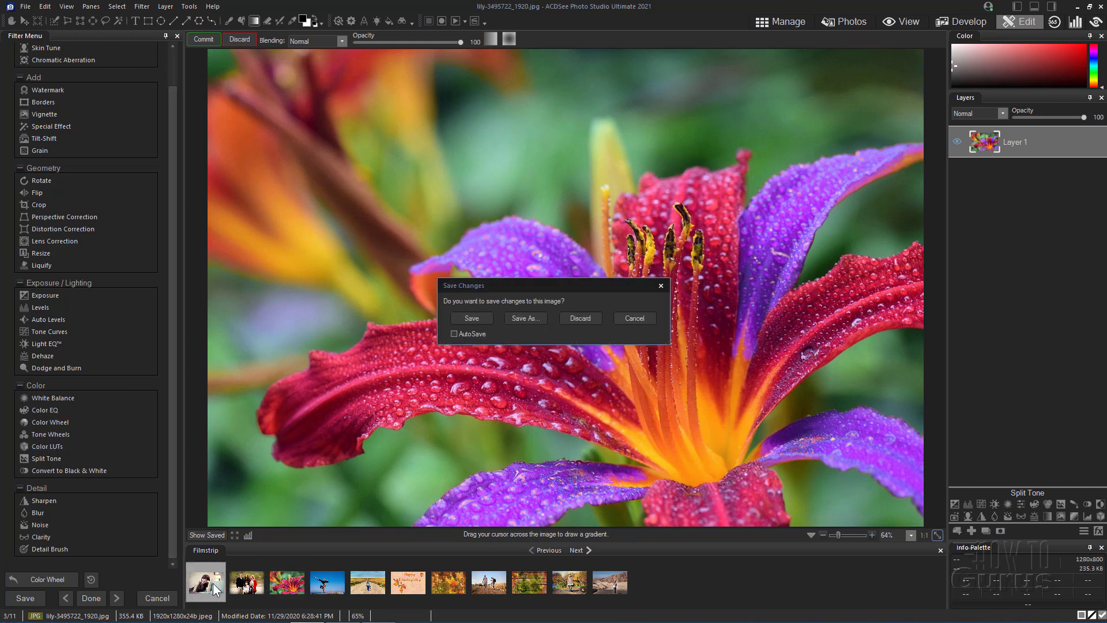
left_click(578, 318)
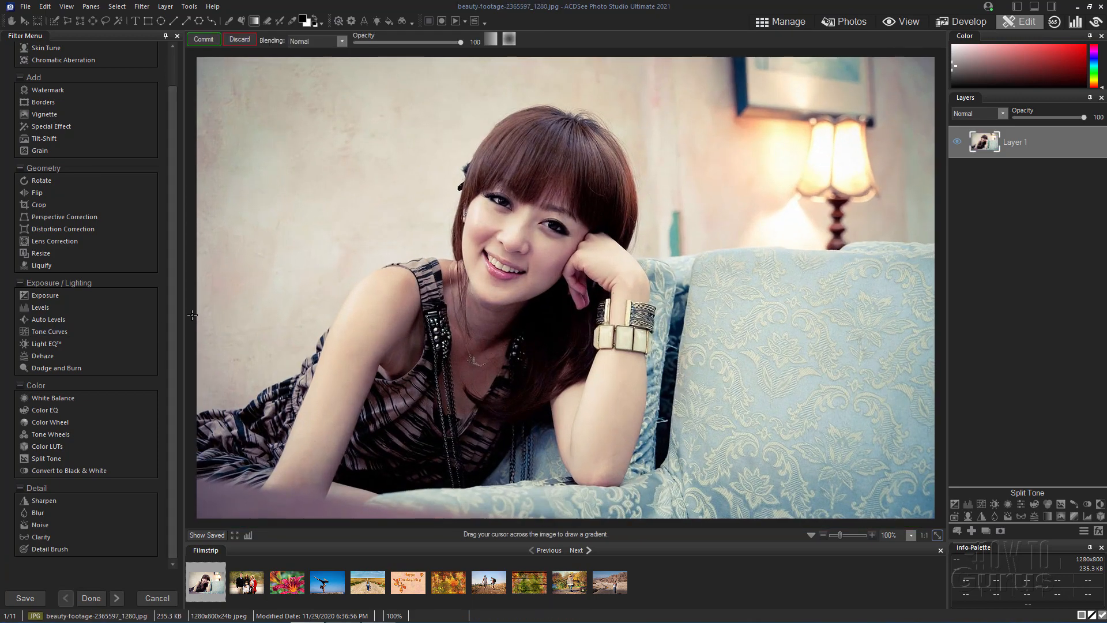
mouse_move(885, 170)
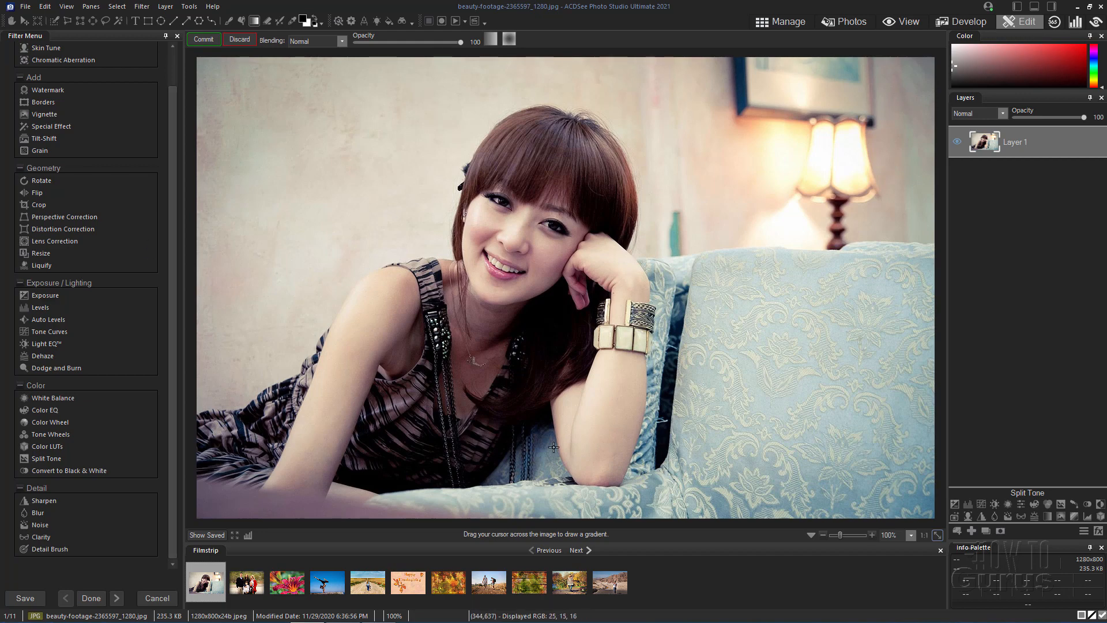
mouse_move(757, 422)
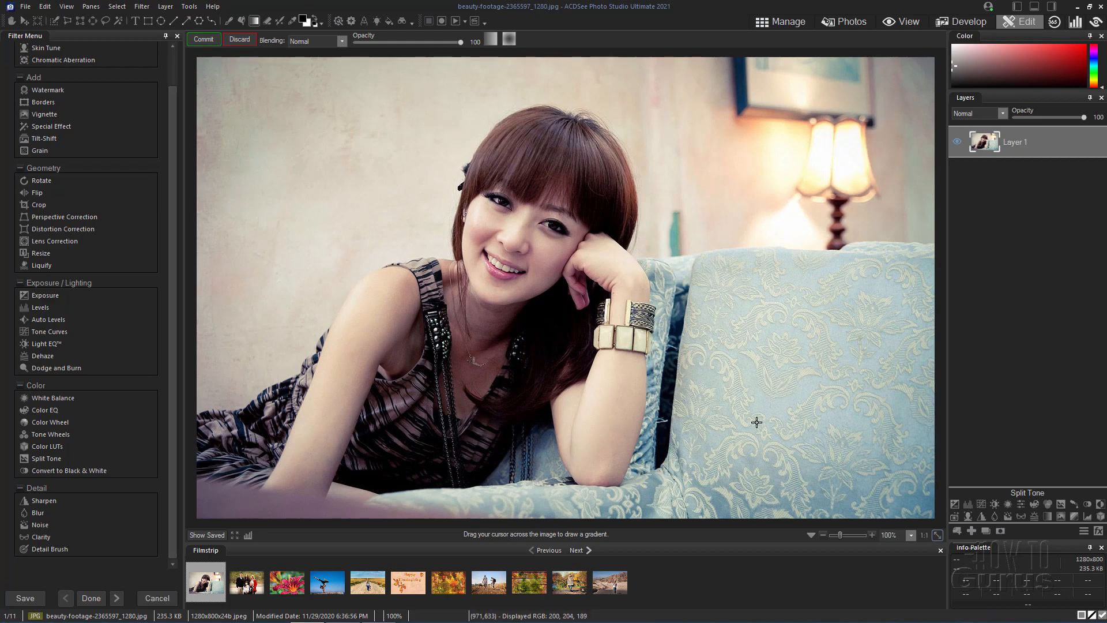
Open the Tone Wheels filter on the portrait and switch to Brush mode.
left_click(50, 434)
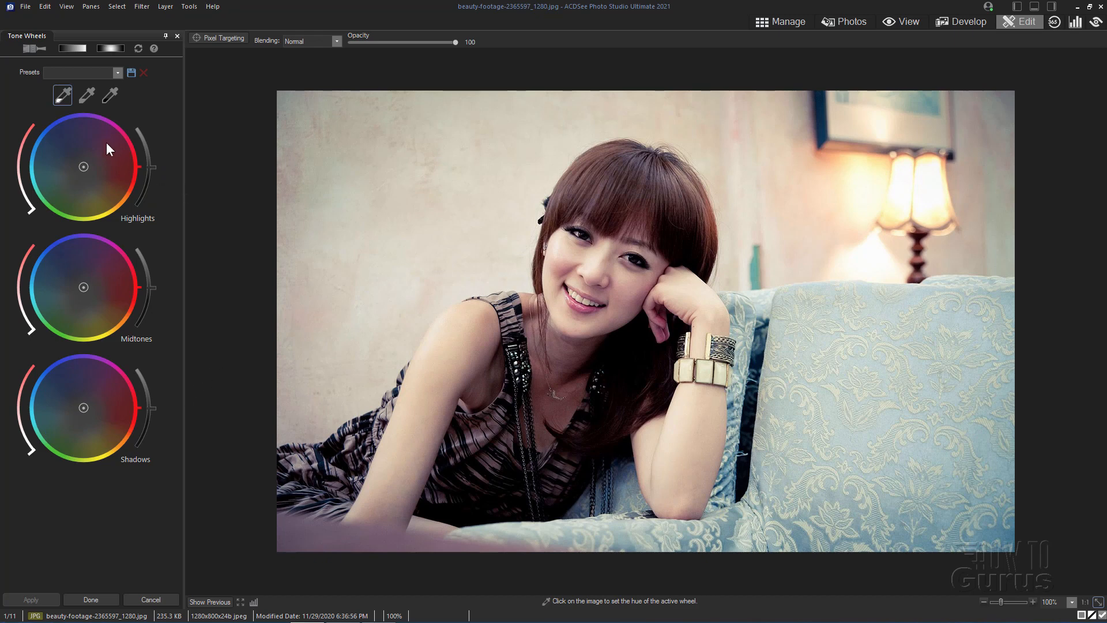
mouse_move(138, 233)
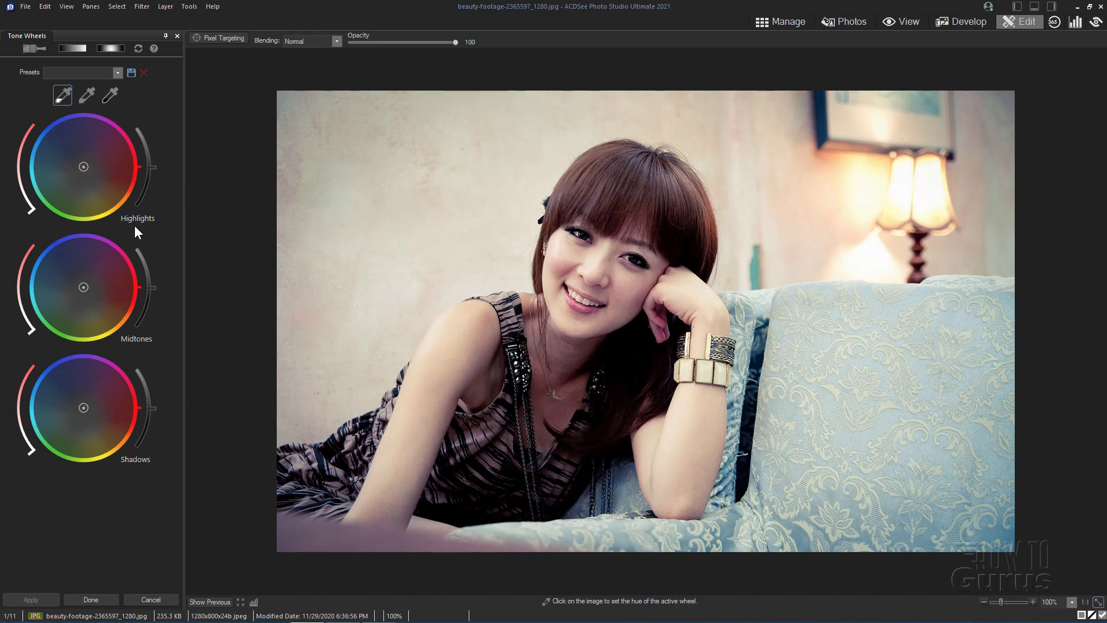
mouse_move(134, 475)
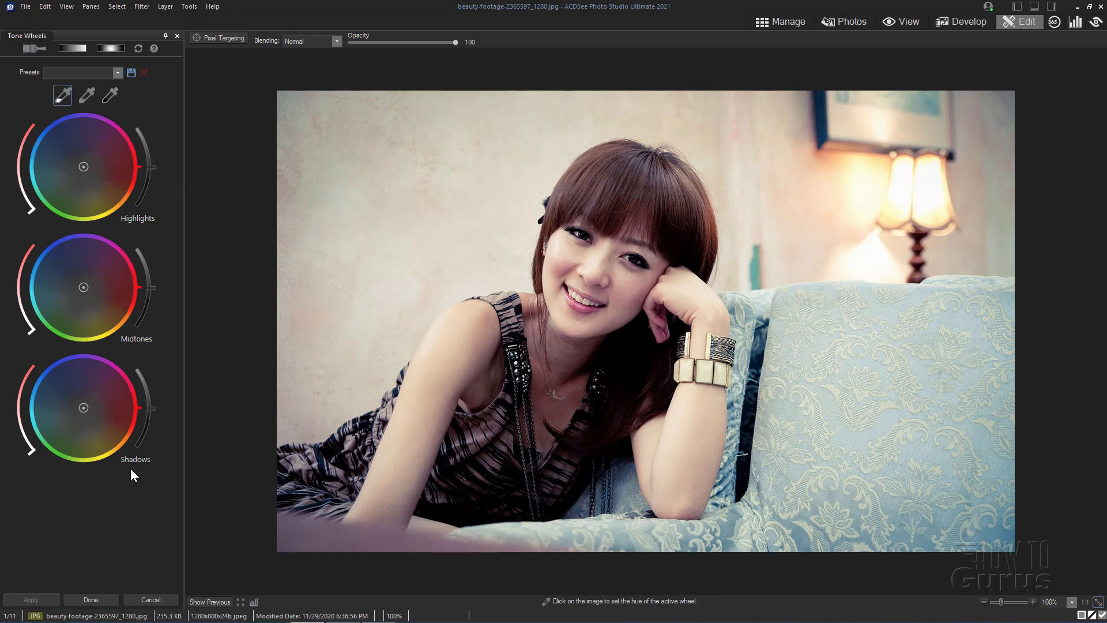
left_click(34, 48)
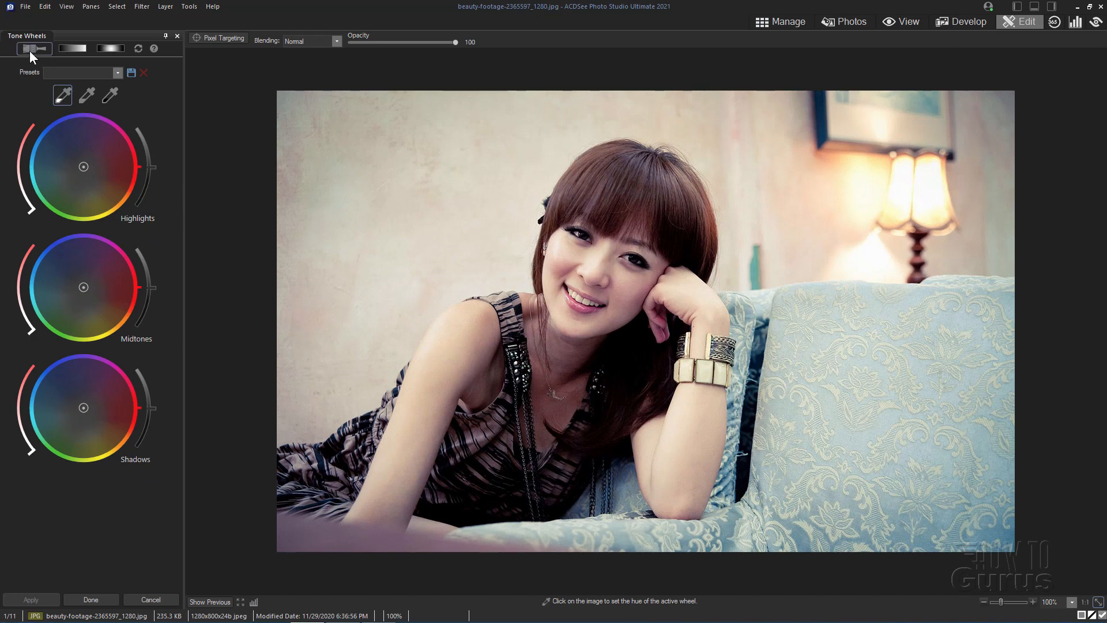
mouse_move(33, 48)
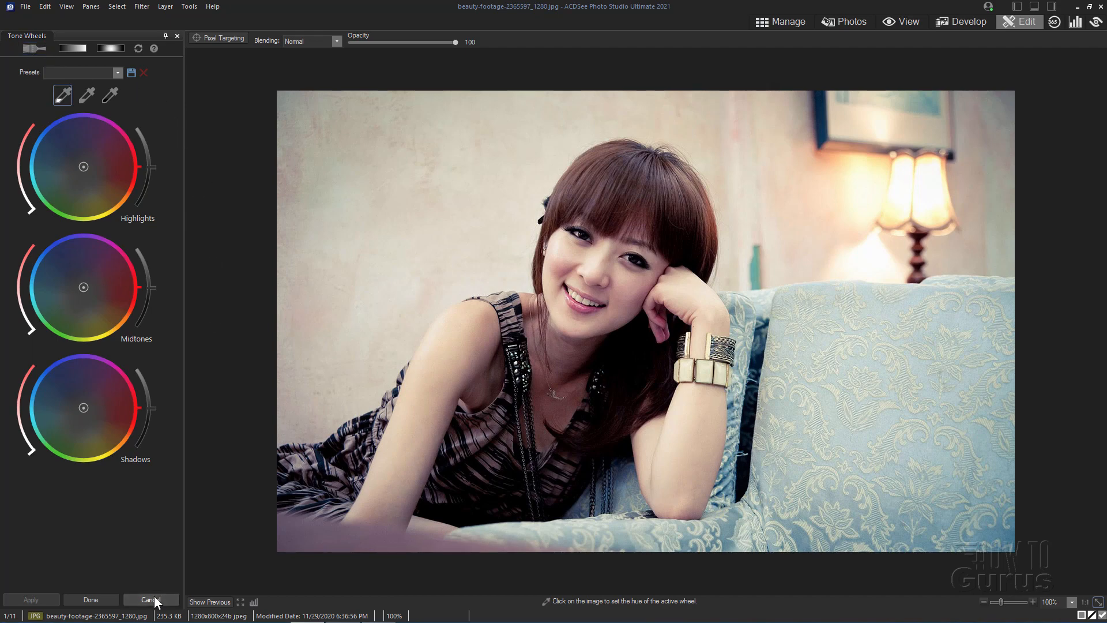
Close Tone Wheels unchanged and duplicate Layer 1 into a copy layer above it.
left_click(150, 599)
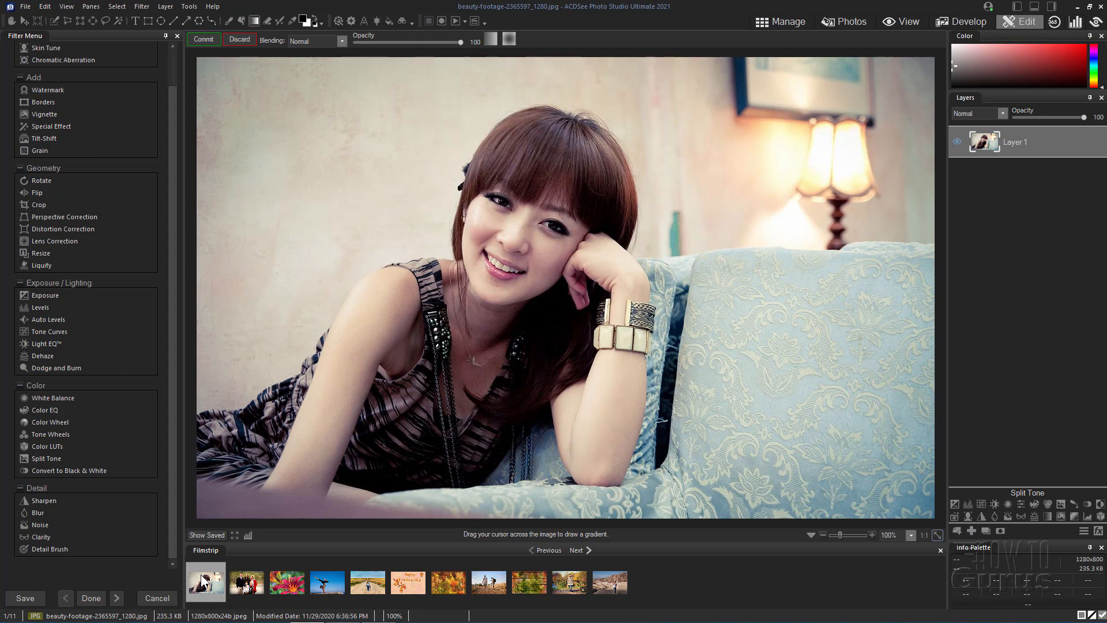
mouse_move(843, 215)
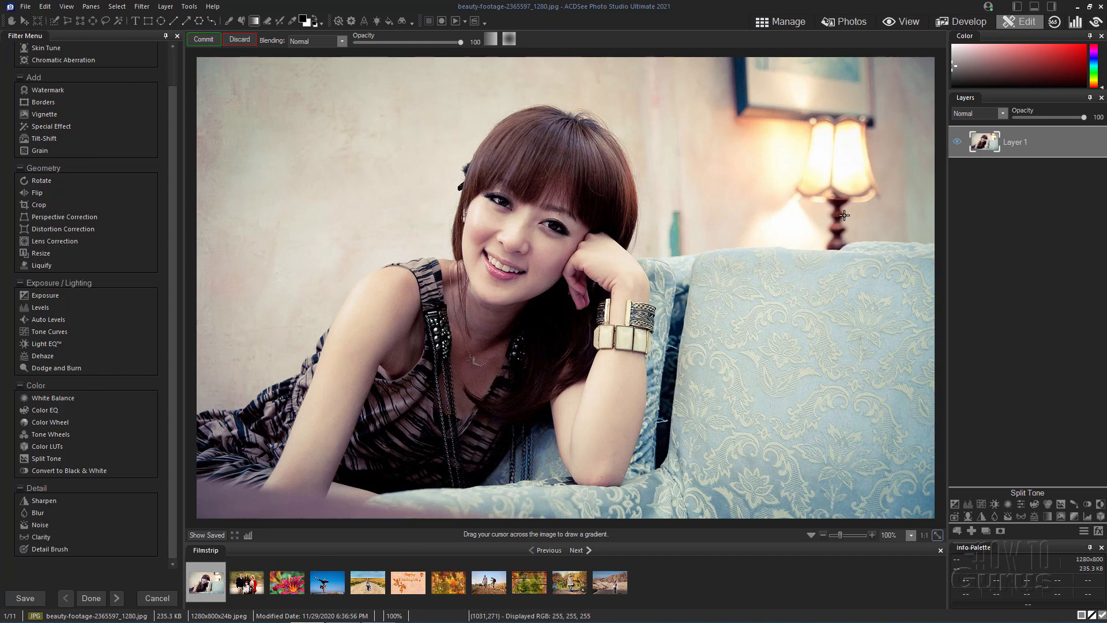
right_click(1016, 141)
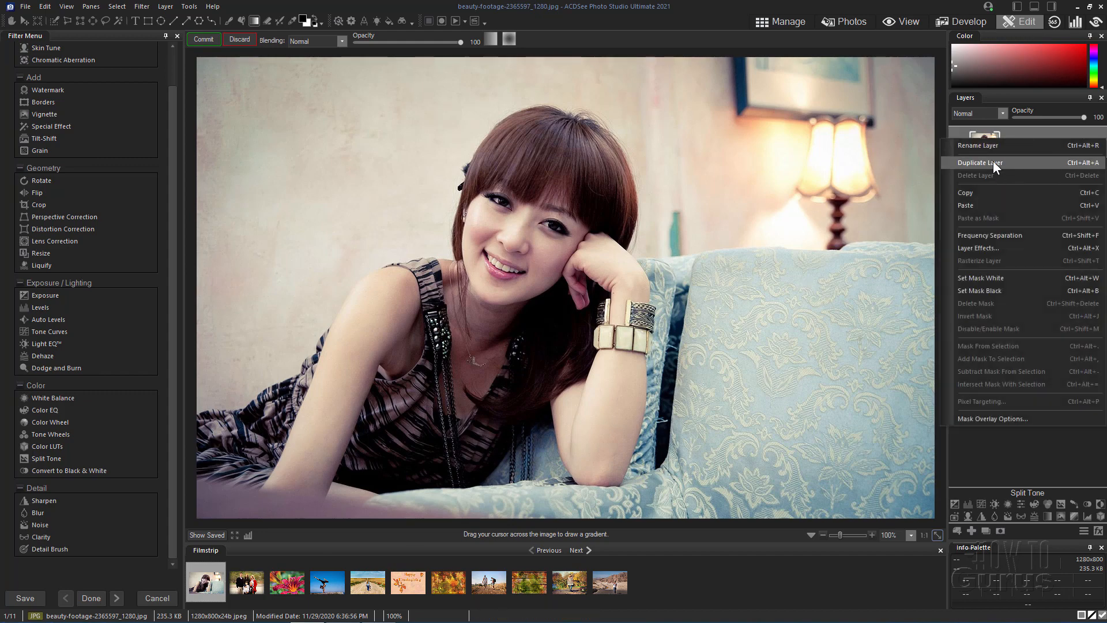
left_click(980, 162)
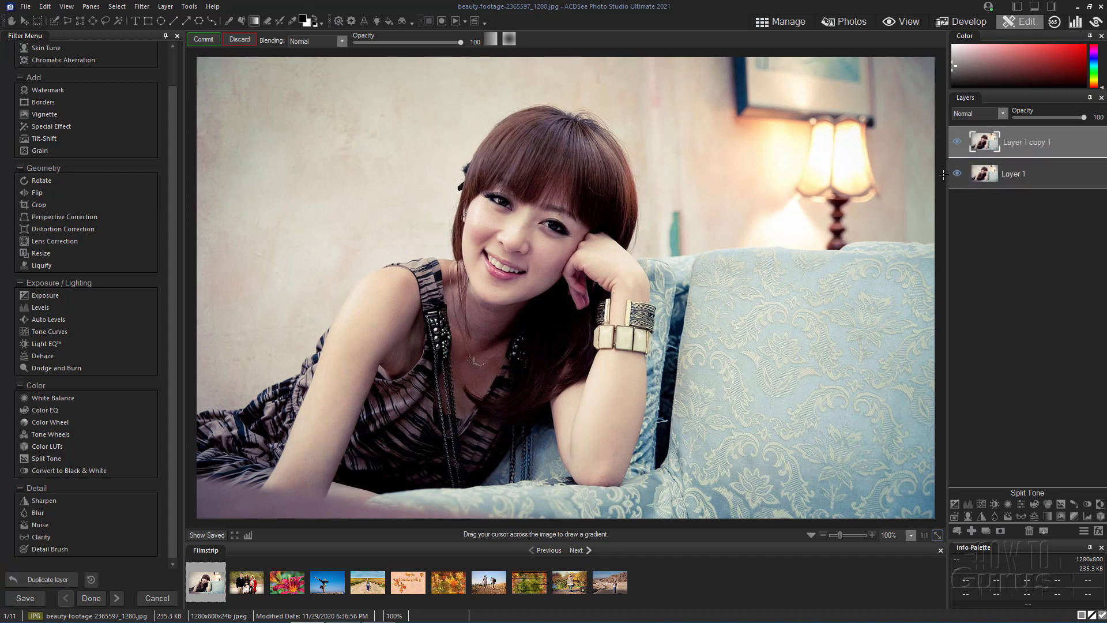
mouse_move(1064, 178)
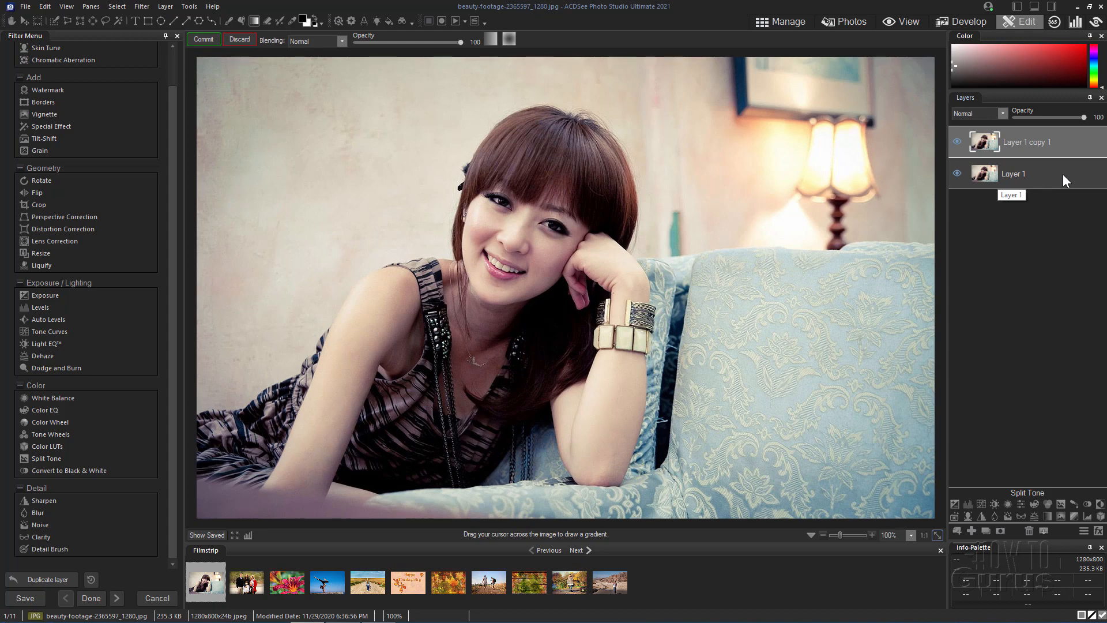
mouse_move(1010, 181)
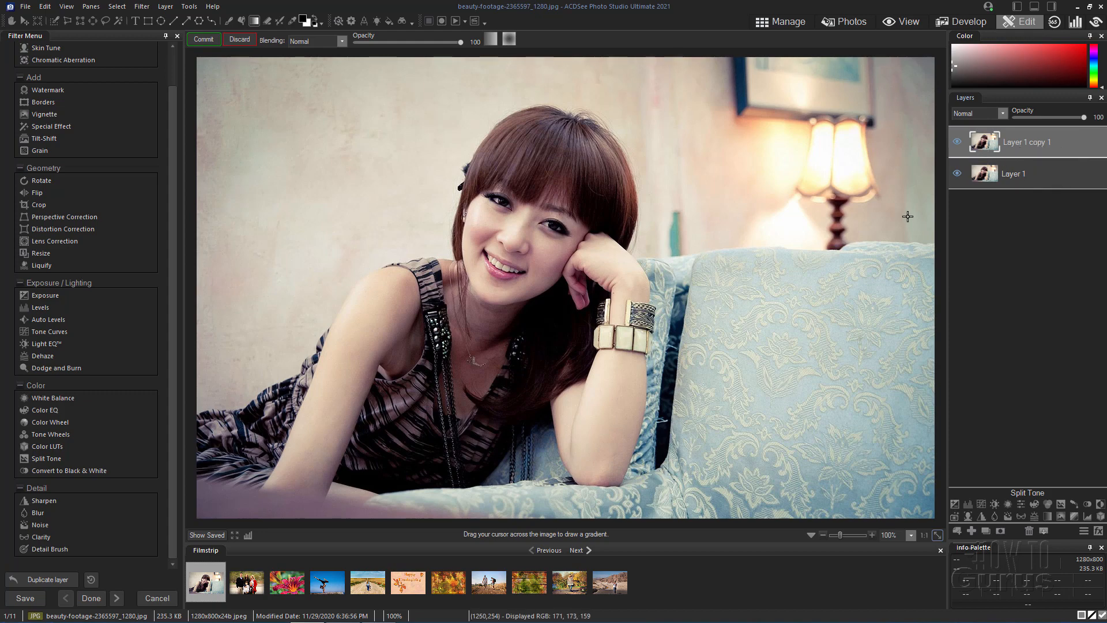
mouse_move(286, 286)
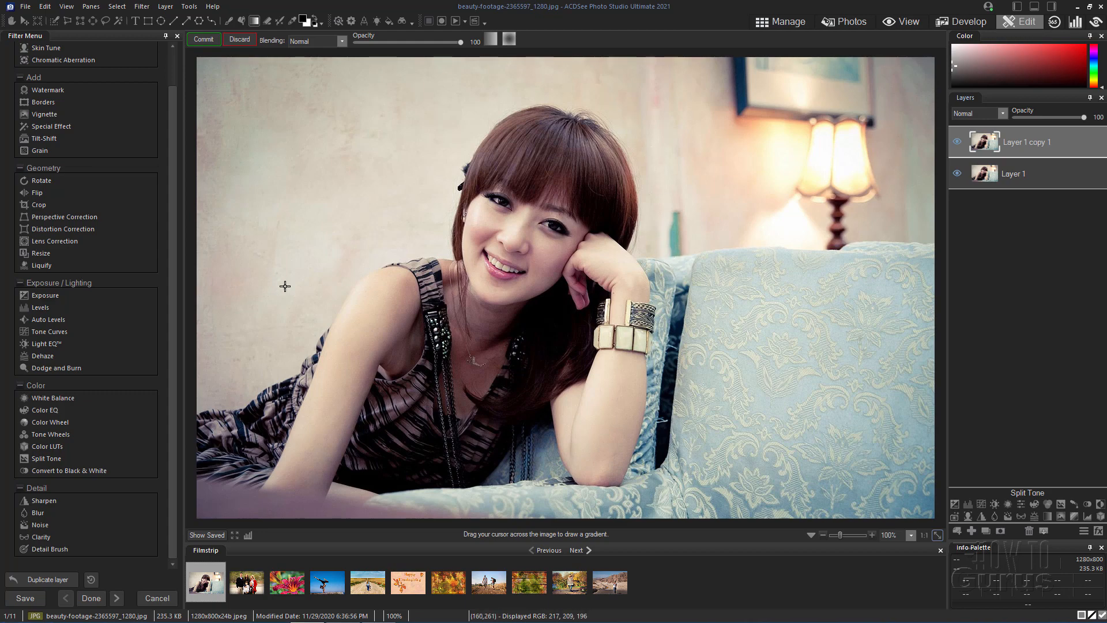
mouse_move(398, 72)
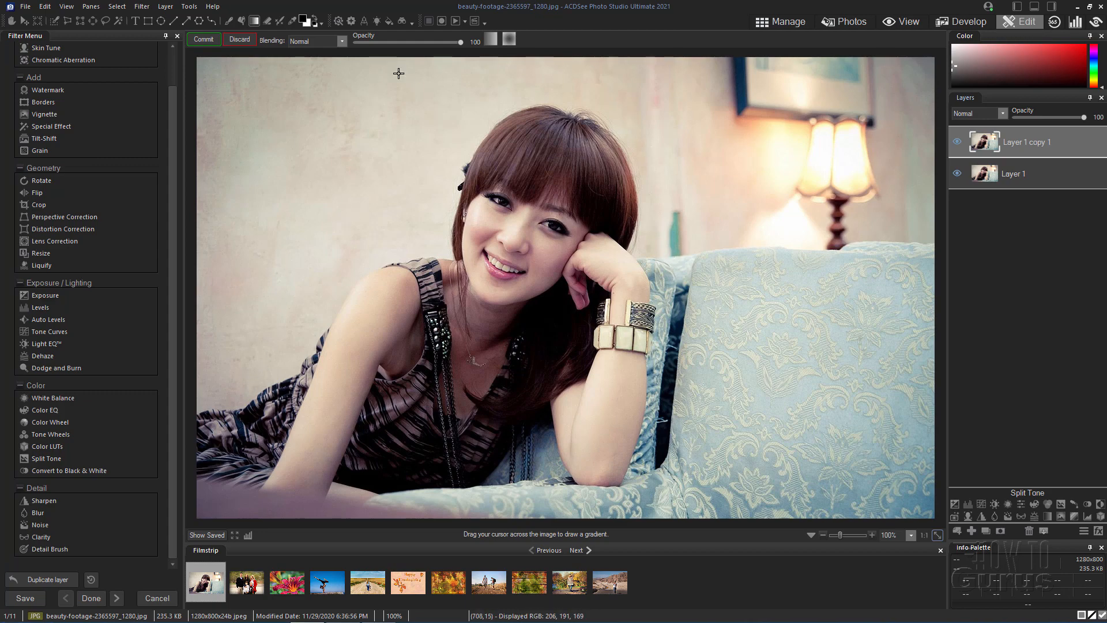
mouse_move(428, 266)
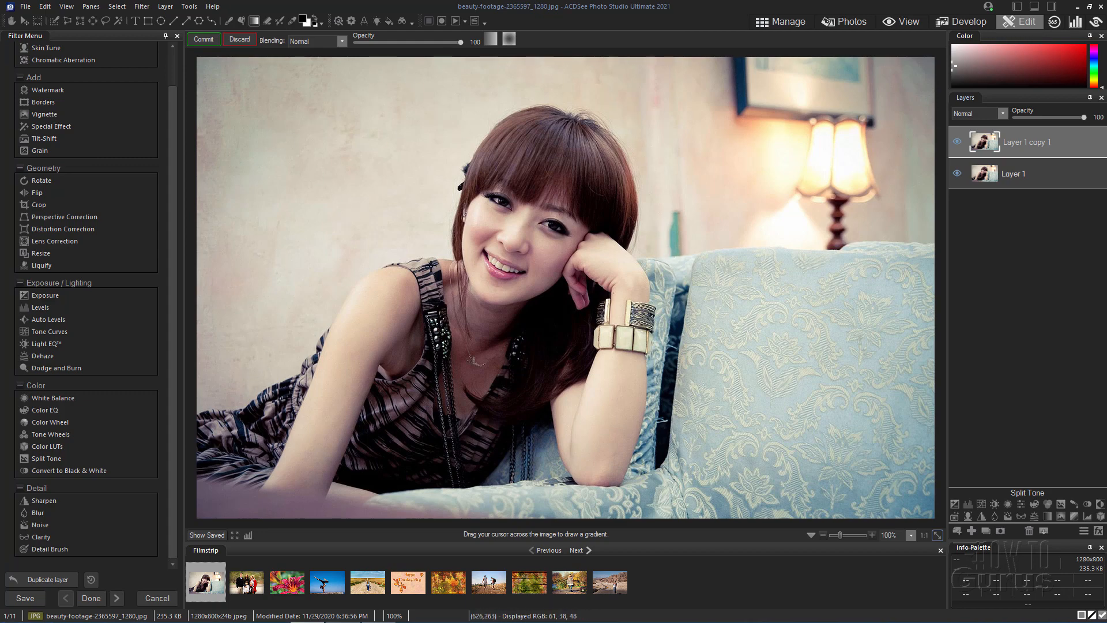
mouse_move(766, 388)
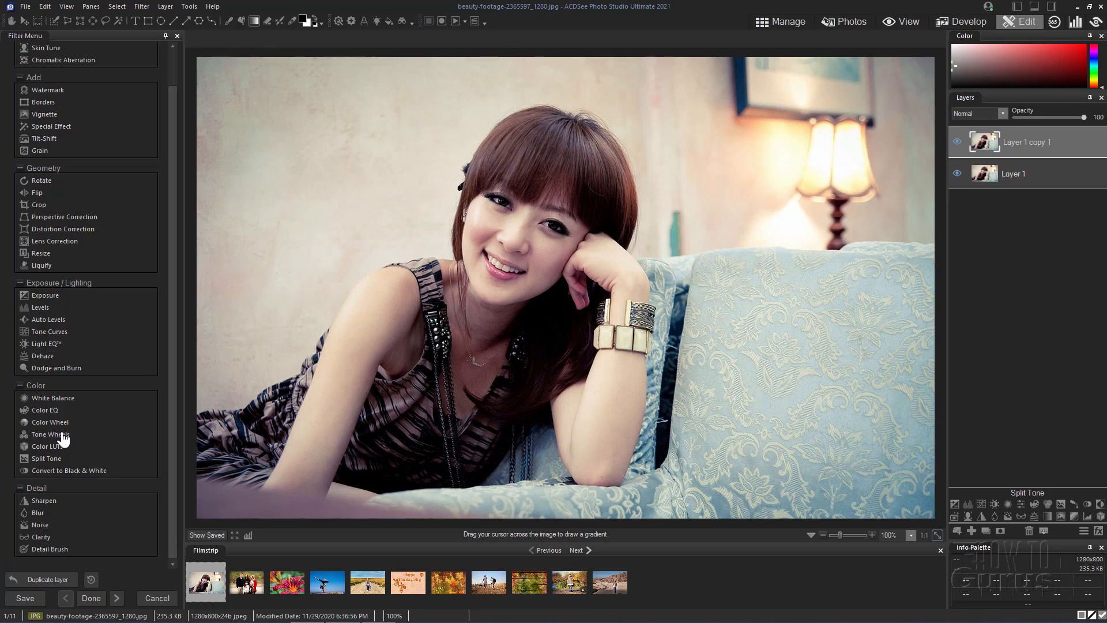
Reopen Tone Wheels on the copied layer and push the Midtones wheel toward blue.
left_click(50, 434)
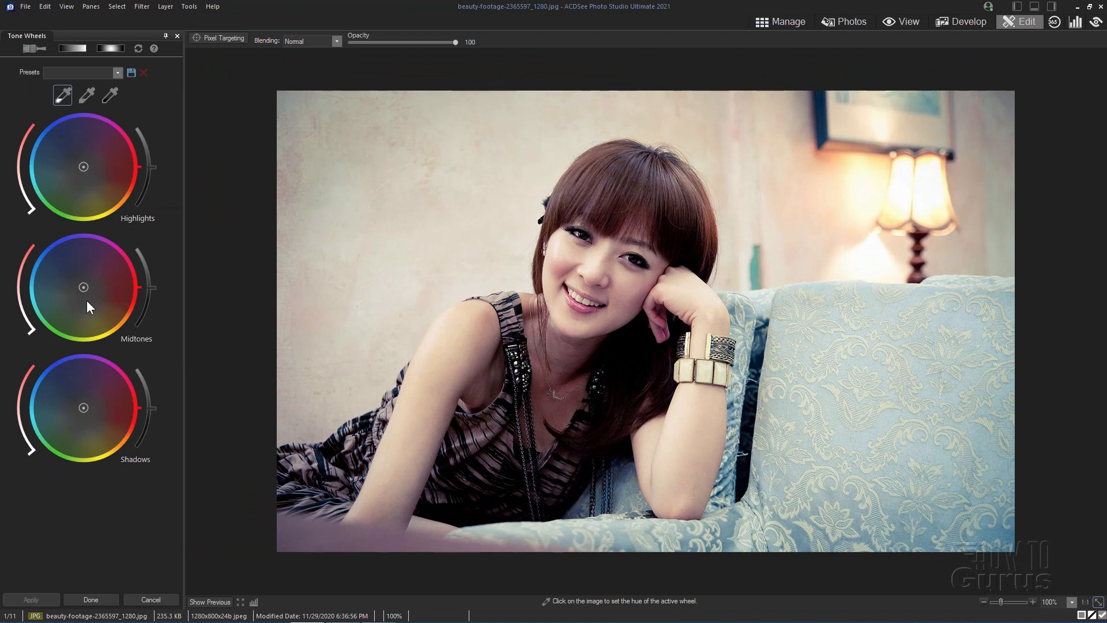
mouse_move(148, 266)
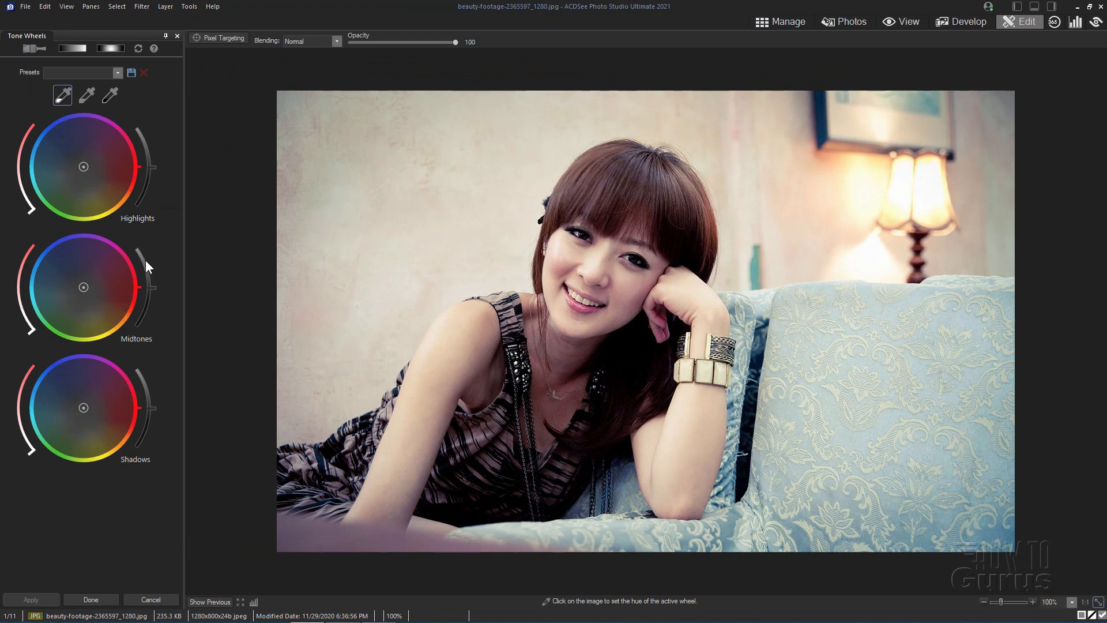
mouse_move(19, 298)
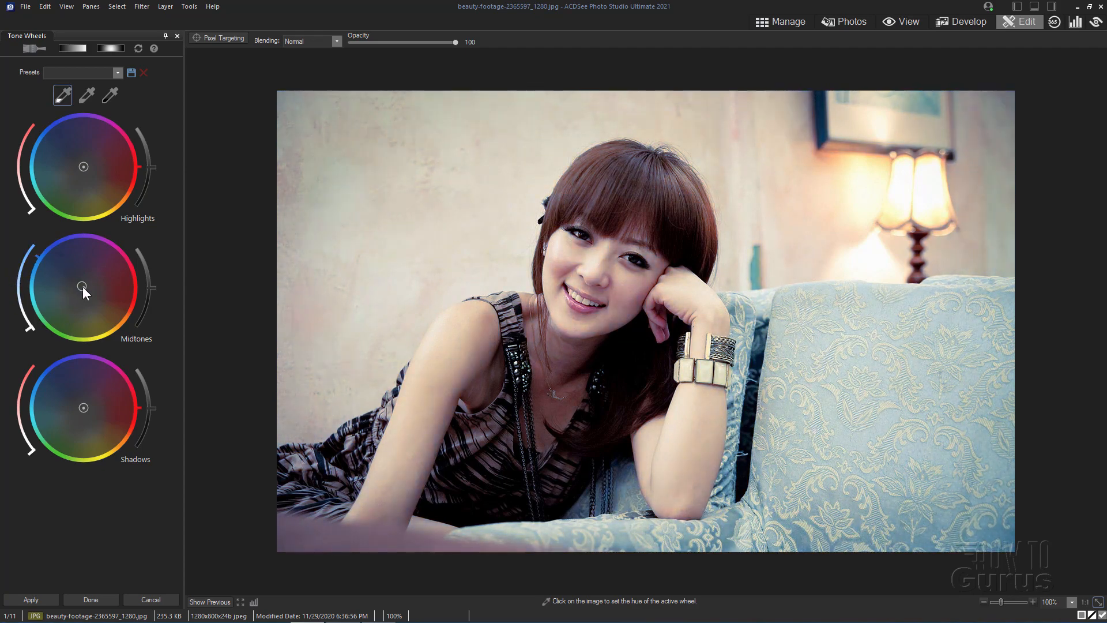
left_click(83, 275)
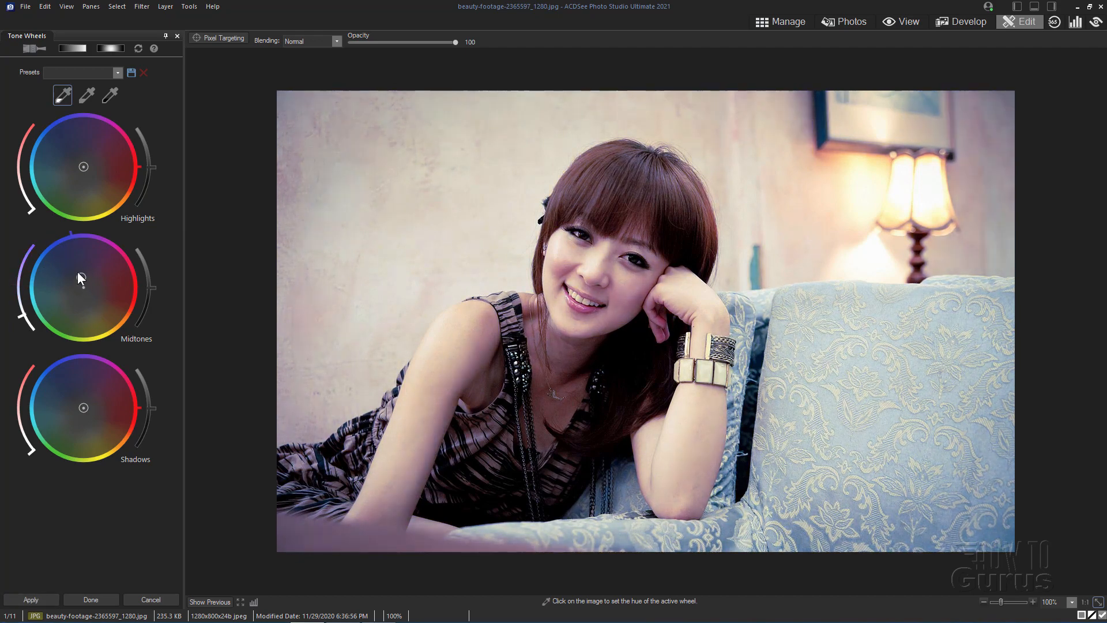
left_click(83, 291)
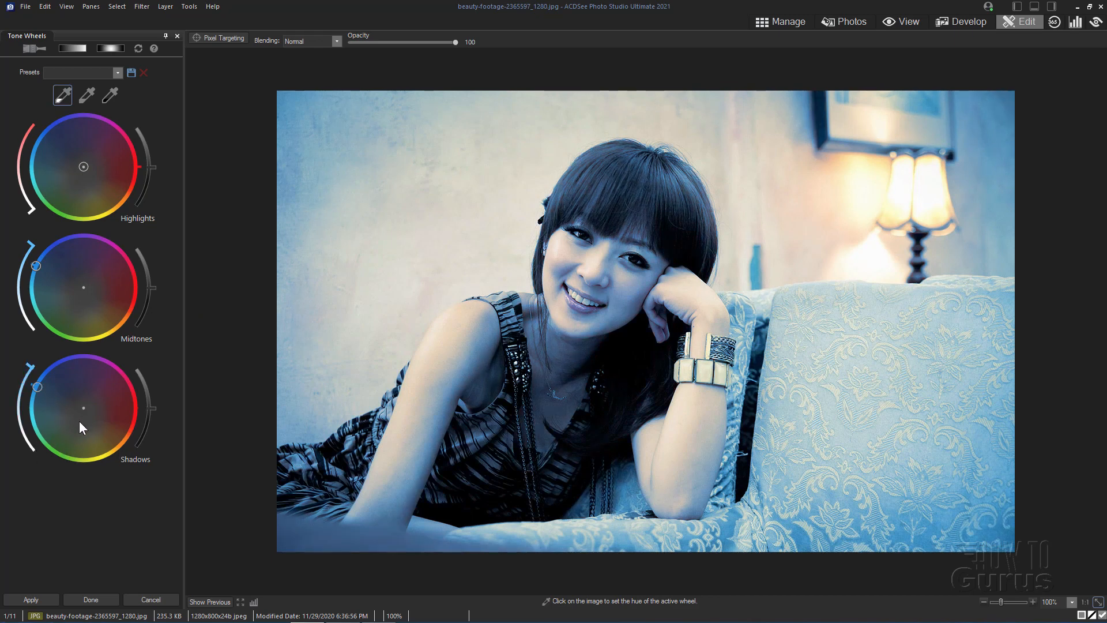
mouse_move(148, 435)
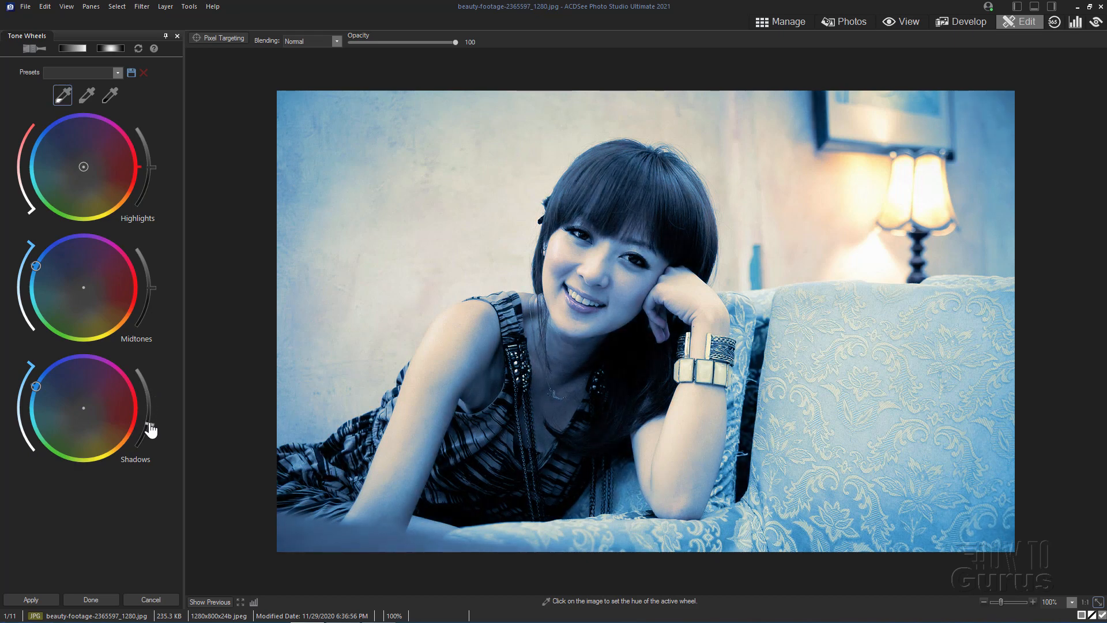
mouse_move(154, 293)
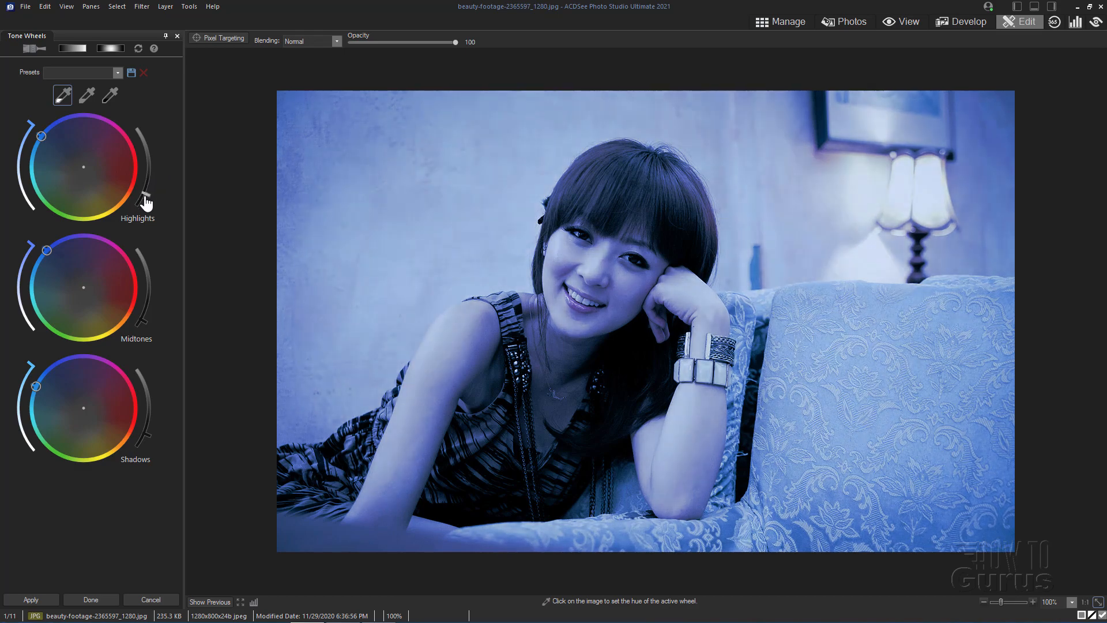
Push the Highlights wheel toward blue for a strong overall blue cast.
left_click(351, 276)
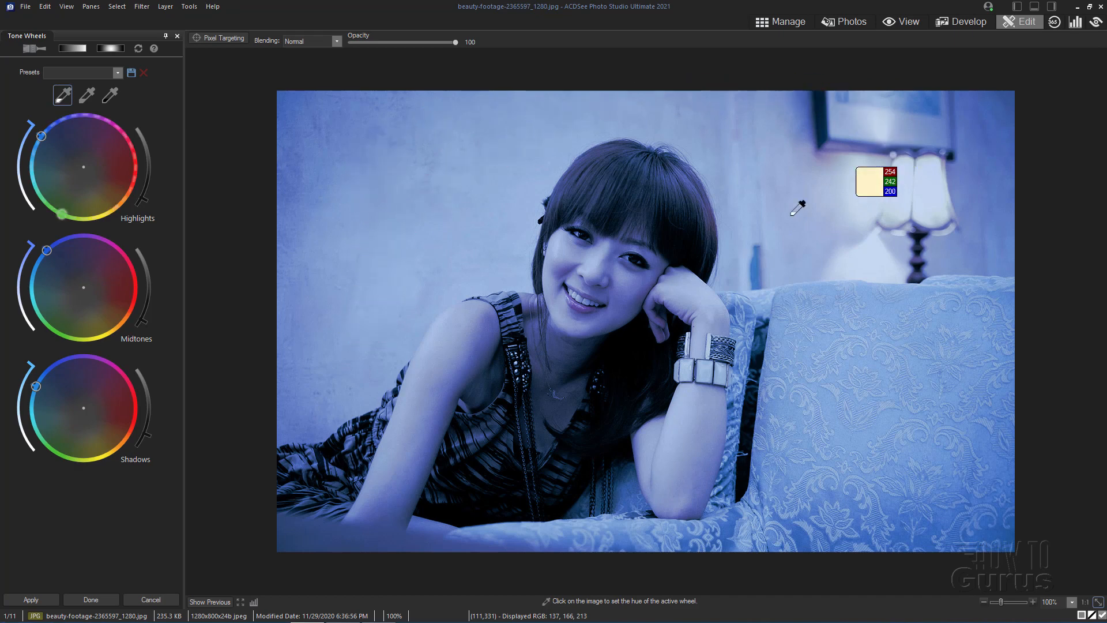
mouse_move(600, 300)
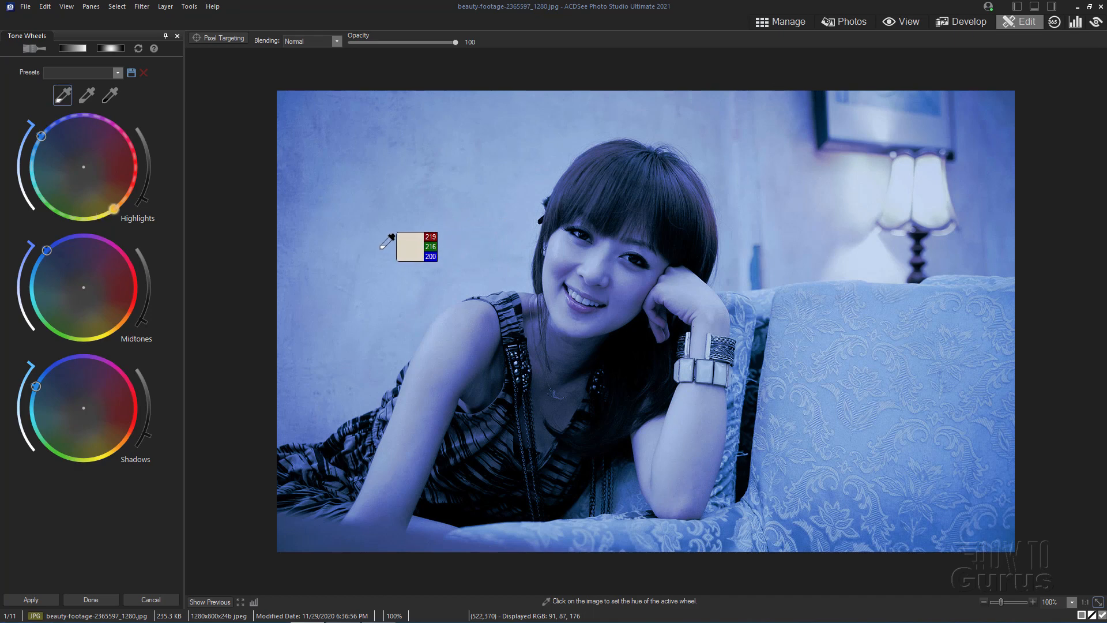
mouse_move(880, 168)
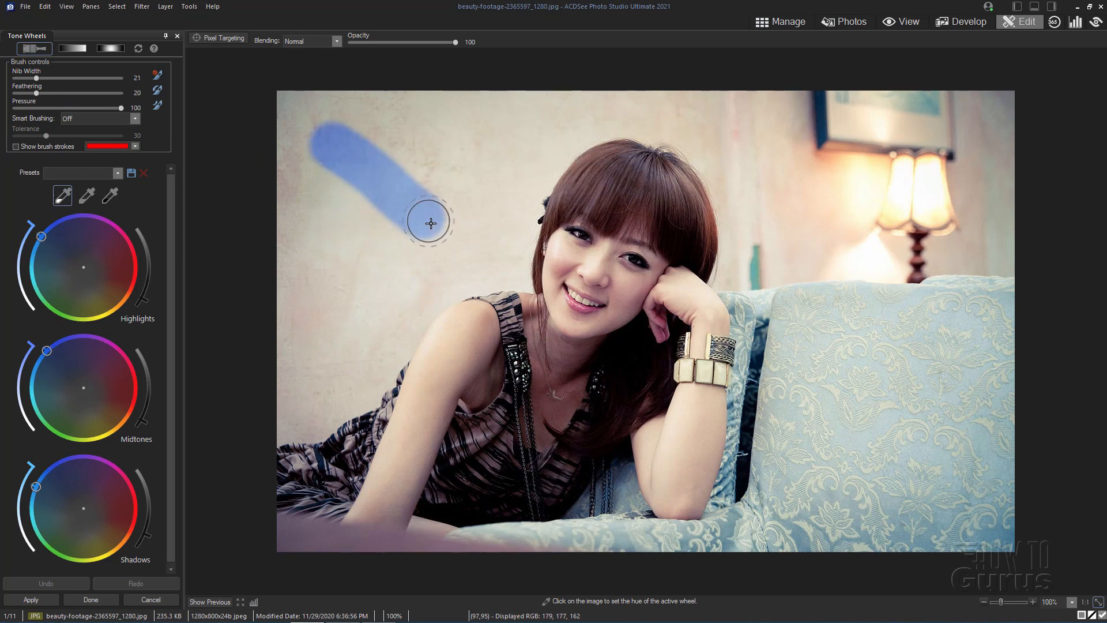
Brush the blue grade onto the upper-left wall behind the woman.
left_click_drag(429, 223, 359, 131)
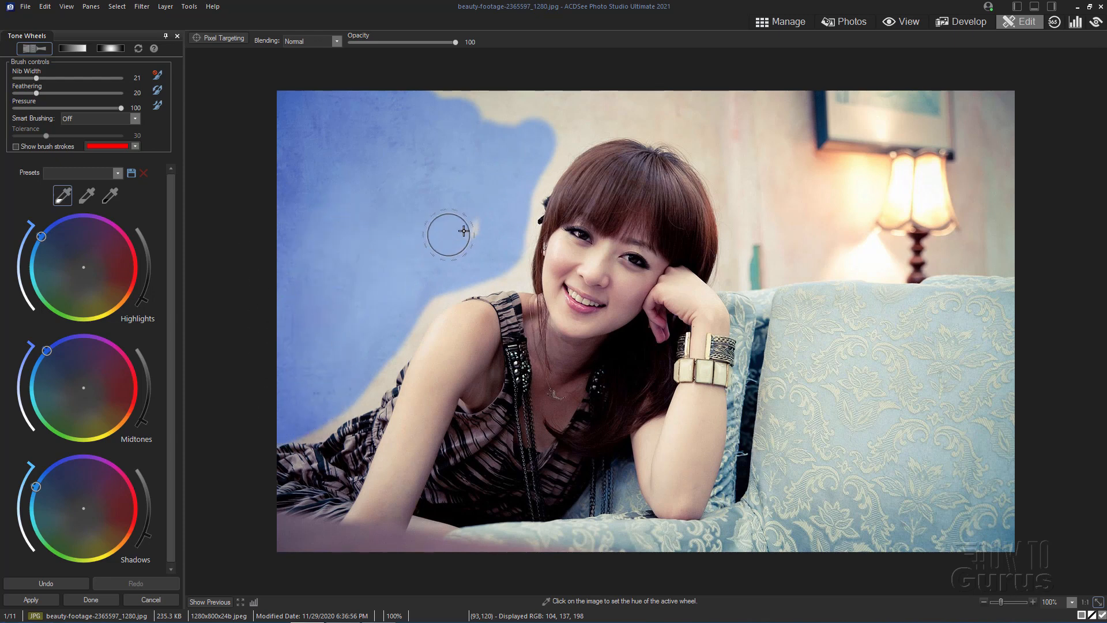
mouse_move(726, 106)
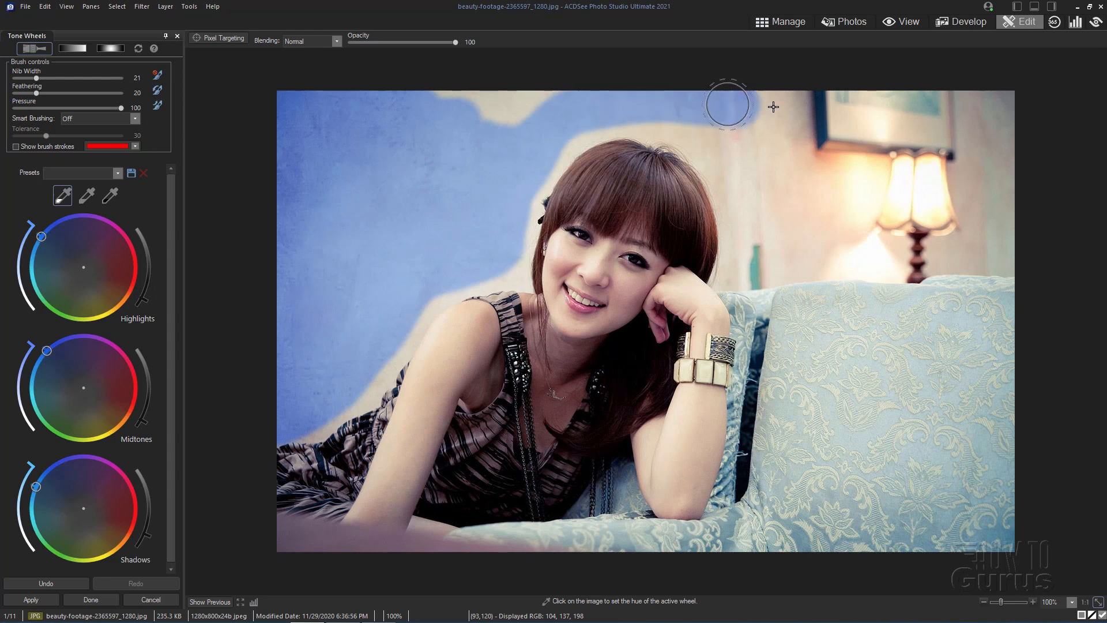
mouse_move(662, 120)
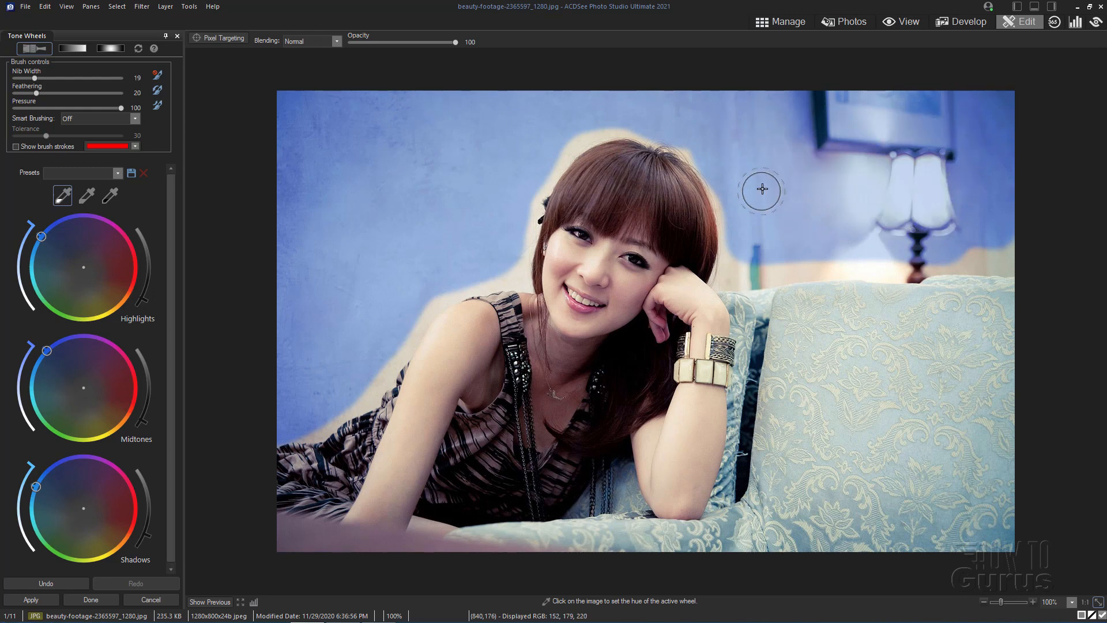
mouse_move(727, 205)
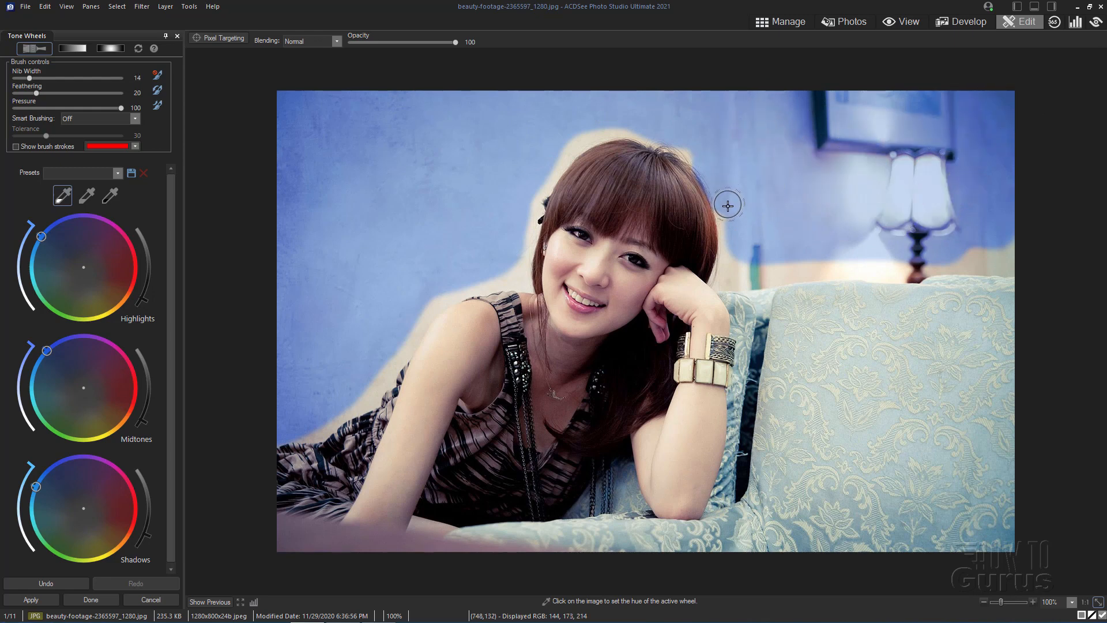
mouse_move(699, 156)
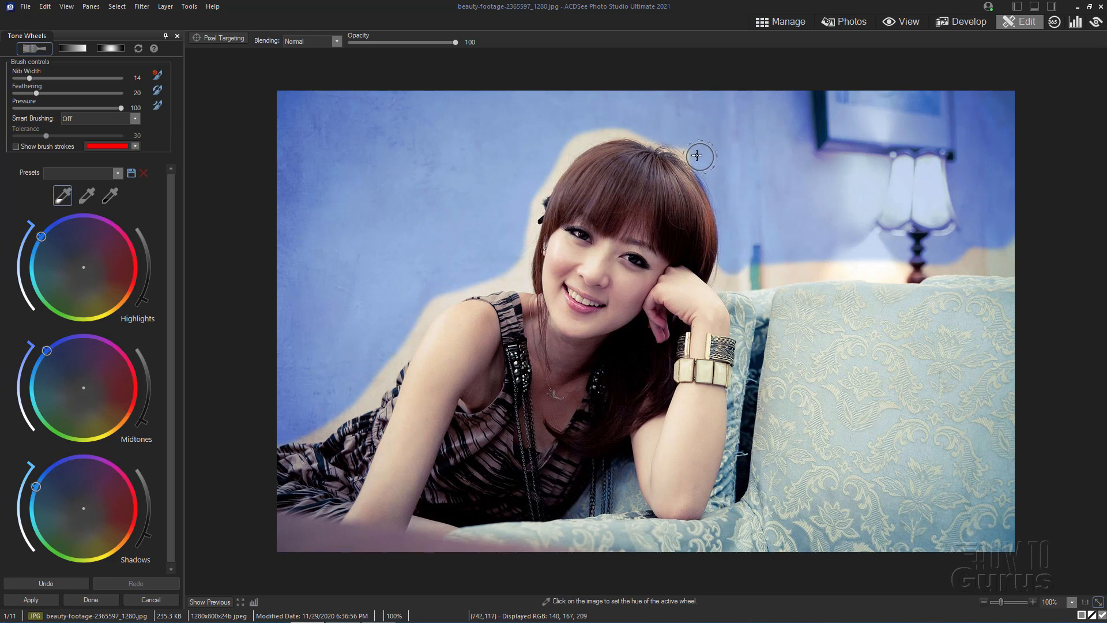
mouse_move(622, 125)
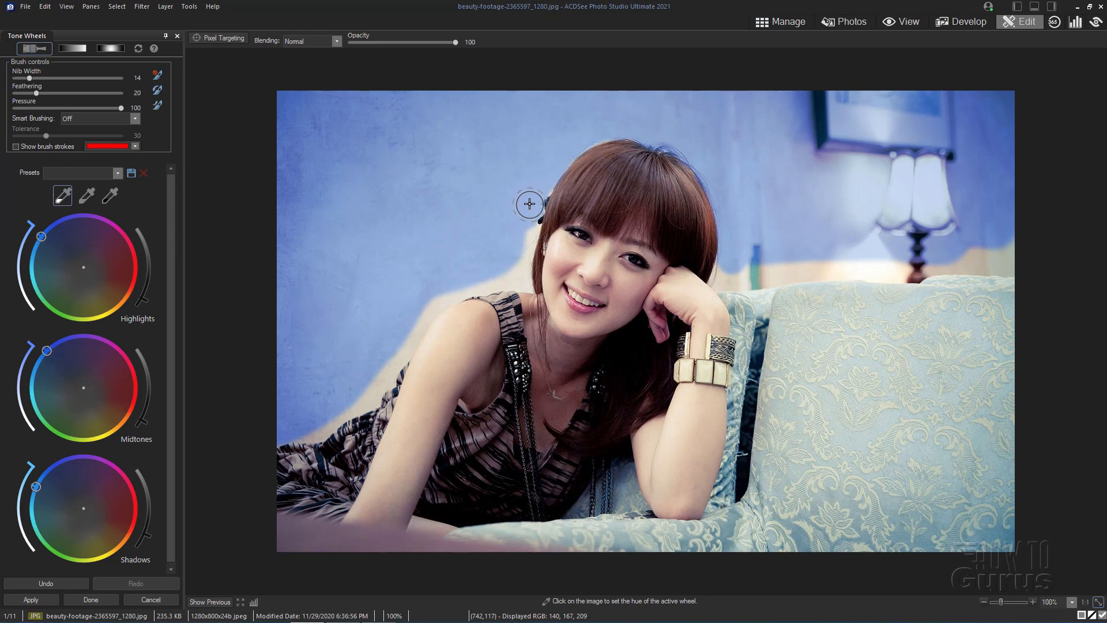
mouse_move(563, 150)
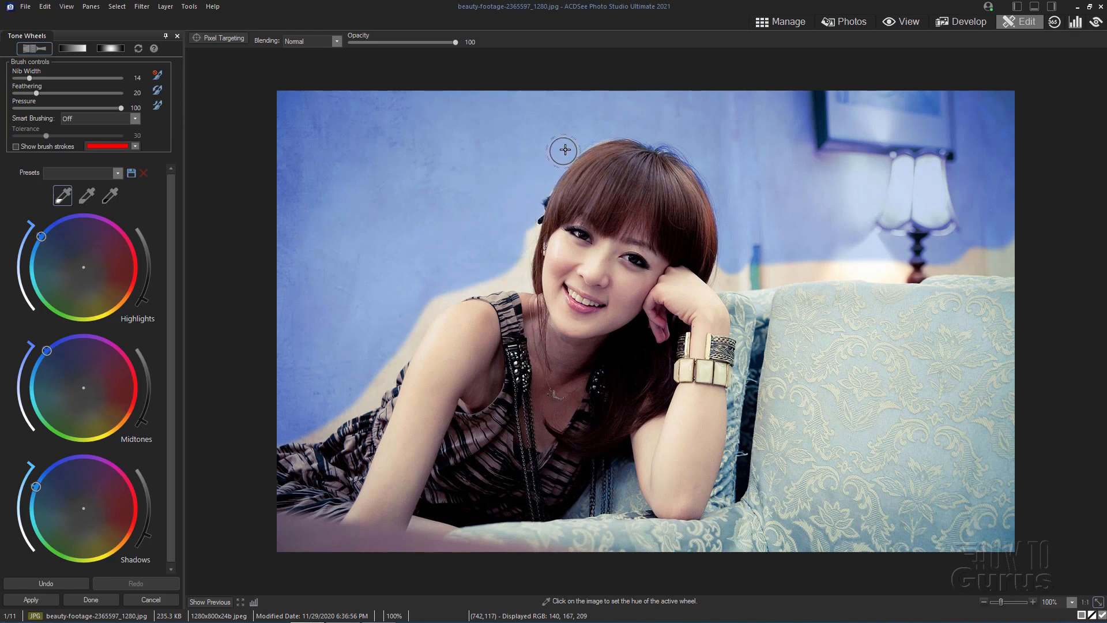
mouse_move(540, 189)
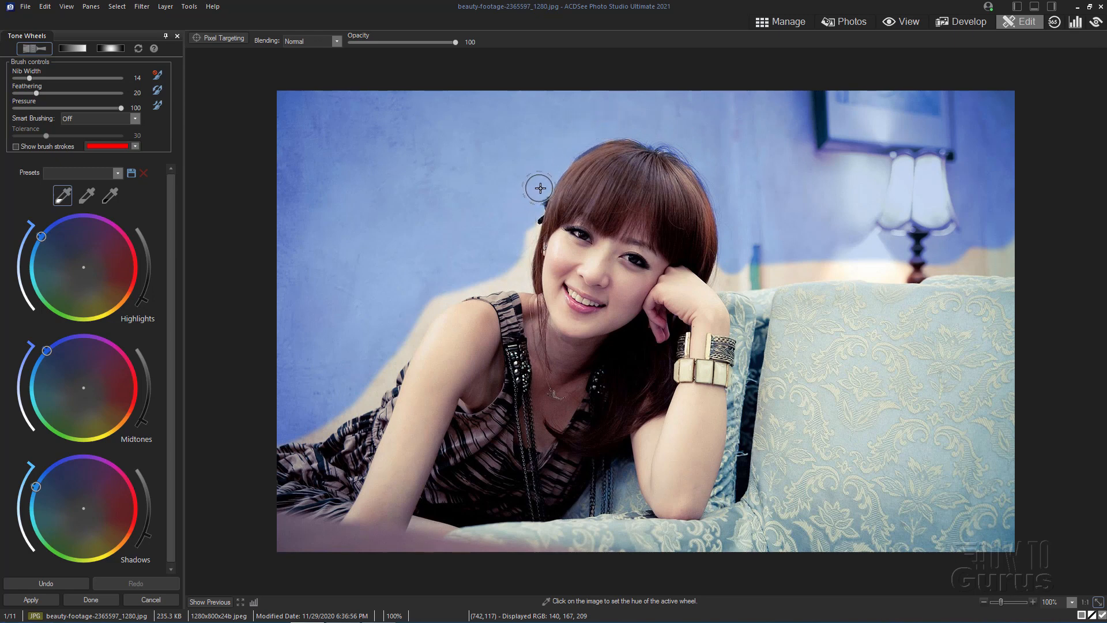
mouse_move(516, 280)
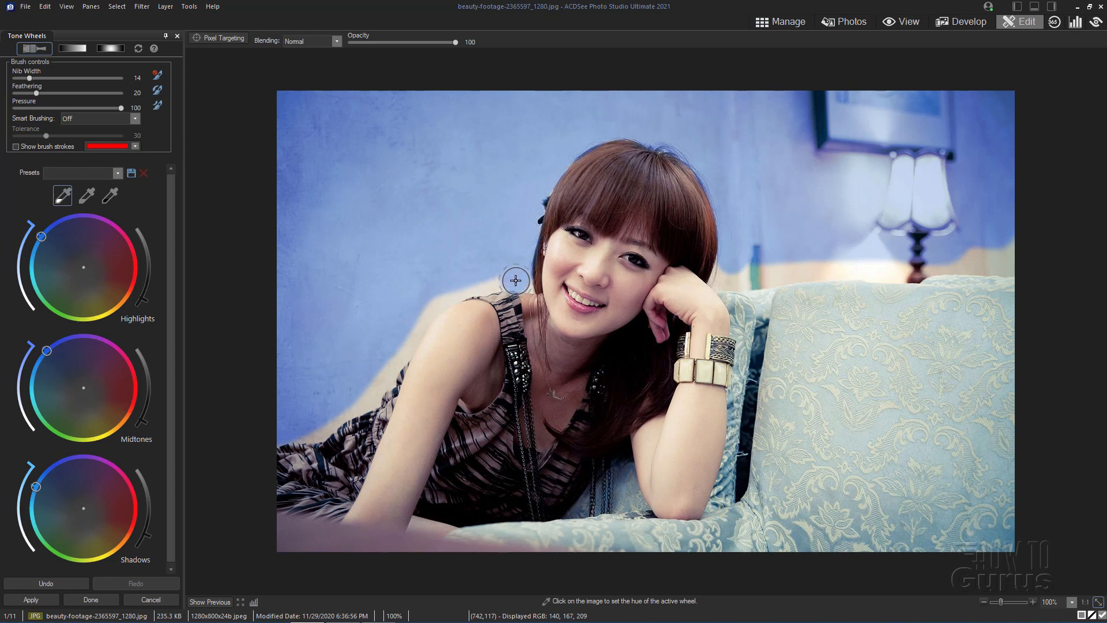
mouse_move(454, 289)
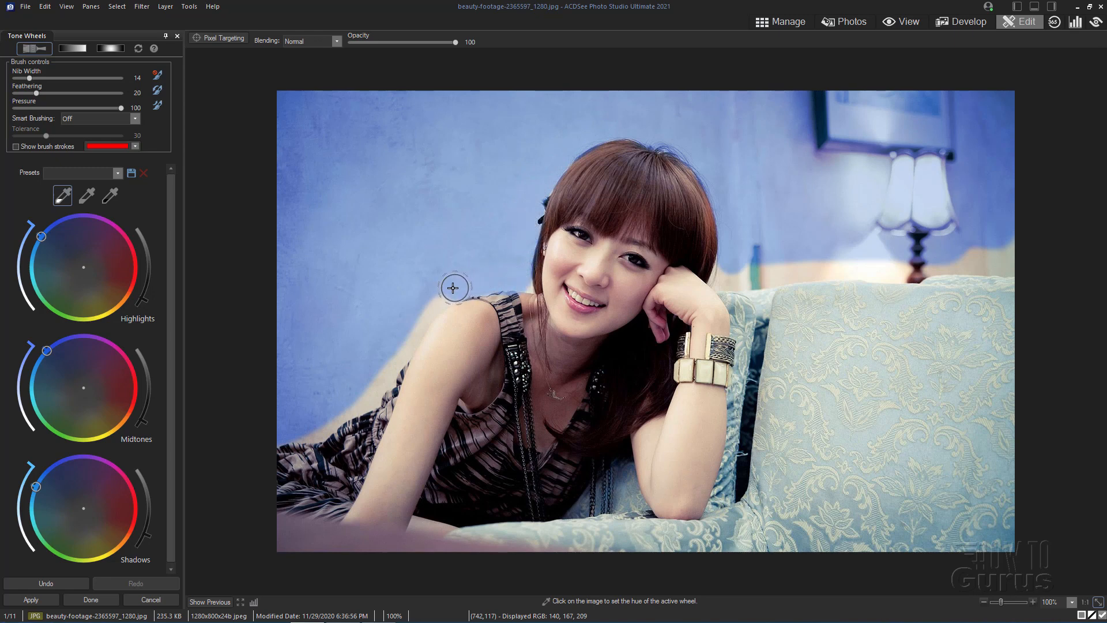
mouse_move(405, 341)
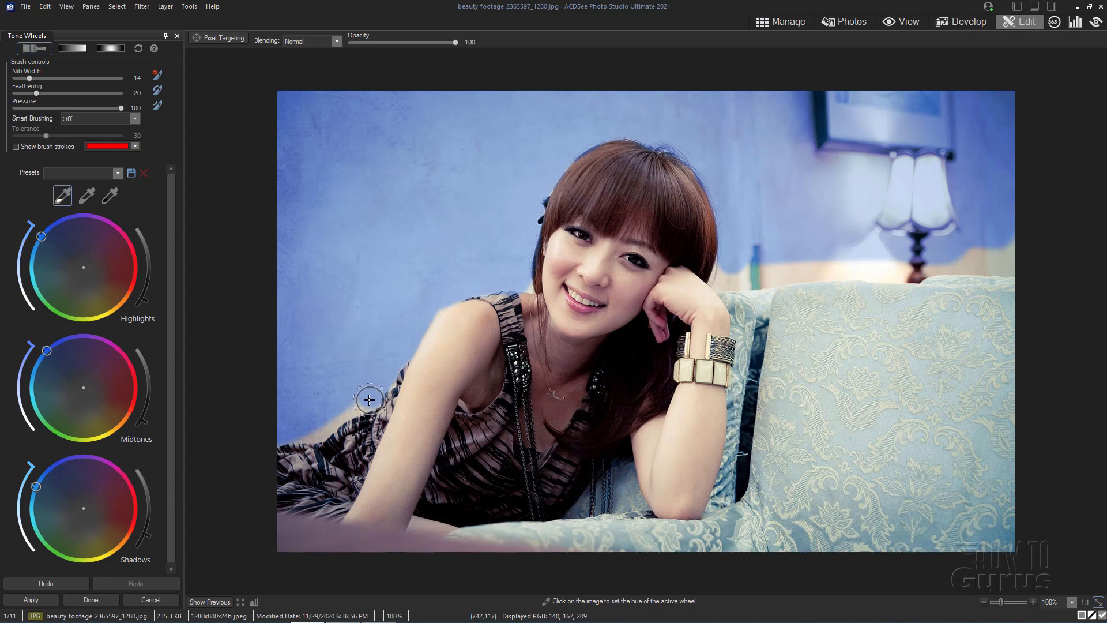
mouse_move(326, 424)
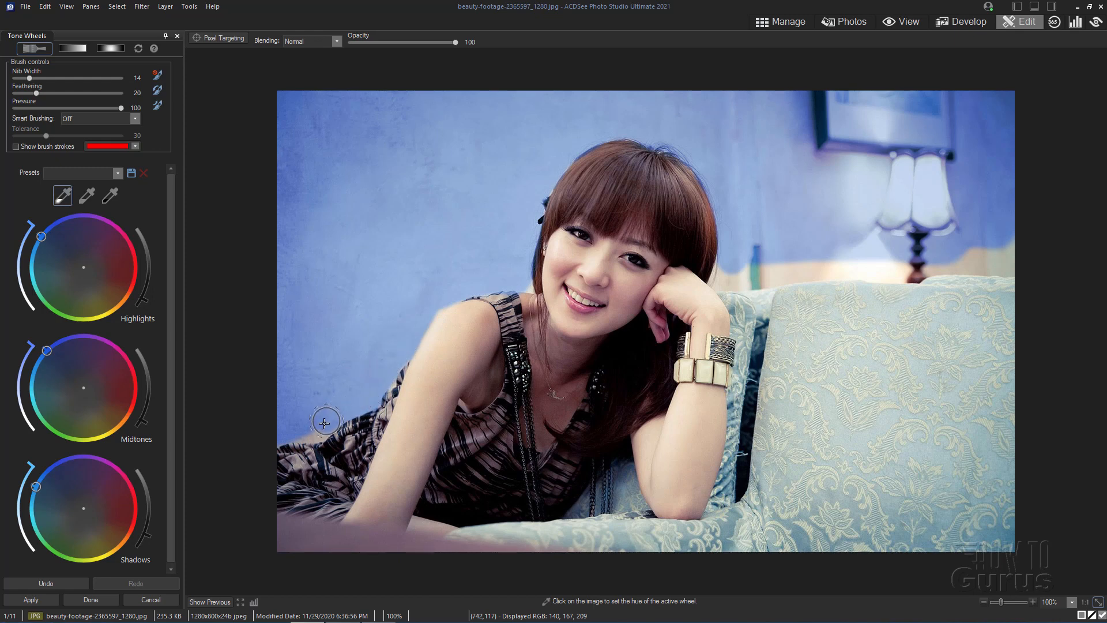
mouse_move(424, 302)
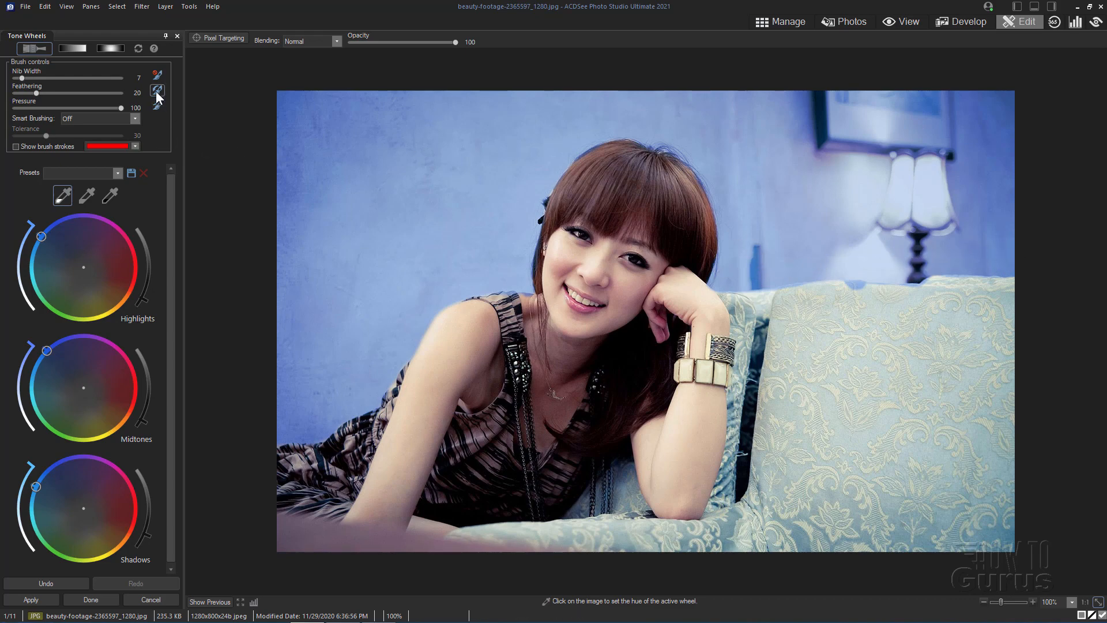
Invert the brushed mask so blue covers the wall and lamp, not the woman and sofa.
left_click(500, 296)
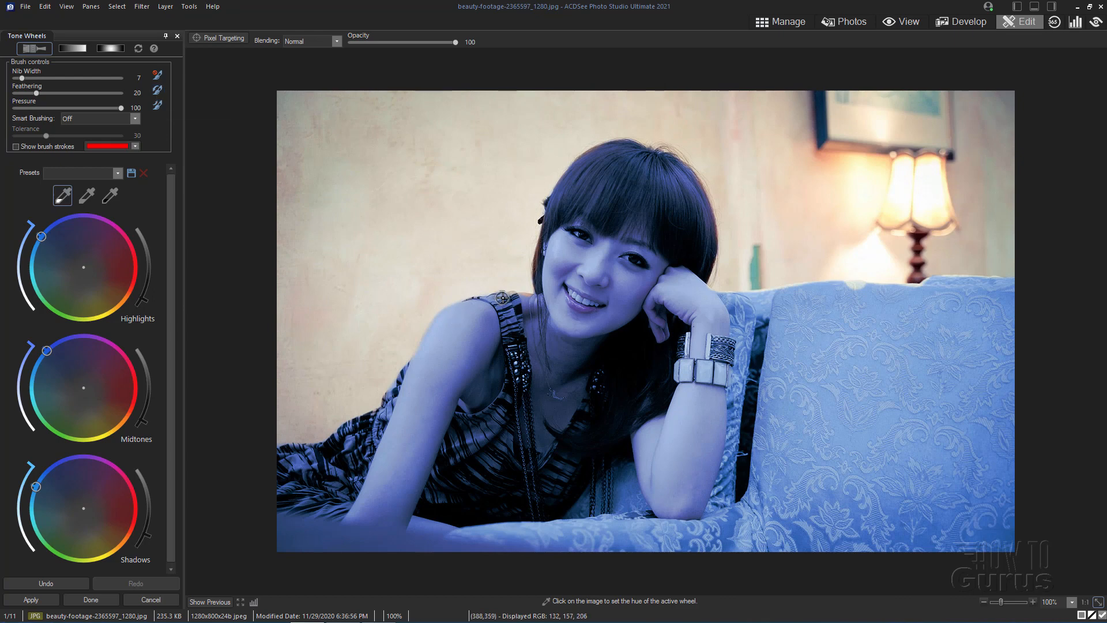
mouse_move(729, 304)
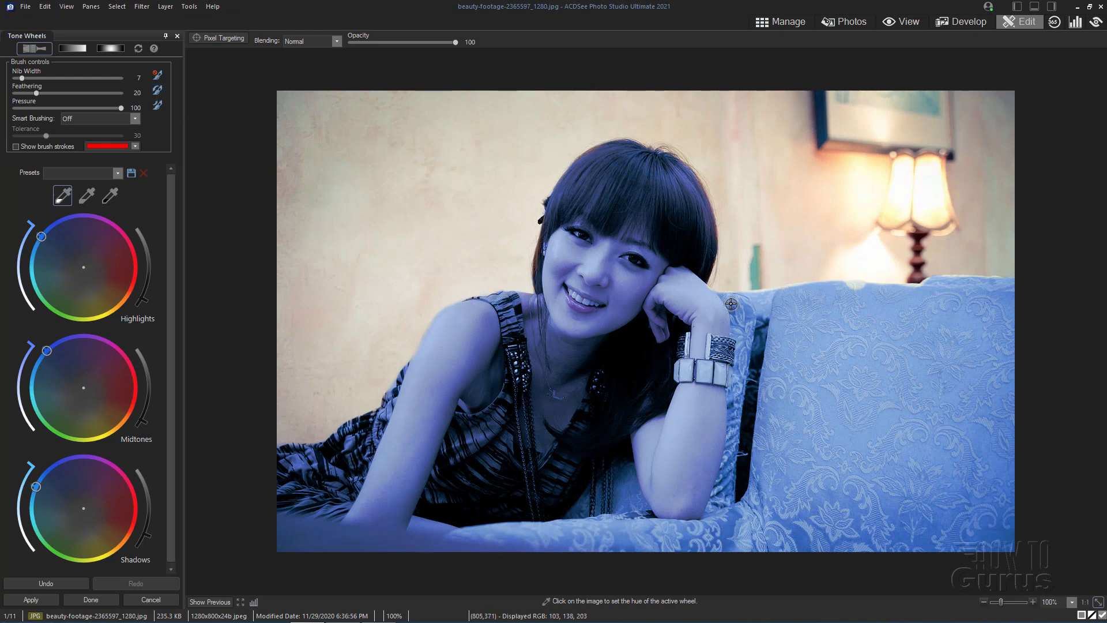
mouse_move(801, 295)
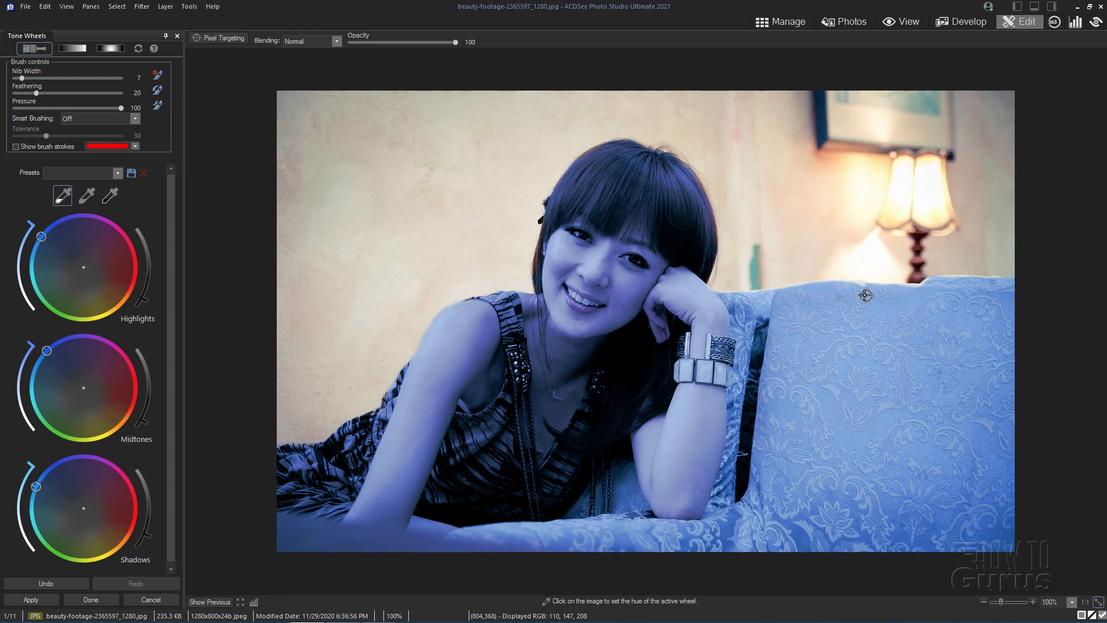
mouse_move(921, 291)
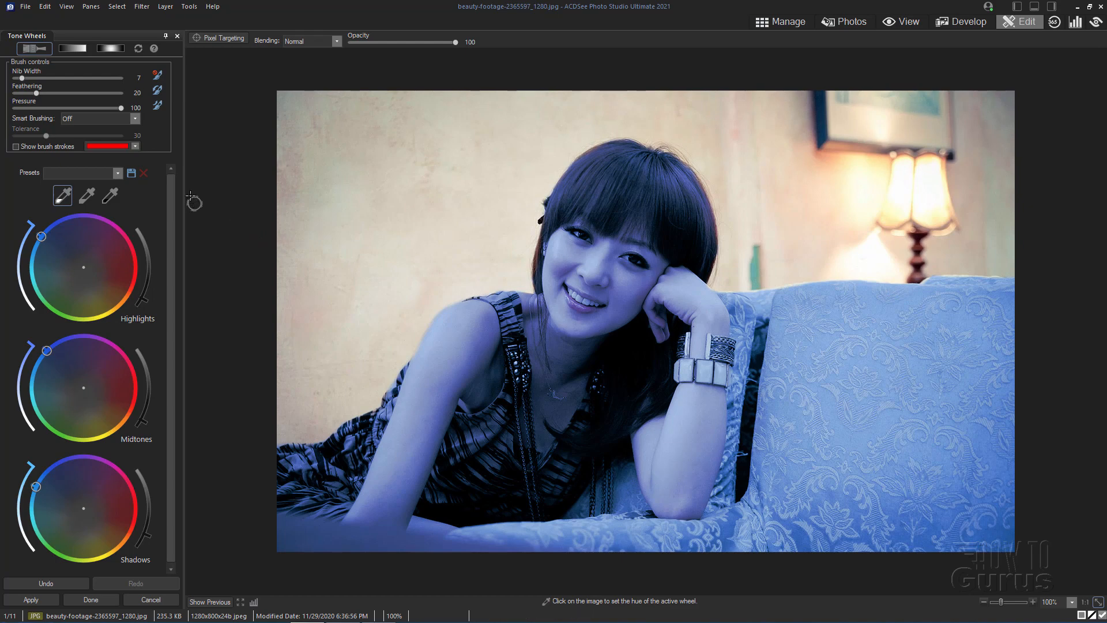
left_click(339, 195)
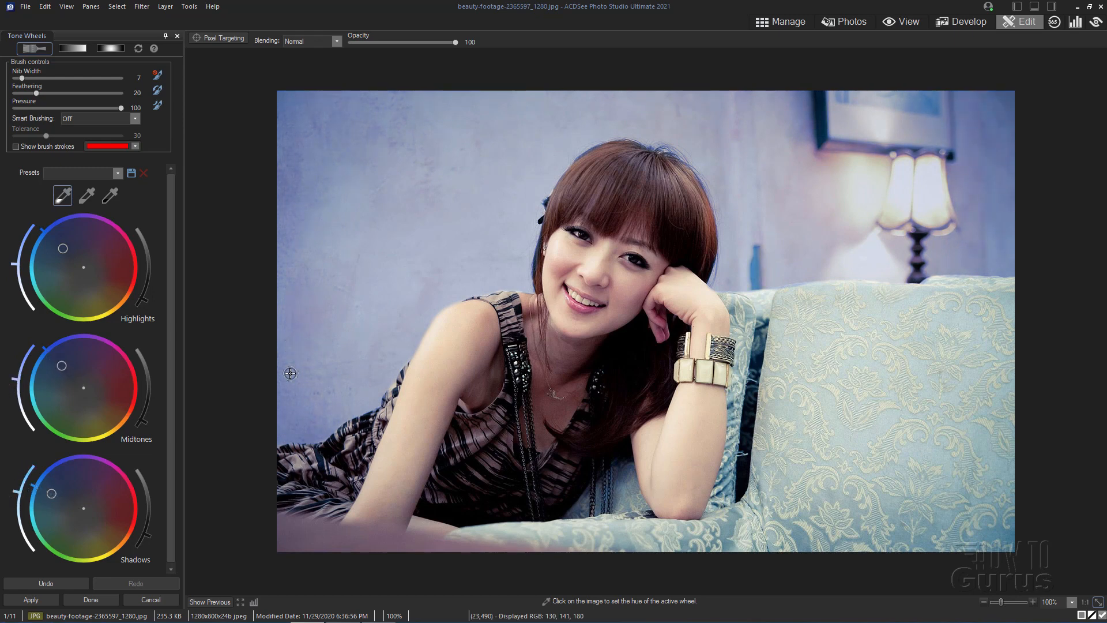
mouse_move(947, 311)
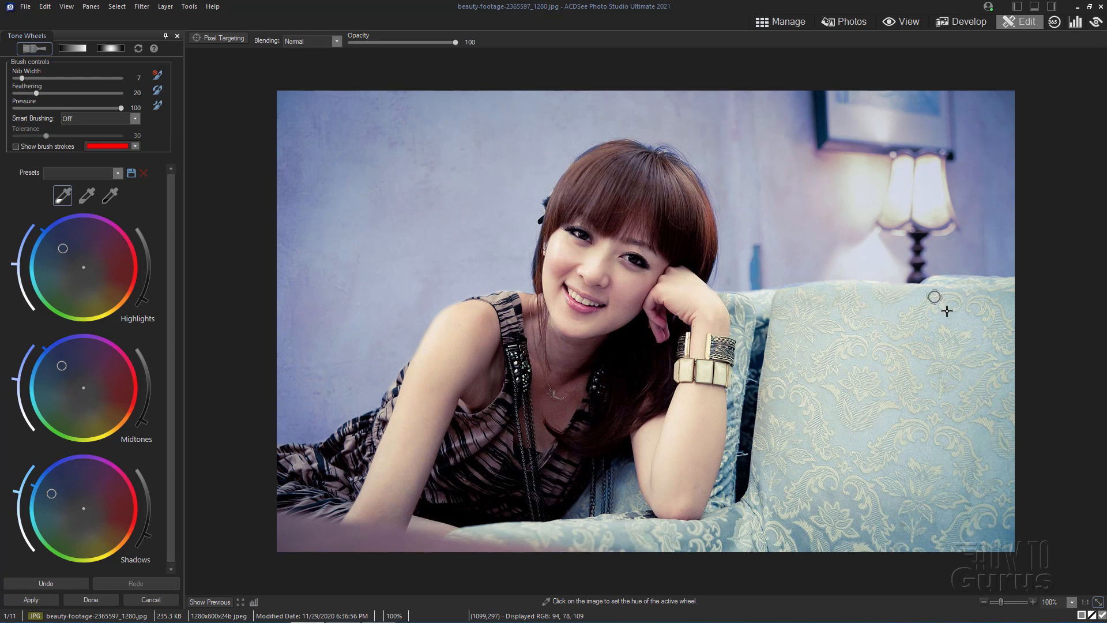
mouse_move(100, 237)
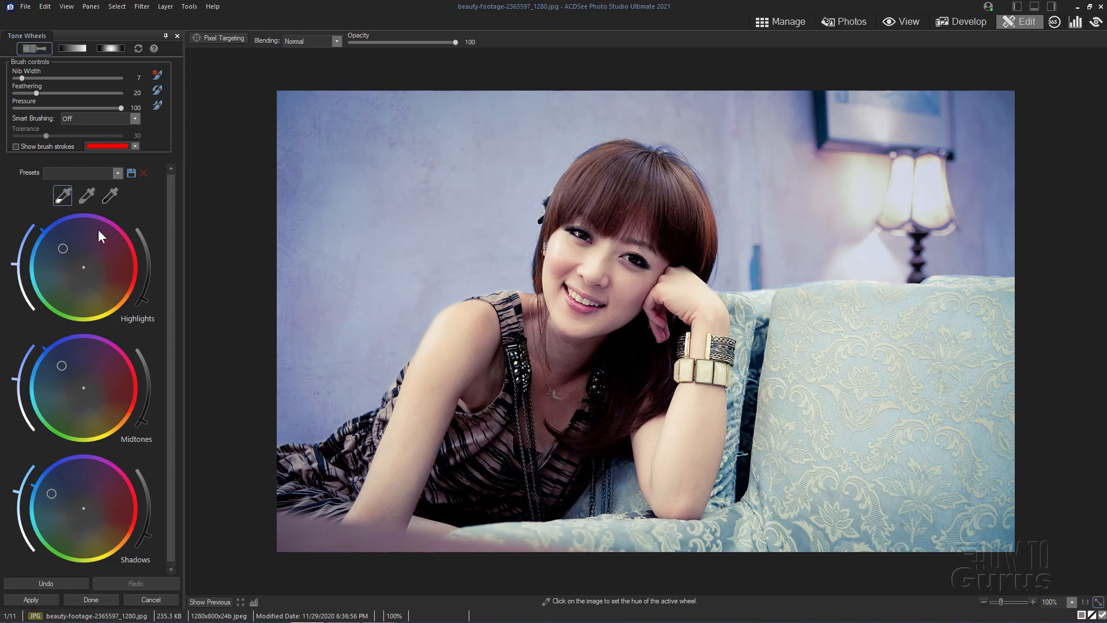
mouse_move(196, 335)
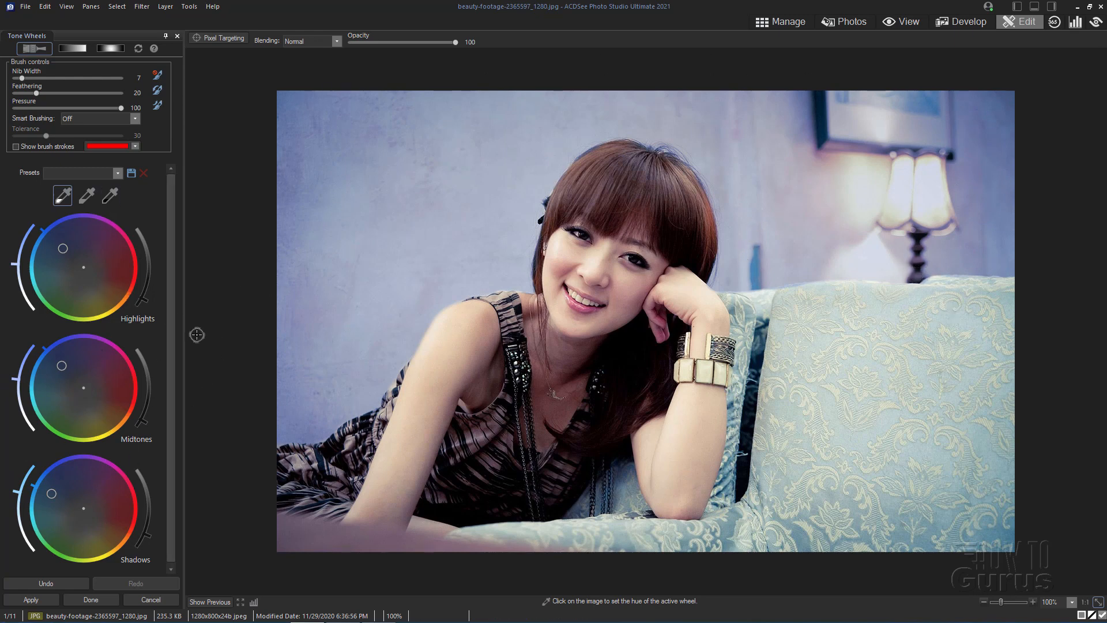
mouse_move(210, 167)
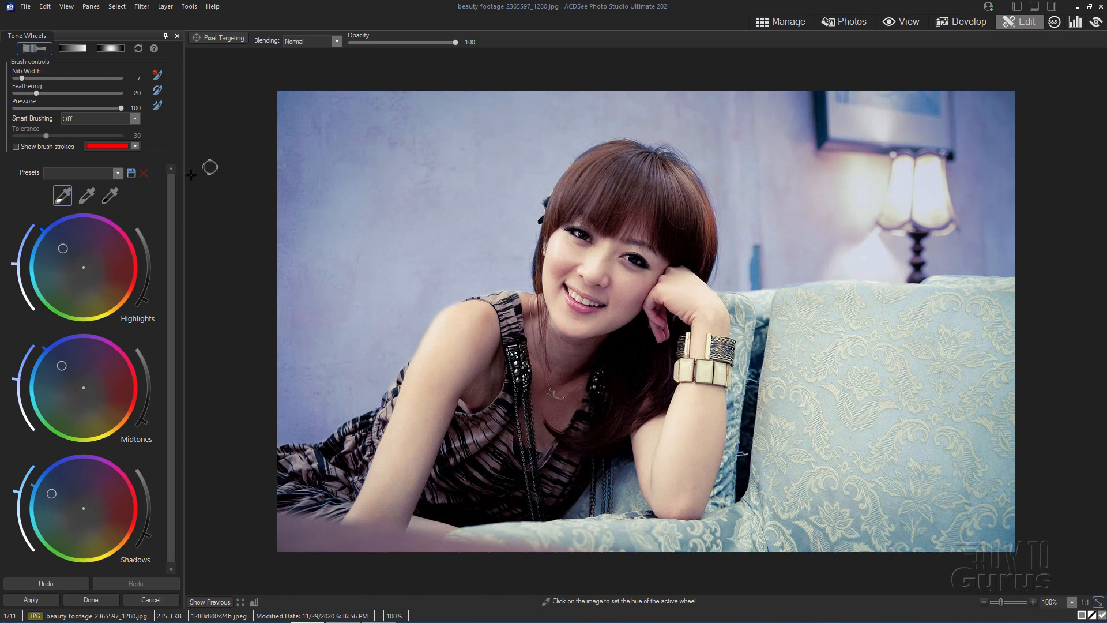
mouse_move(264, 194)
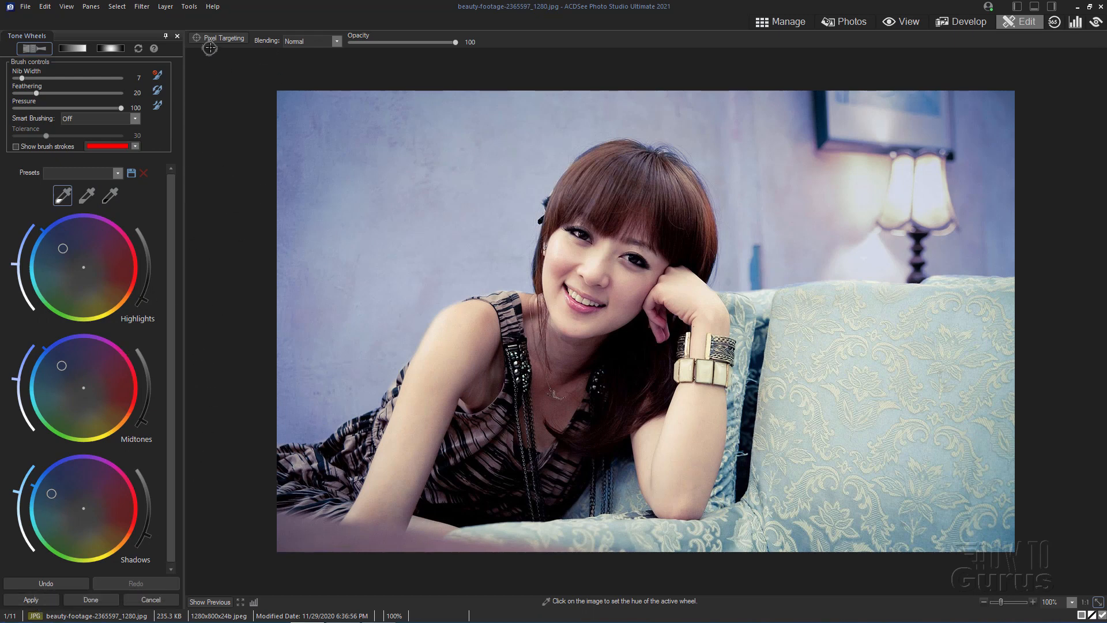
Try Multiply blending and about 74 opacity, then settle on Normal at 100% opacity.
left_click(336, 41)
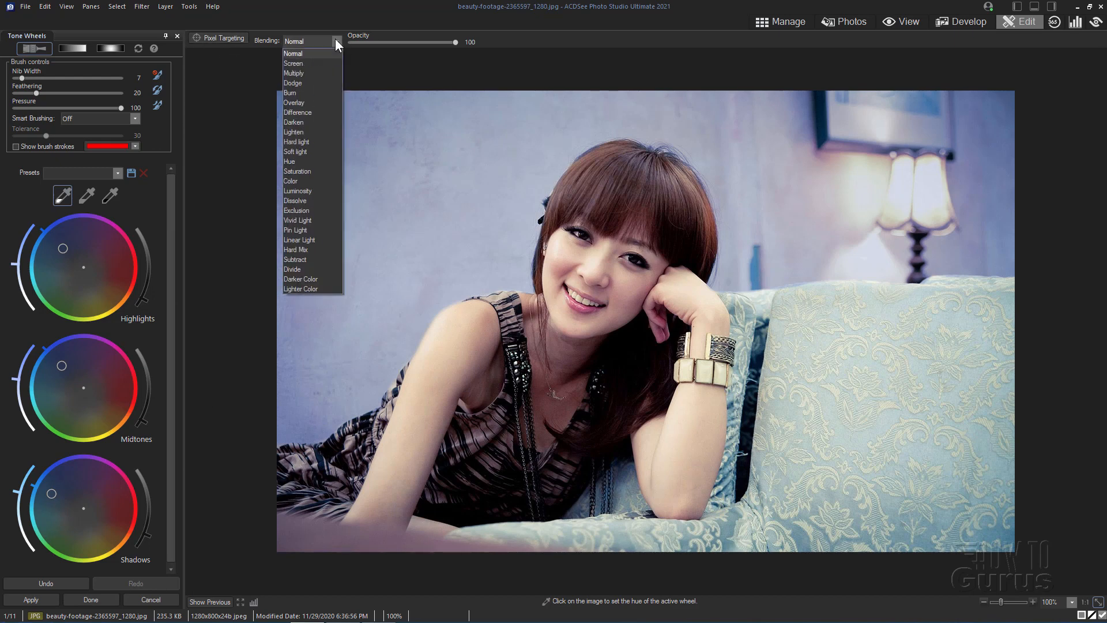
mouse_move(298, 112)
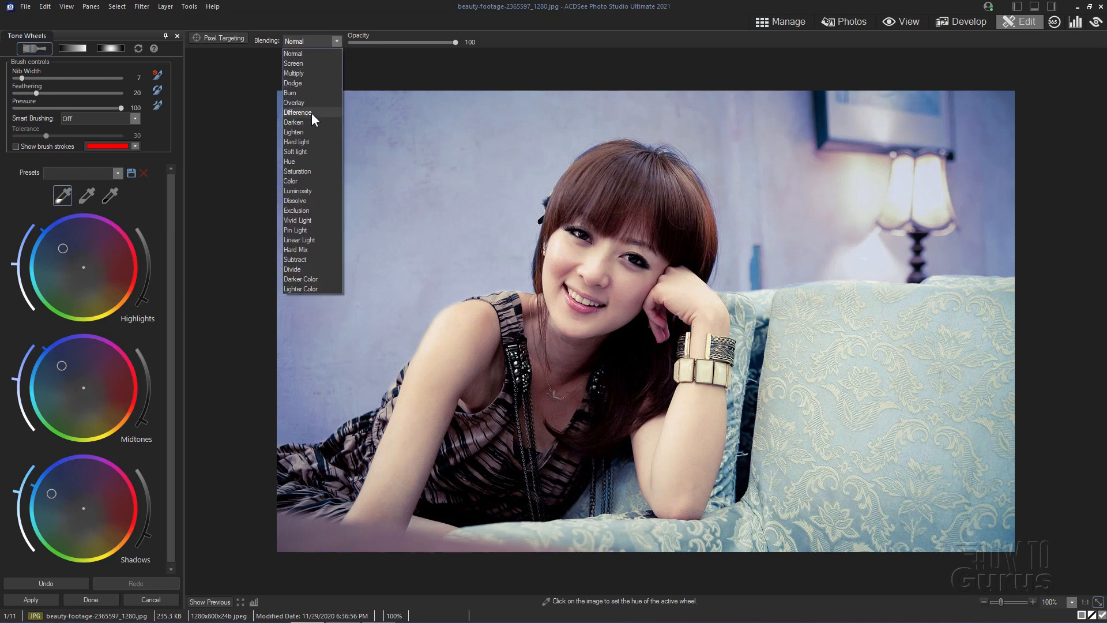
left_click(292, 73)
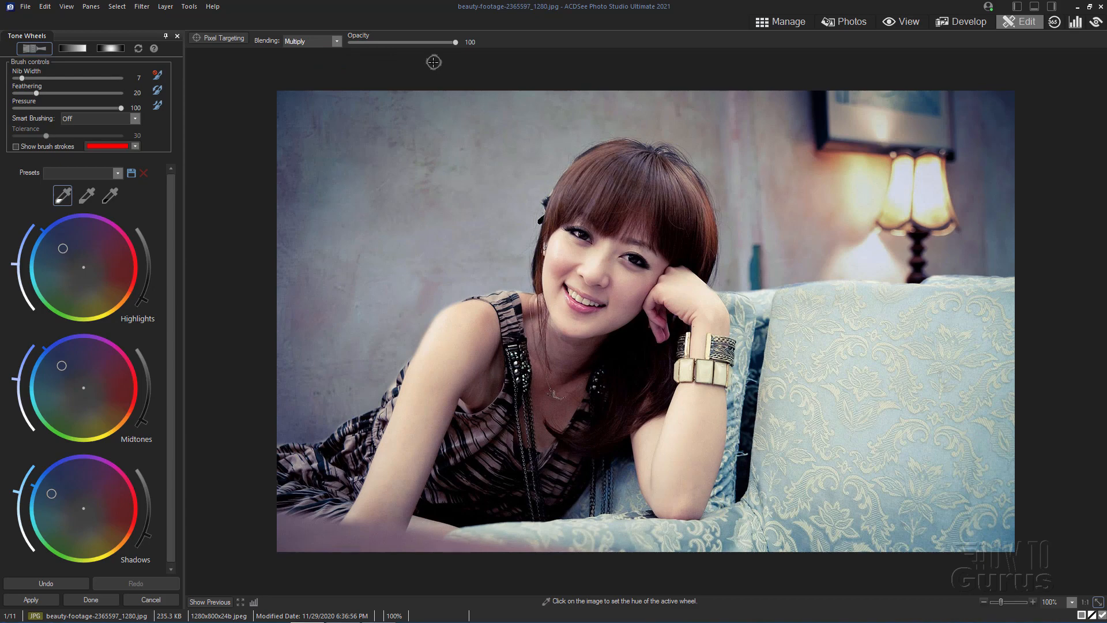
left_click(336, 40)
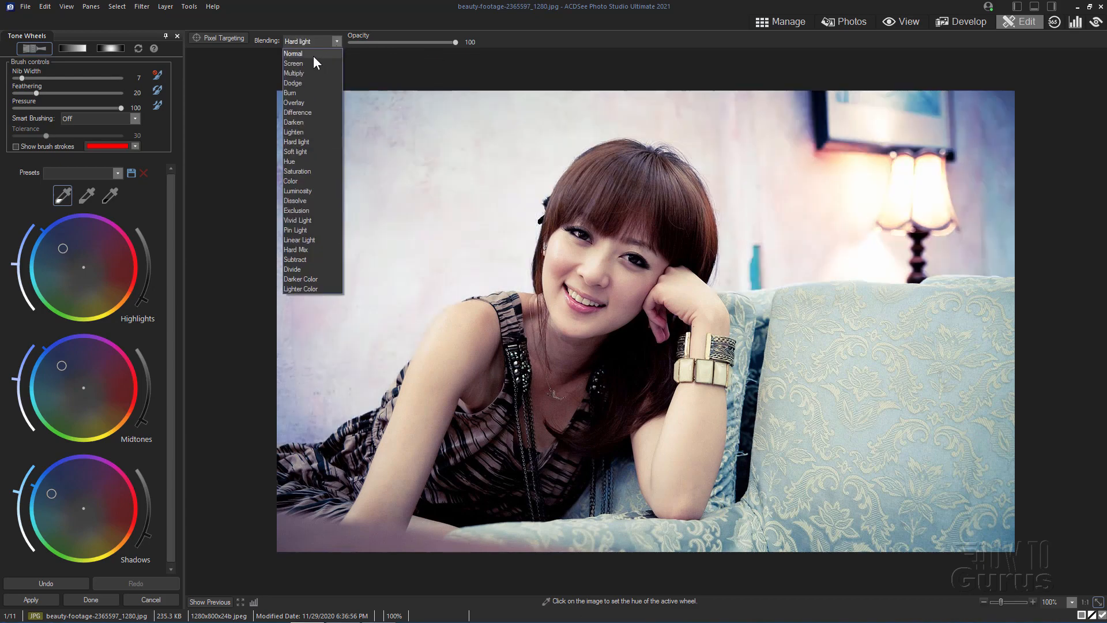
left_click(293, 53)
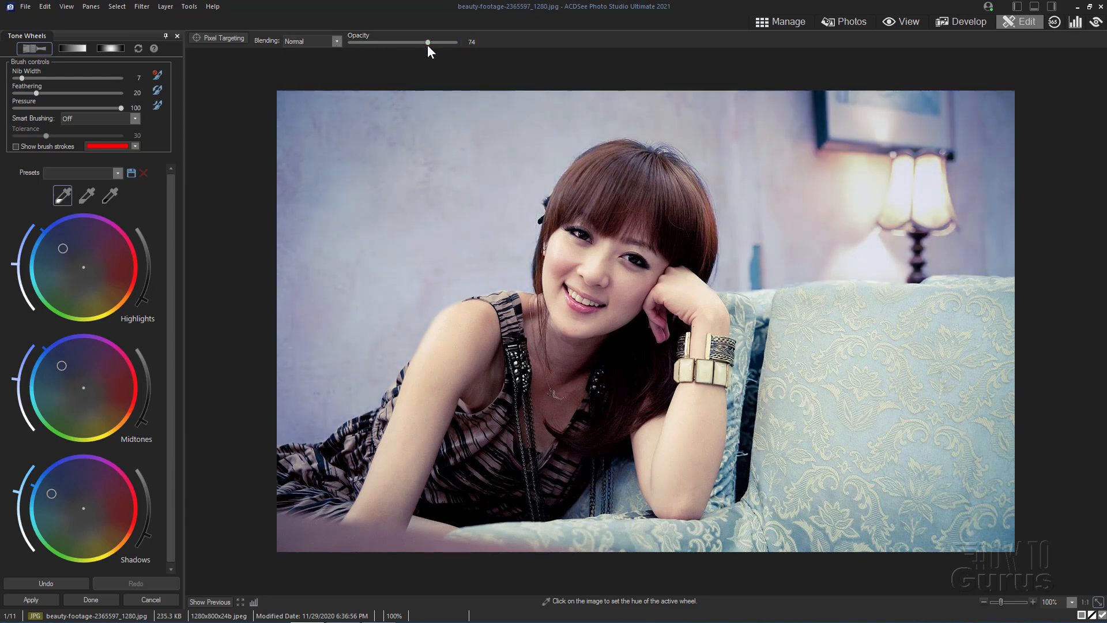
left_click_drag(427, 42, 421, 42)
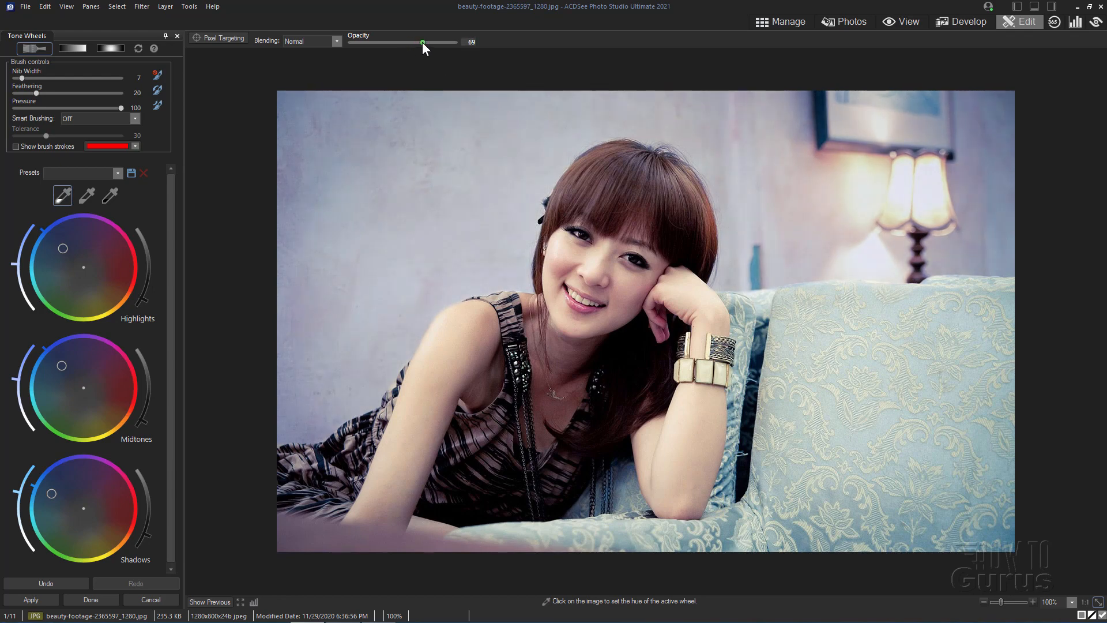
left_click_drag(422, 42, 454, 42)
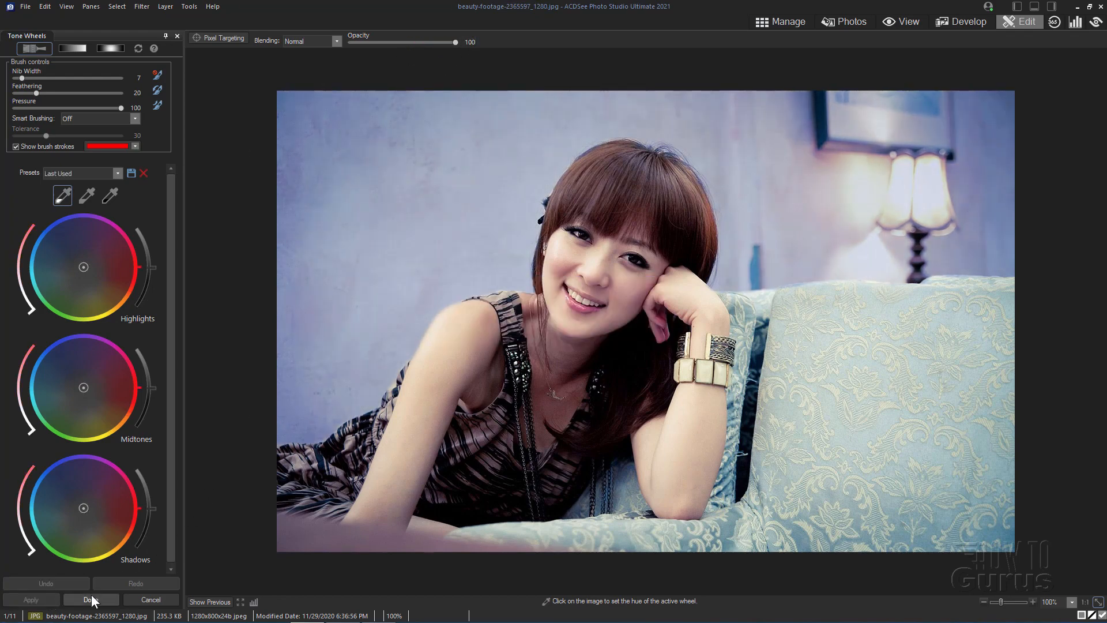
Apply the Tone Wheels grade, then hide and reshow Layer 1 copy to compare.
left_click(90, 598)
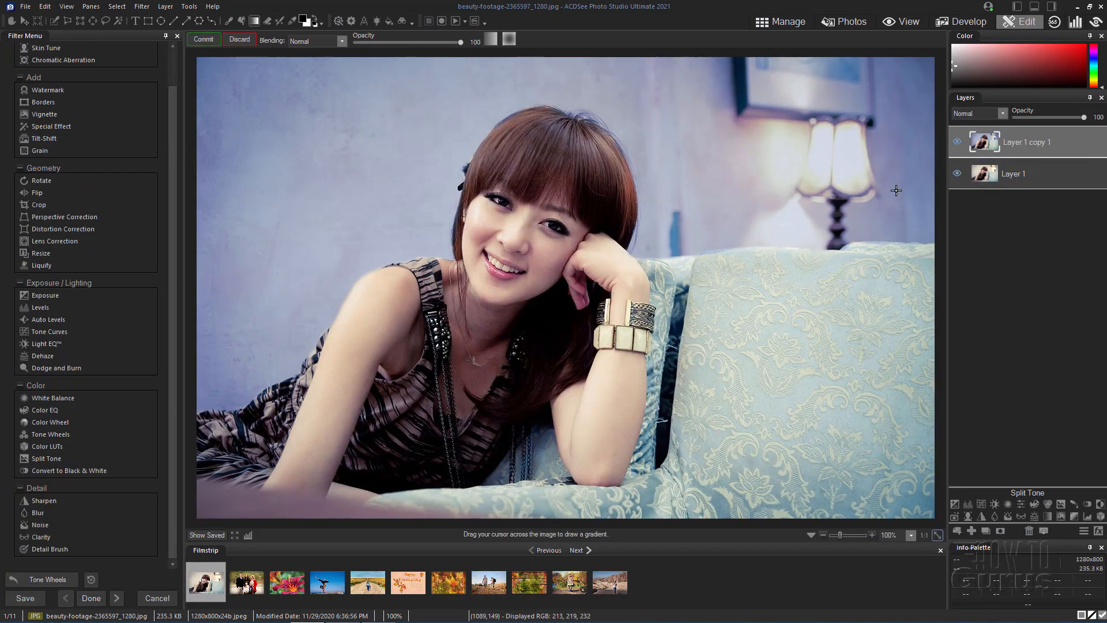
mouse_move(1068, 138)
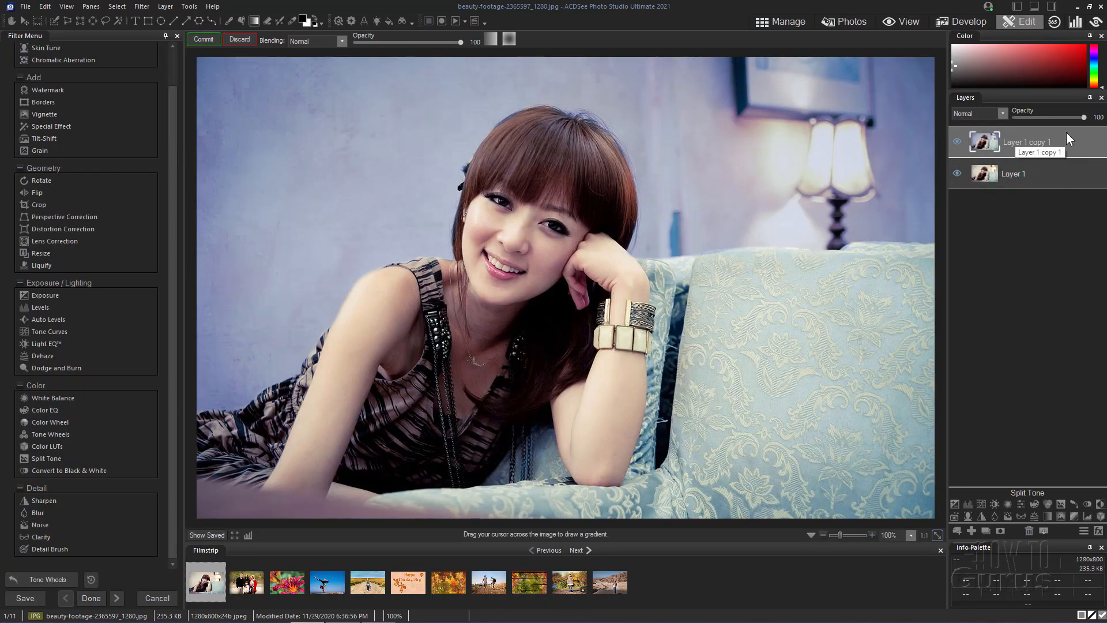
left_click(957, 142)
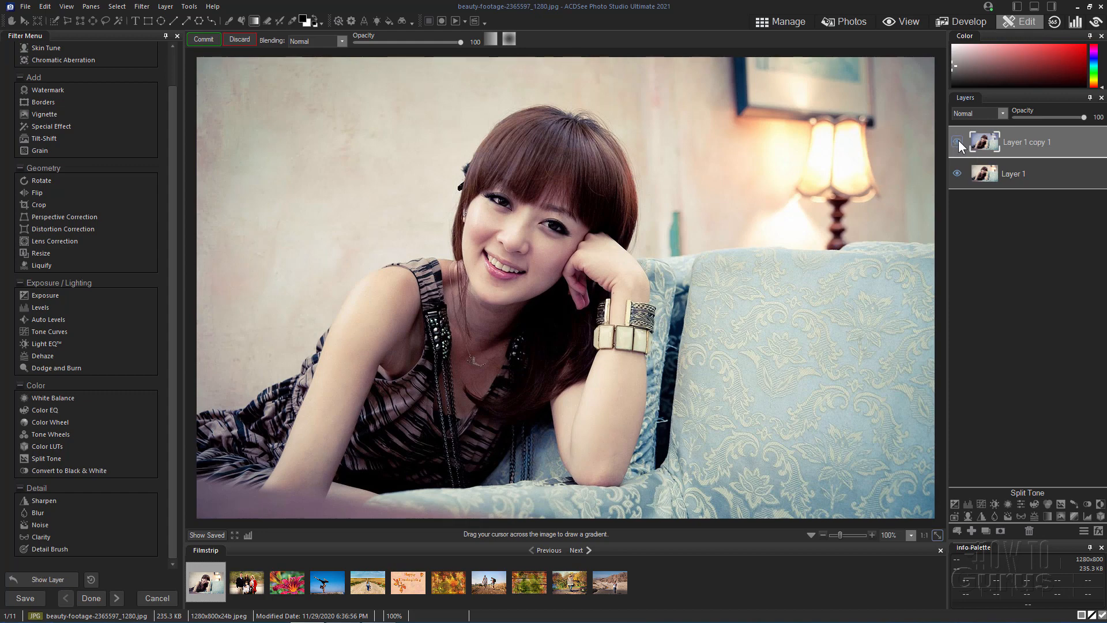
left_click(957, 142)
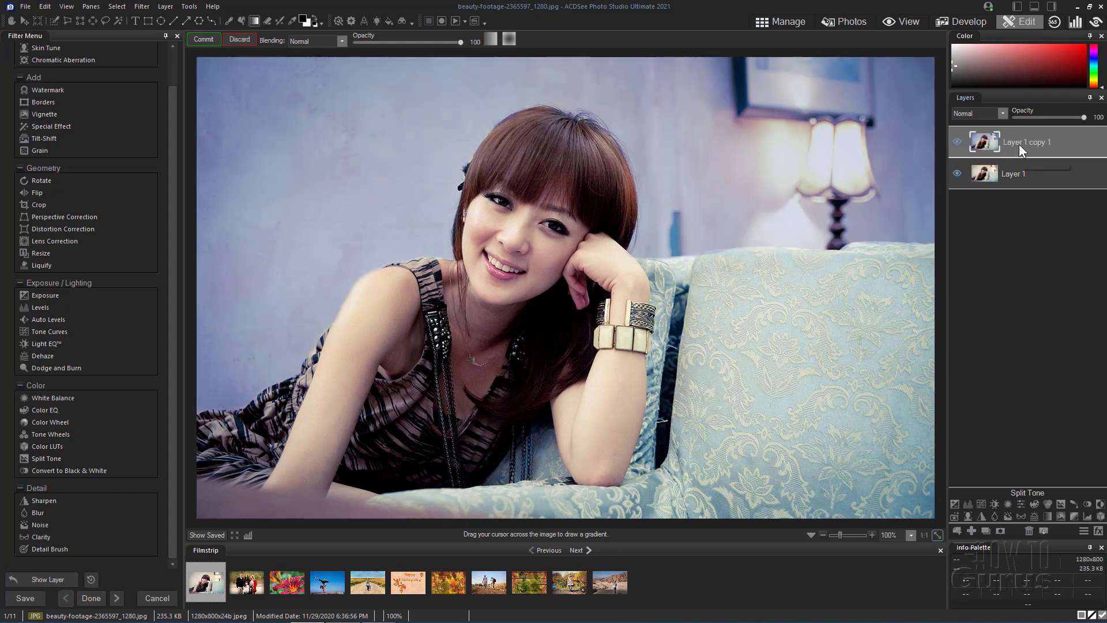
mouse_move(276, 235)
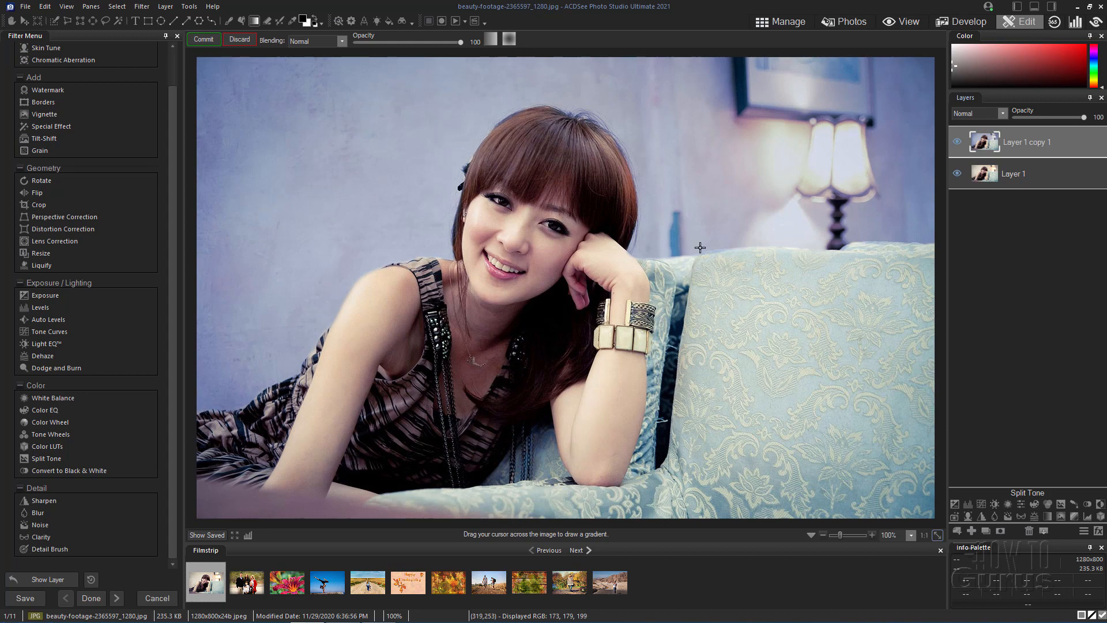
mouse_move(626, 36)
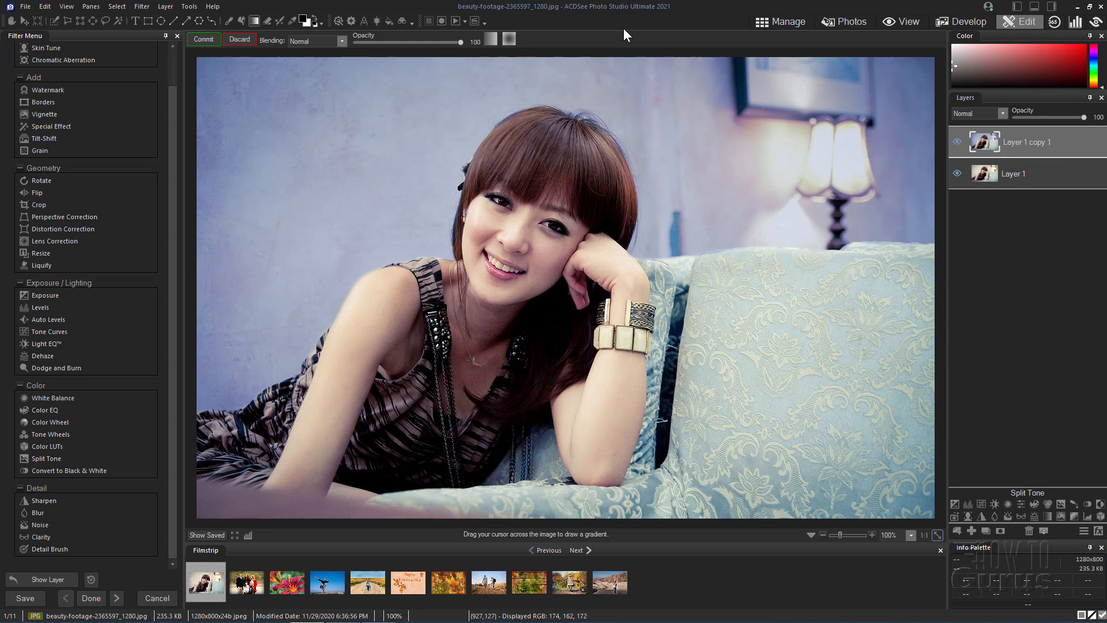
mouse_move(1014, 145)
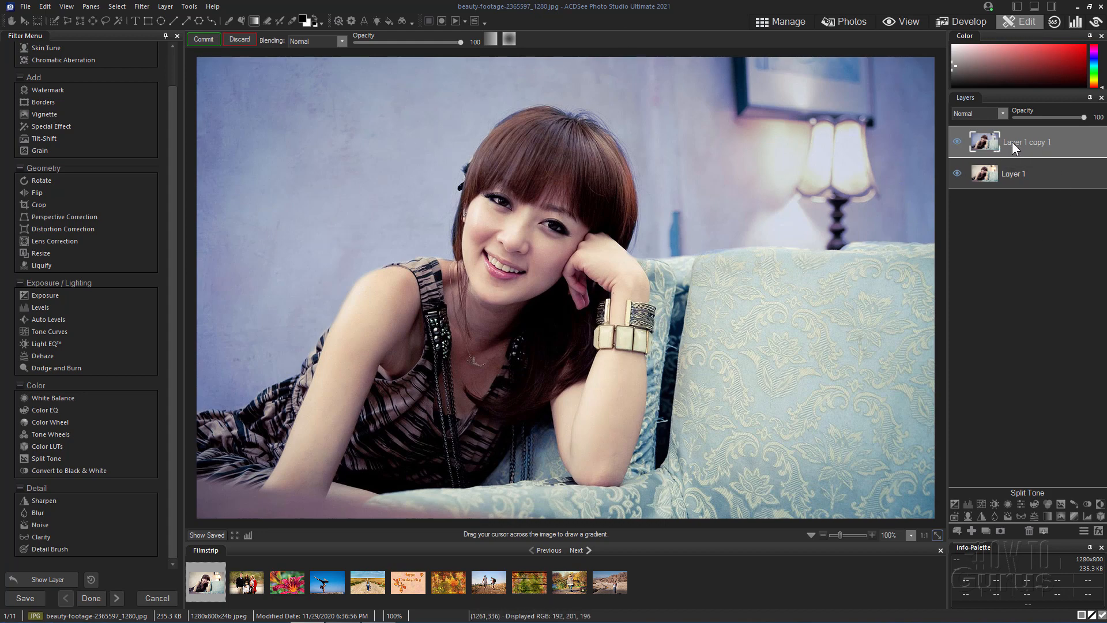
mouse_move(1049, 150)
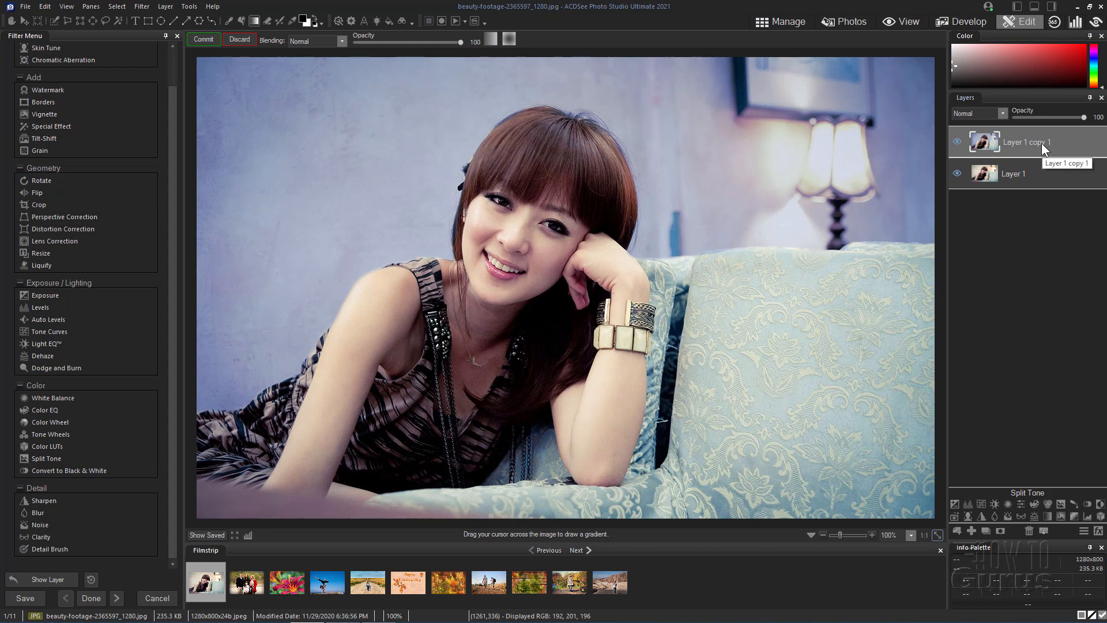
mouse_move(1024, 142)
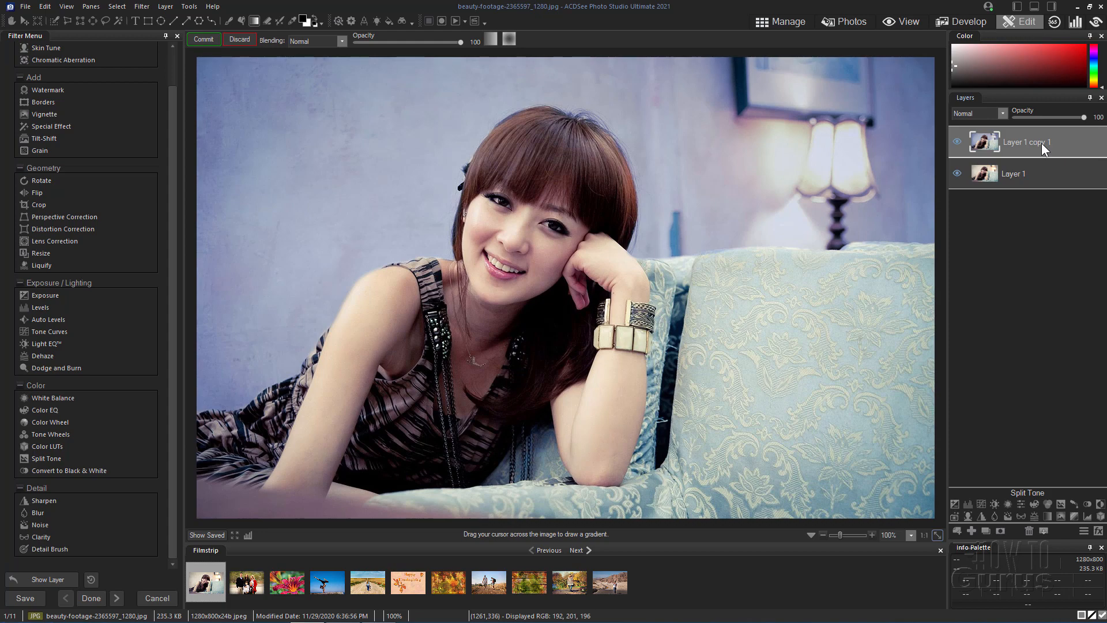
mouse_move(1024, 145)
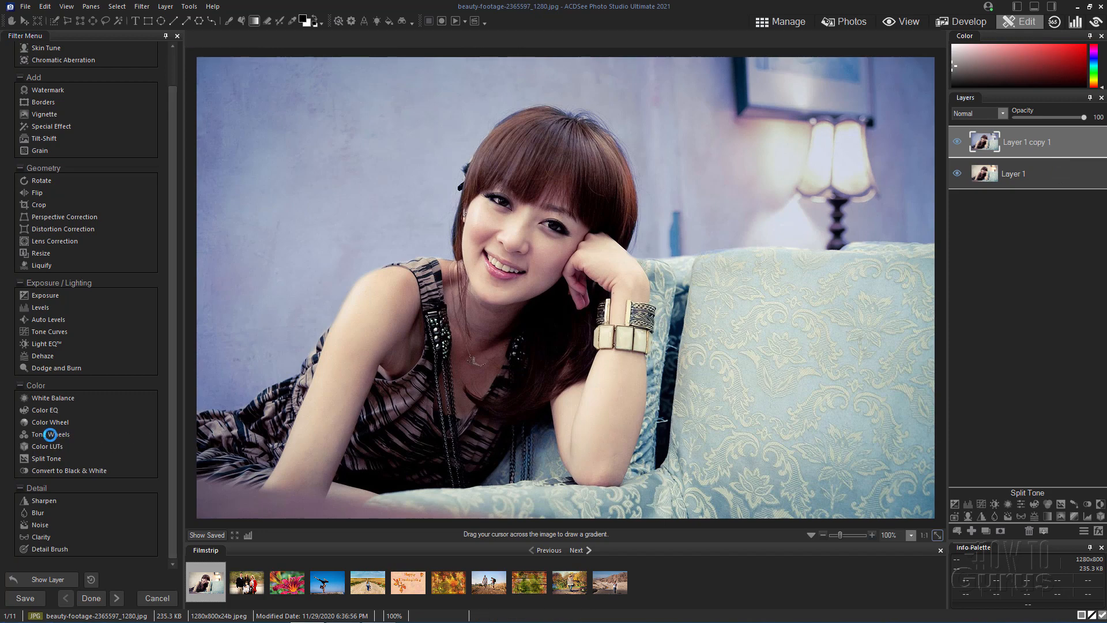
left_click(49, 433)
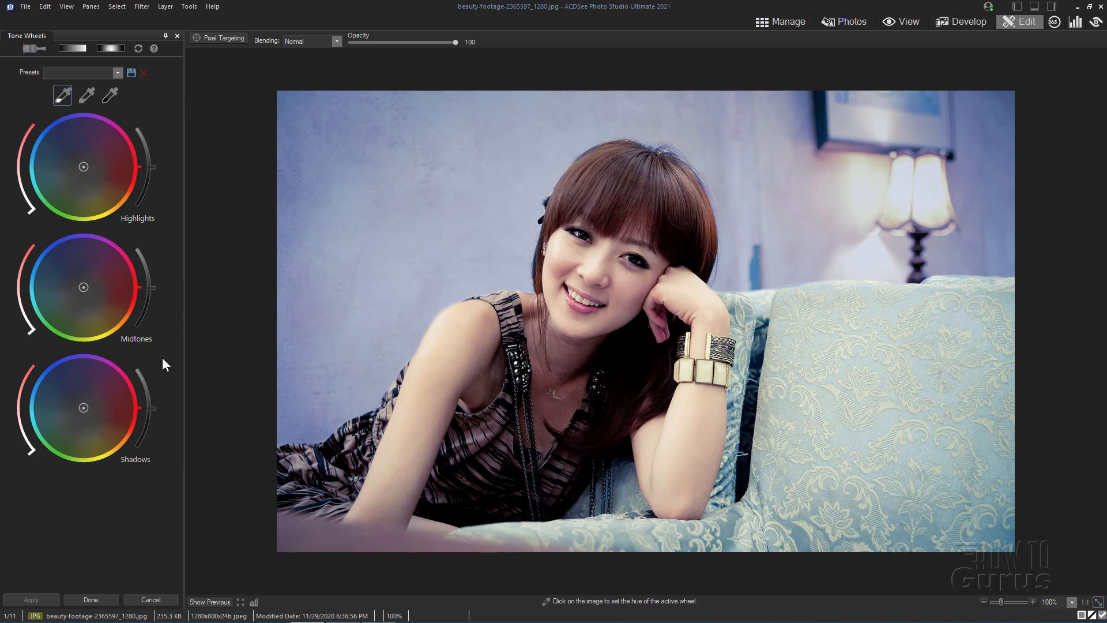
mouse_move(259, 320)
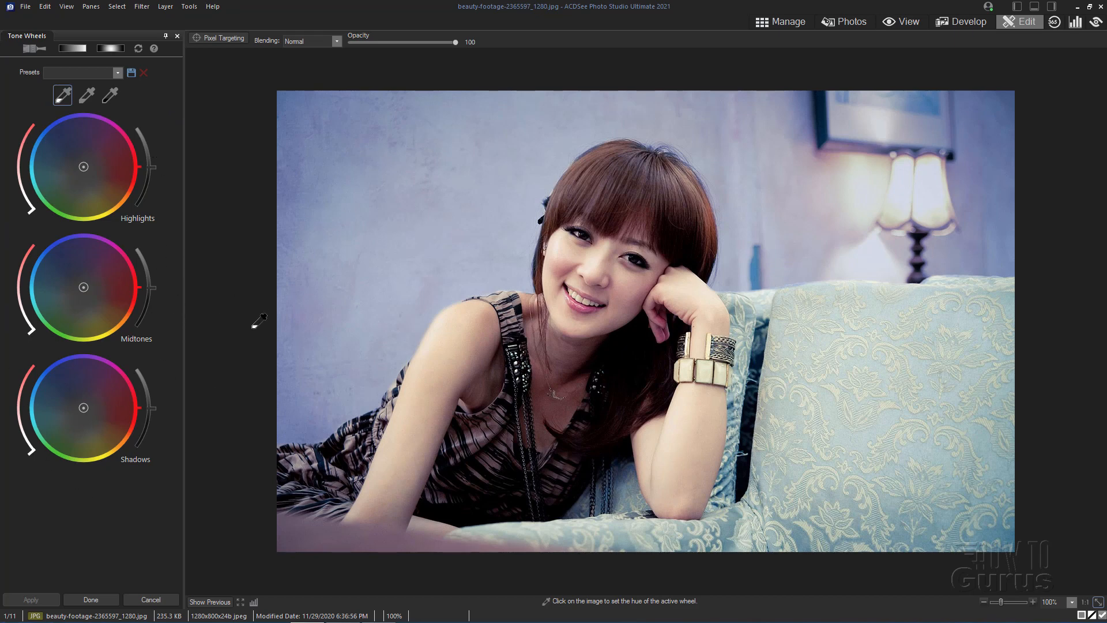
mouse_move(202, 374)
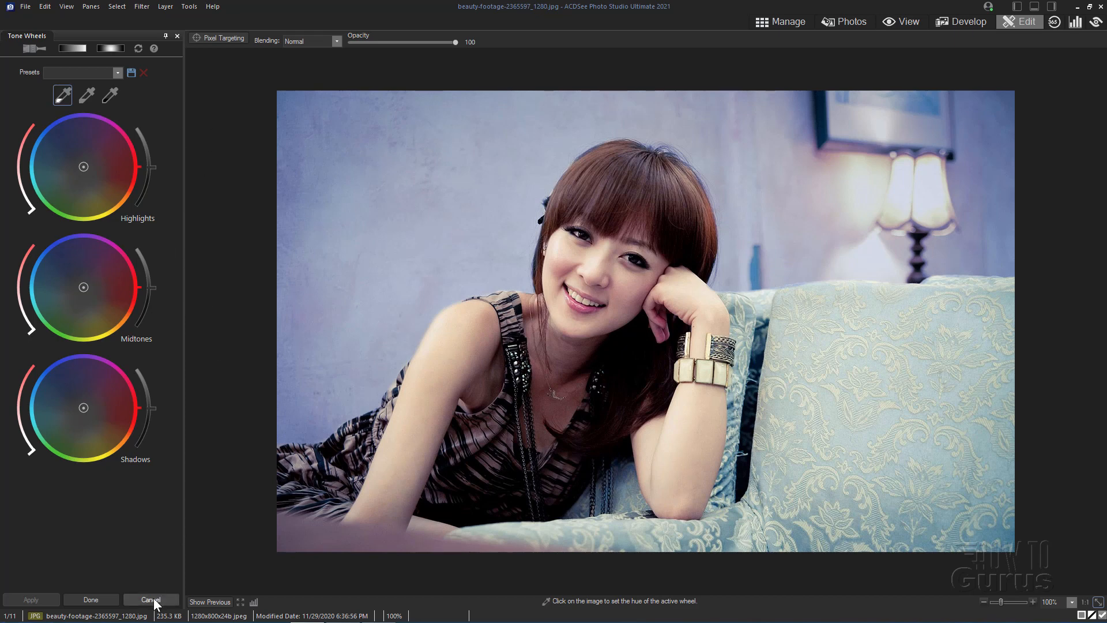
left_click(150, 599)
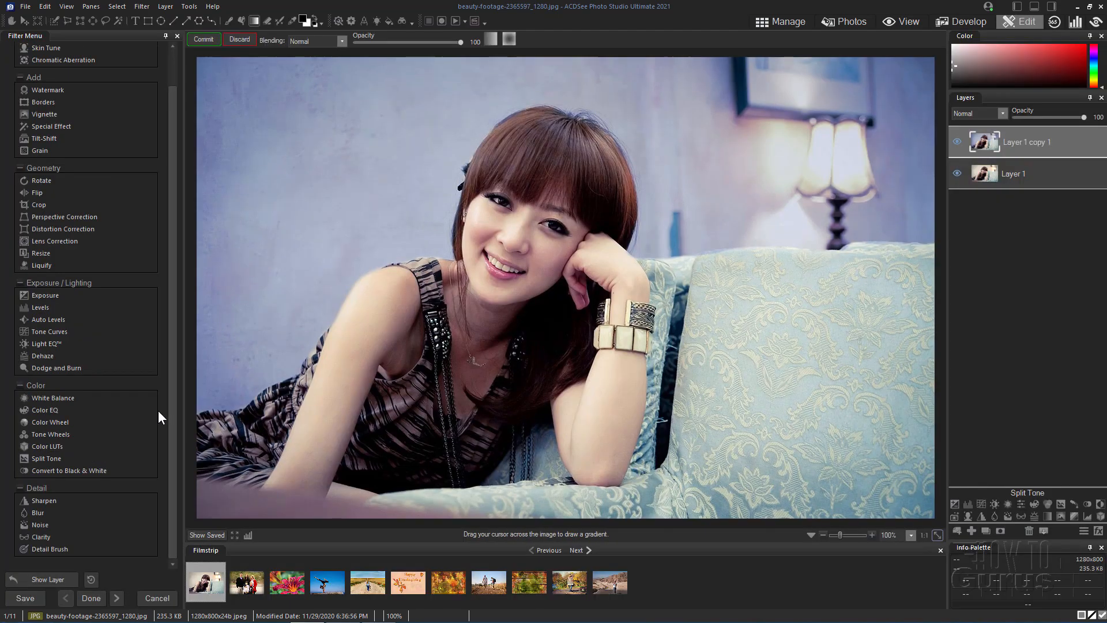